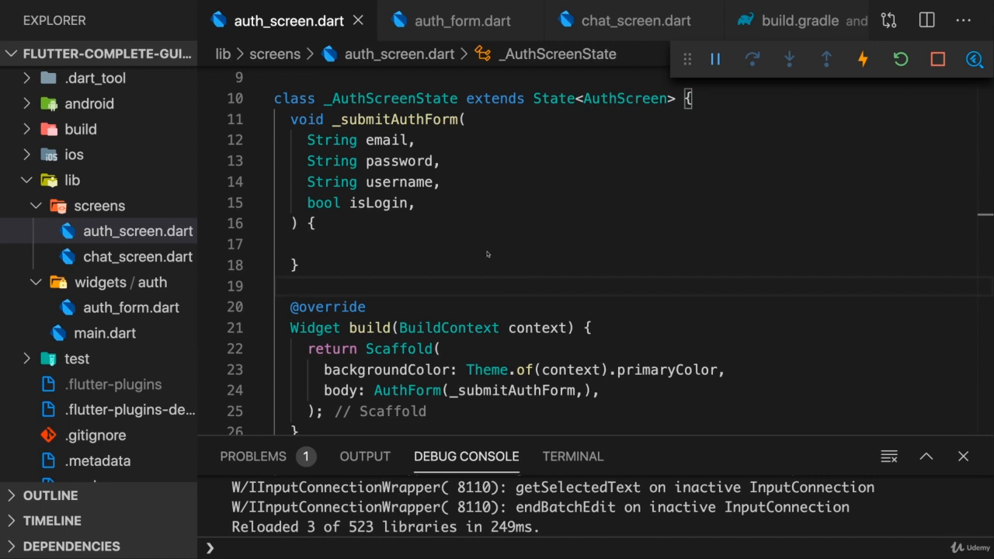
Reach the firebase_auth pub.dev Installing page and copy the 'firebase_auth: ^0.16.0' dependency line.
click(482, 247)
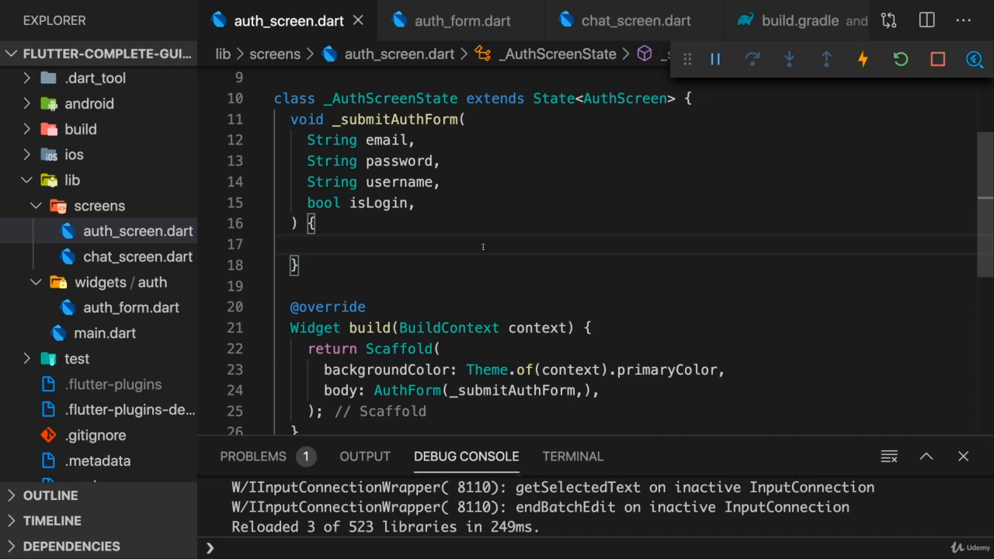
mouse_move(424, 247)
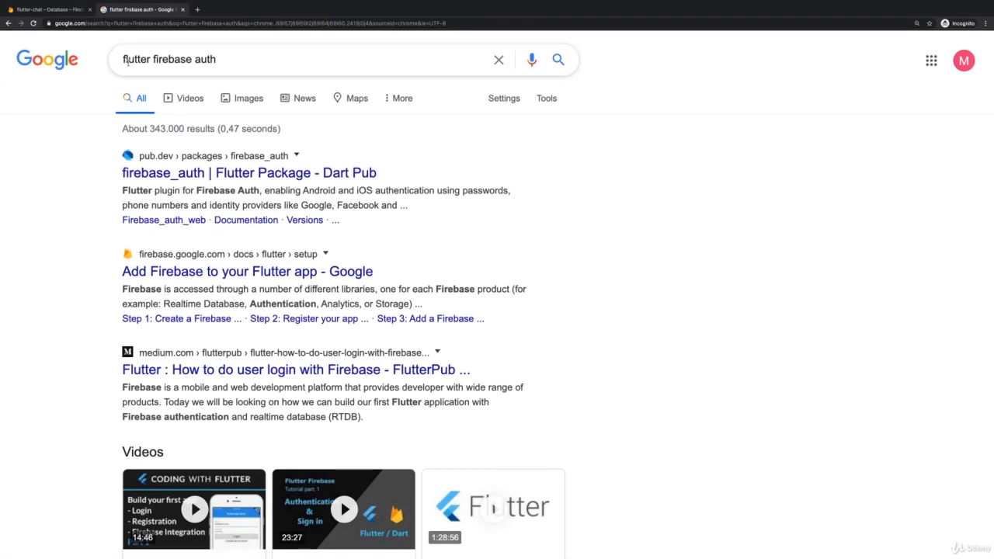
click(248, 173)
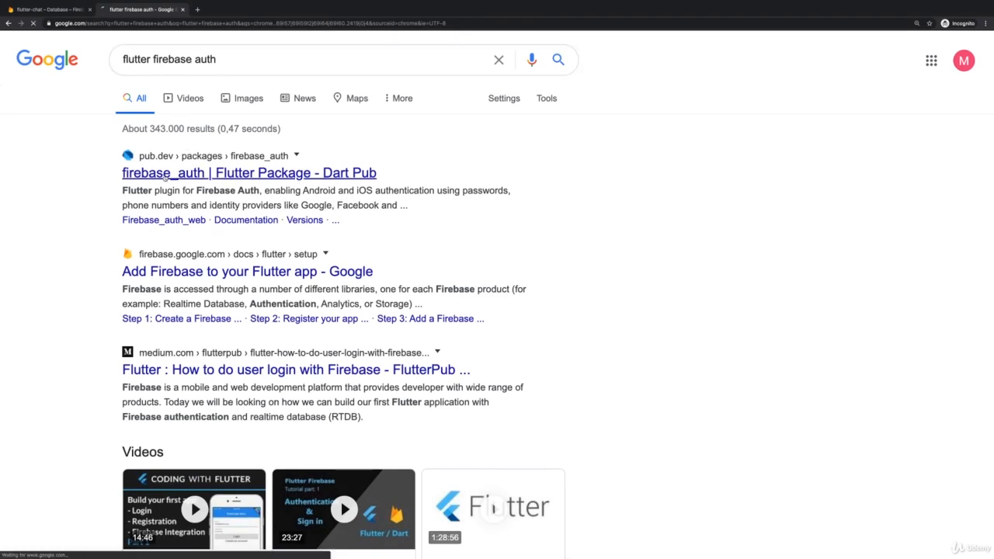
click(249, 173)
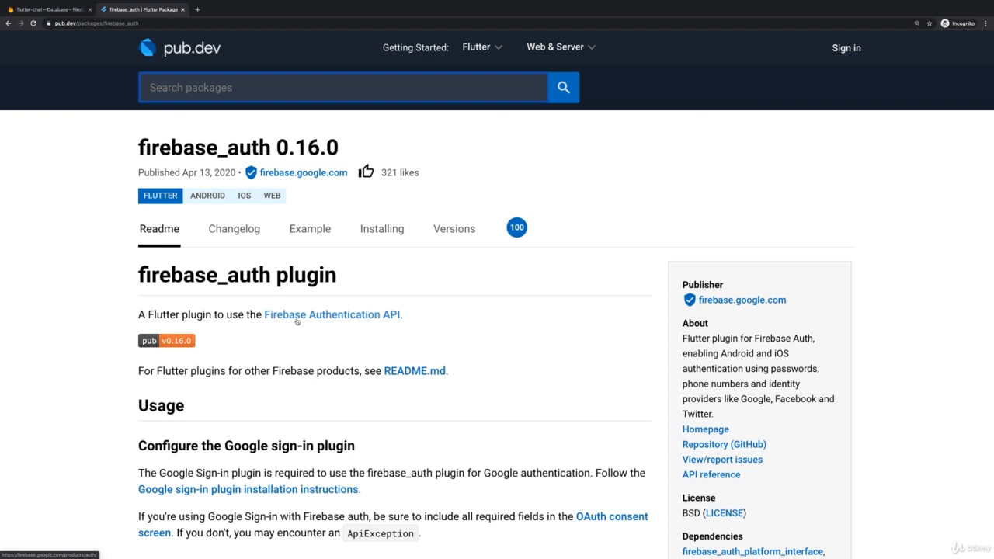
scroll(down, 3)
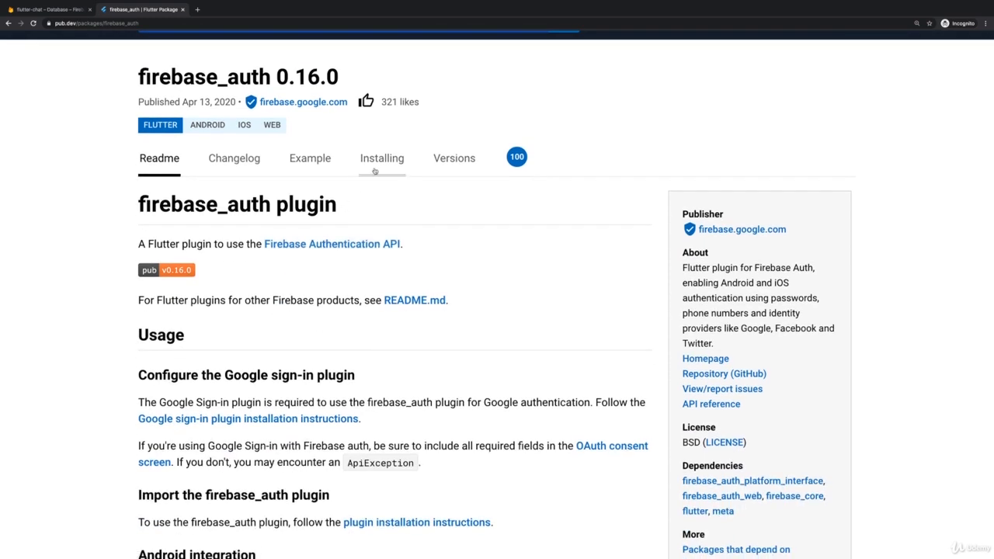
click(382, 157)
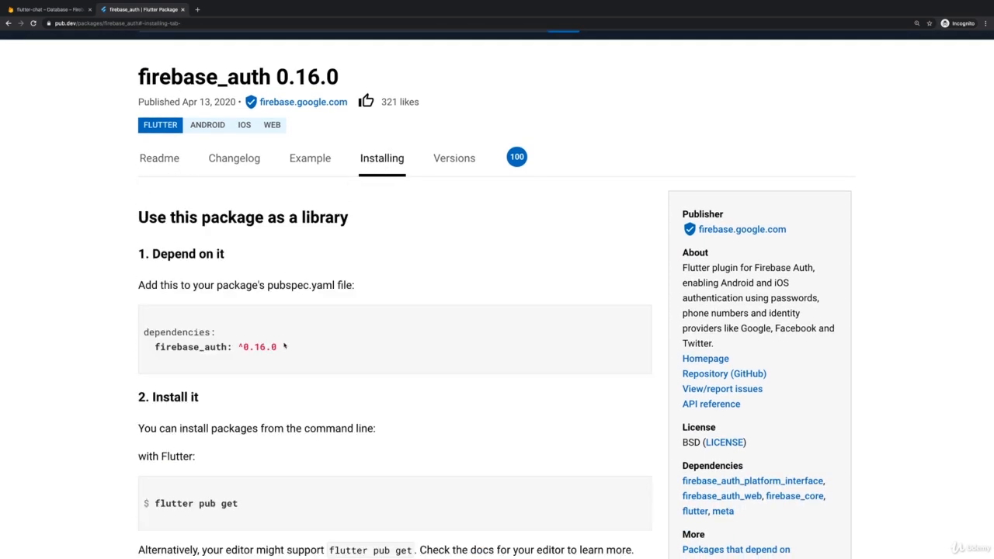
double_click(216, 346)
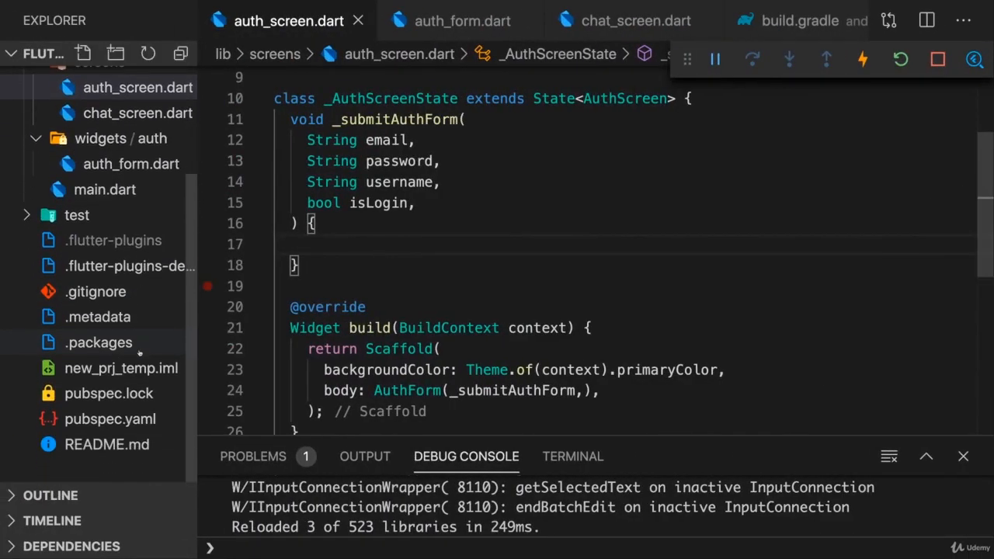
Add 'firebase_auth: ^0.16.0' under dependencies in pubspec.yaml, save and run flutter packages get.
click(109, 419)
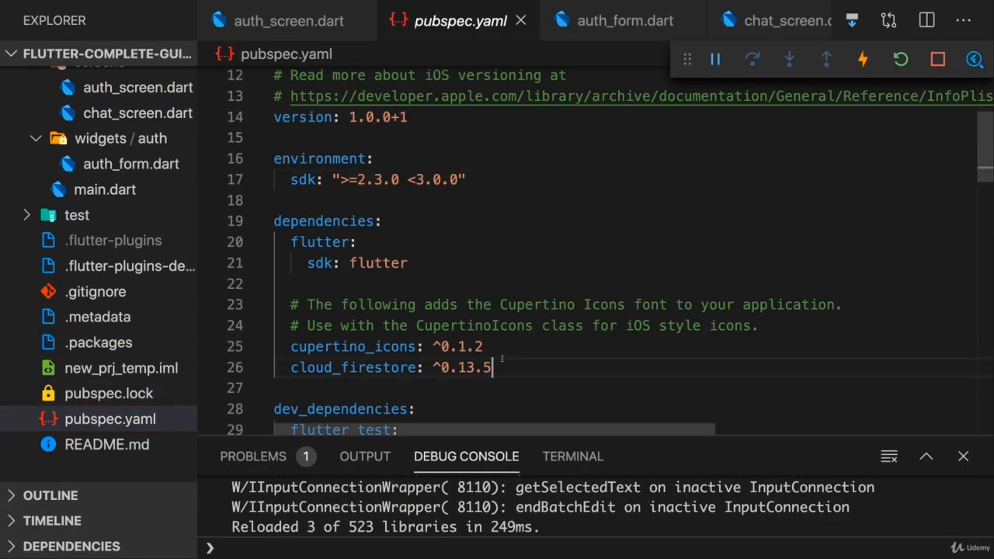
text(firebase_auth: ^0.16.0)
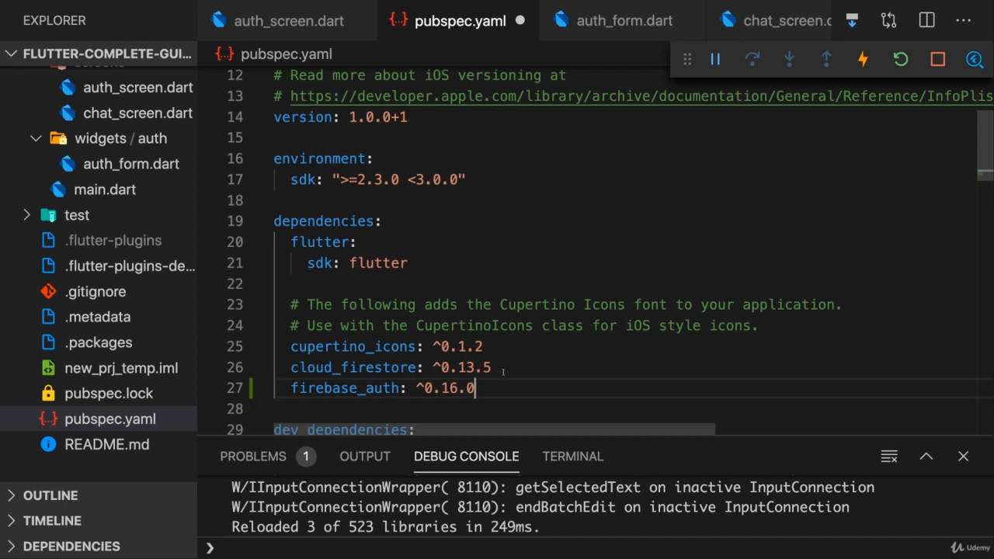
key(ctrl+s)
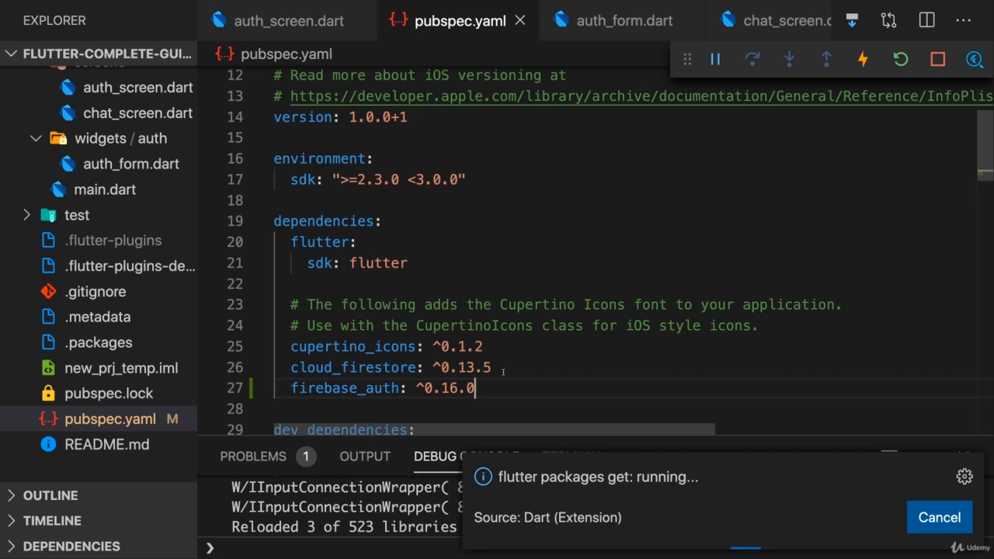
click(938, 517)
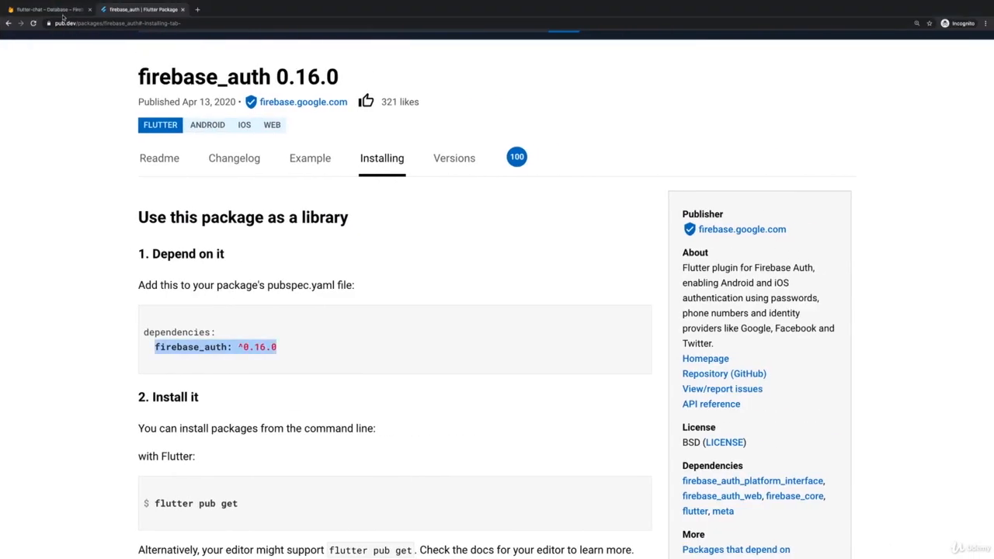
In the flutter-chat Firebase console, turn on the Email/Password sign-in provider and save it.
click(50, 8)
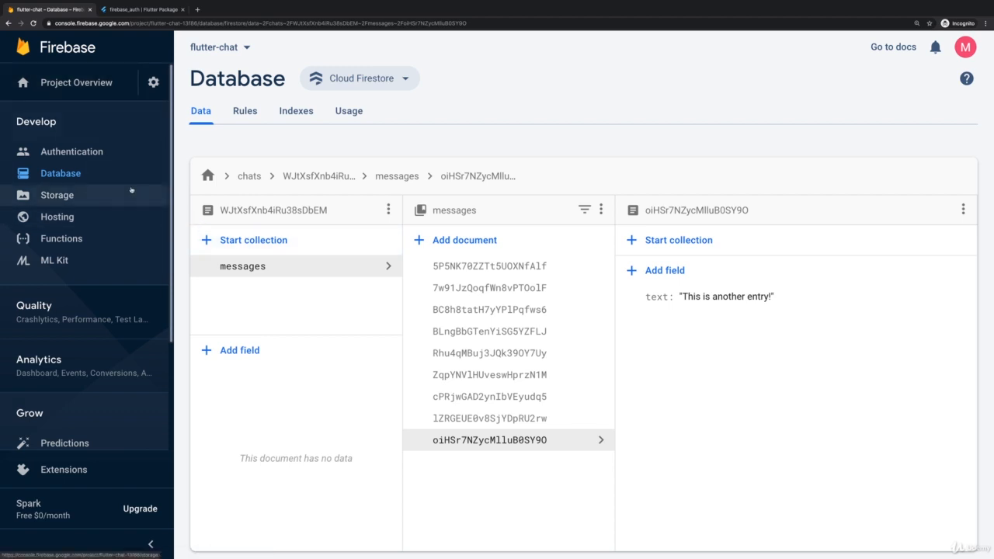
click(71, 152)
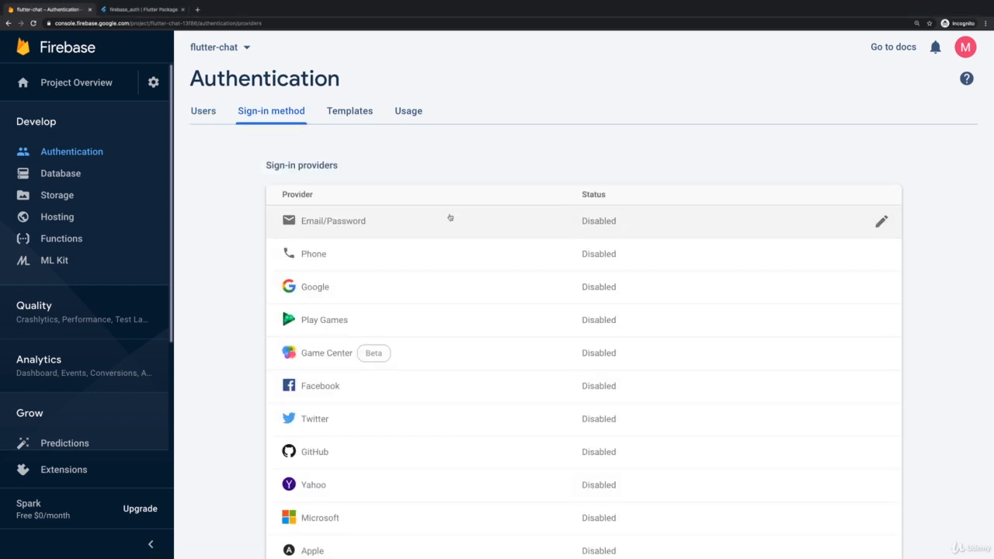
scroll(down, 3)
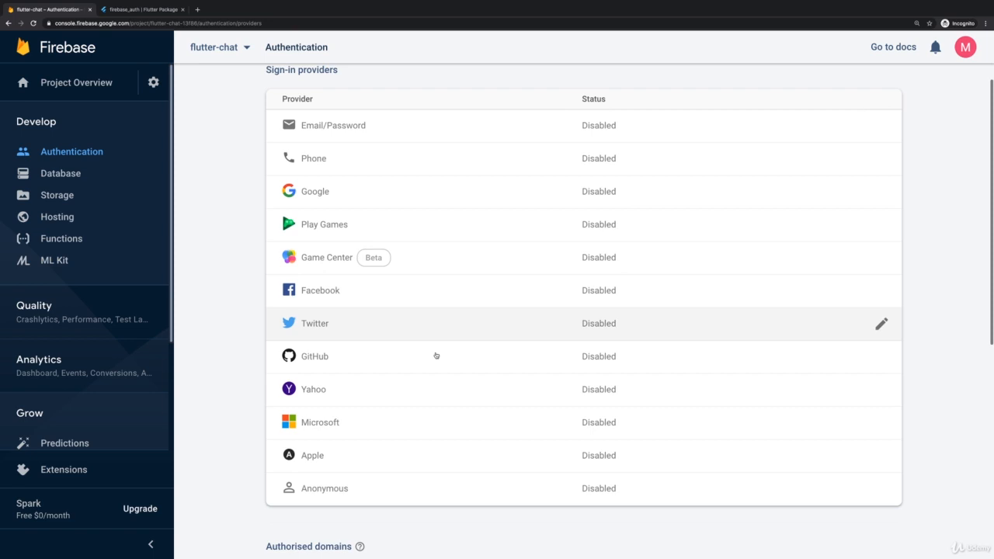
mouse_move(404, 257)
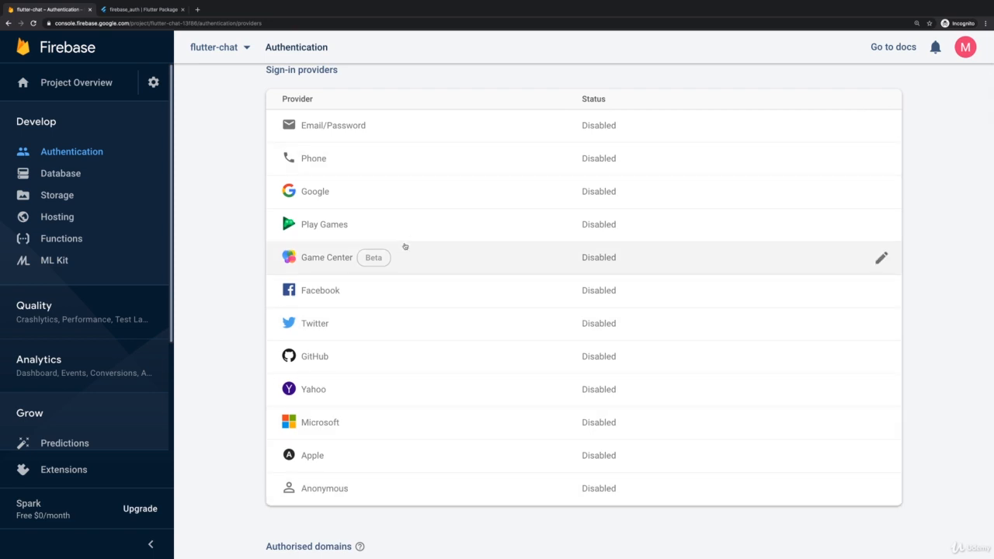
mouse_move(409, 341)
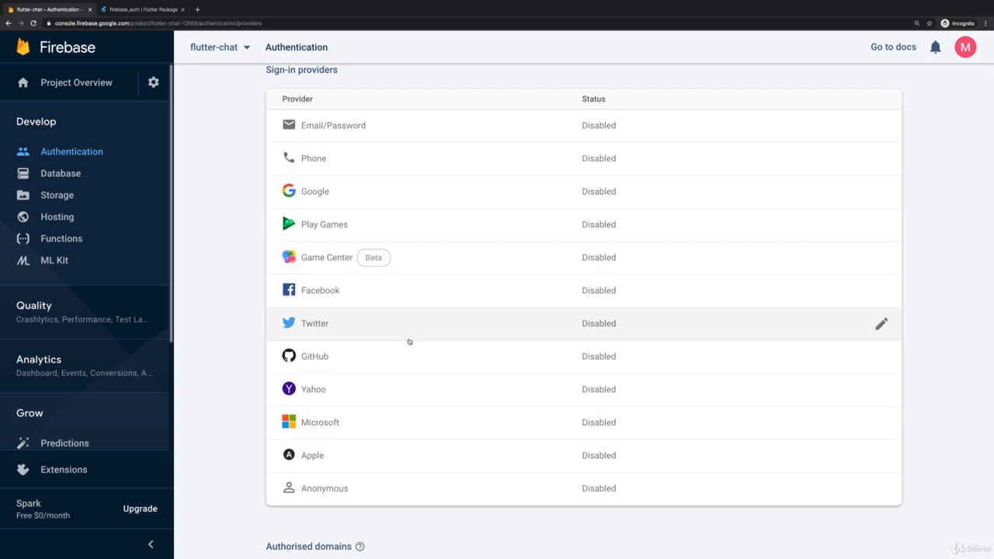
scroll(up, 3)
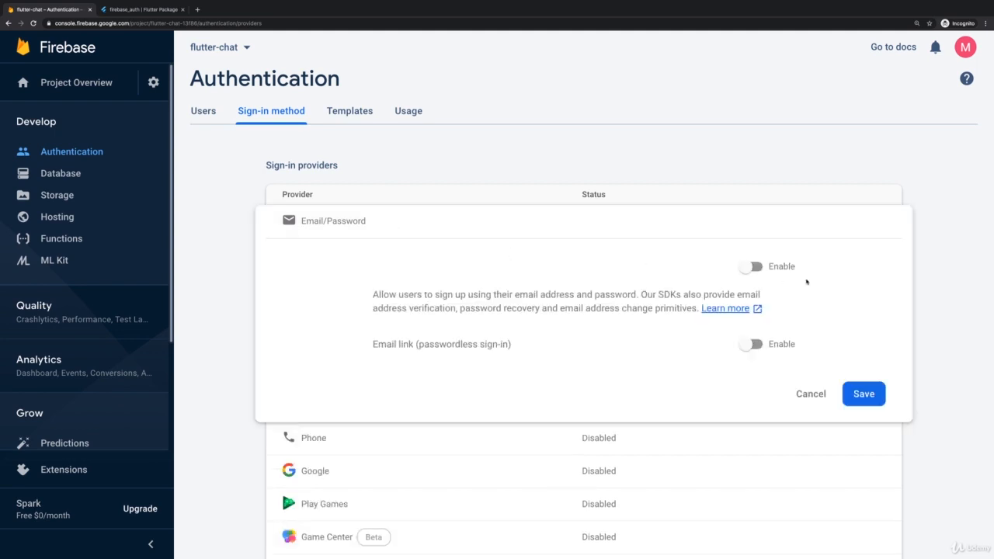
click(750, 266)
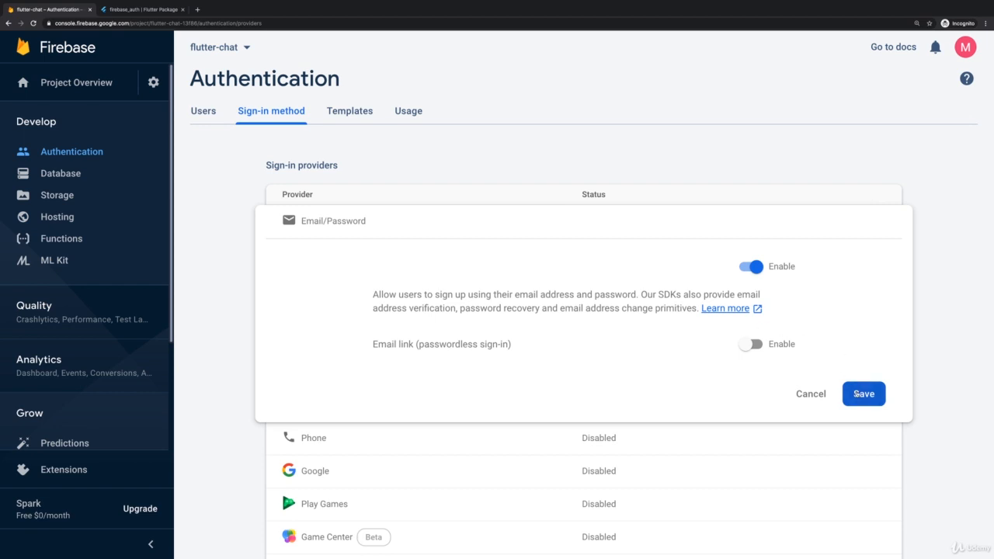
click(862, 393)
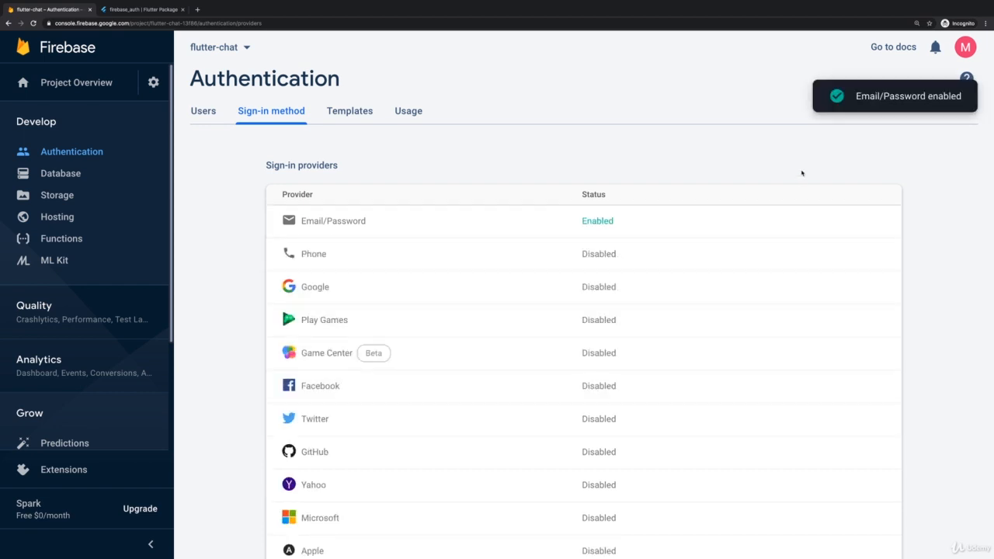
mouse_move(385, 147)
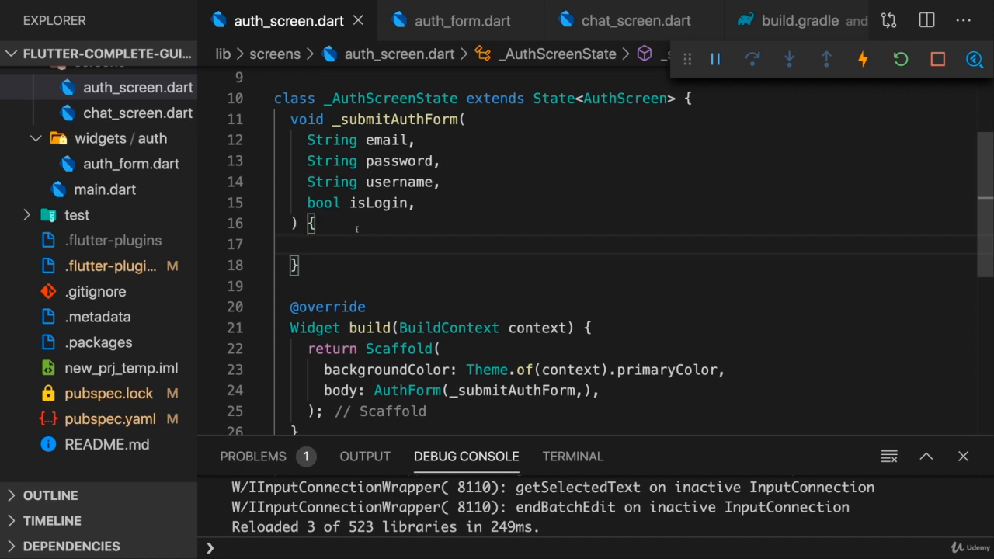
Write an 'if (isLogin) { } else { }' block in _submitAuthForm and import firebase_auth.dart at the top.
text(if ()
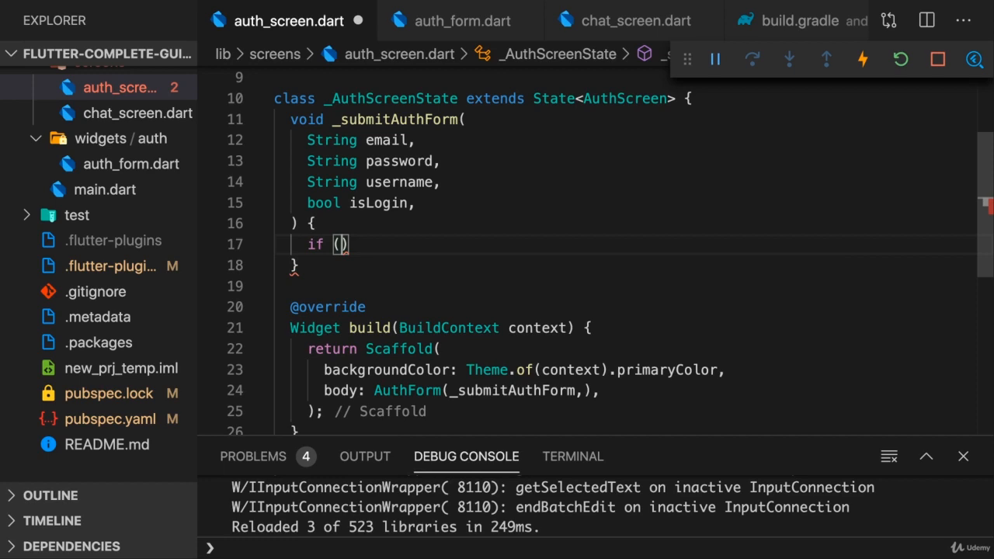
text(isLogin)
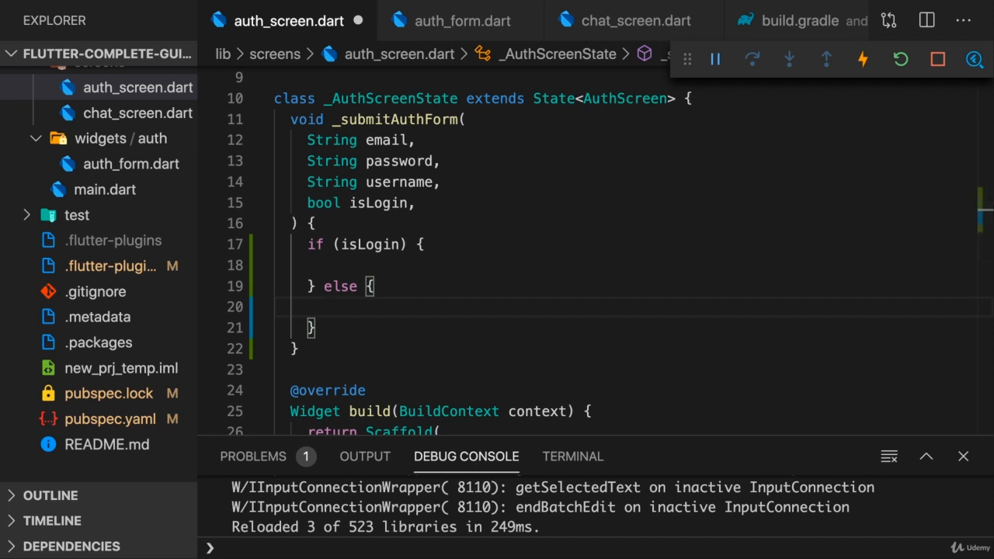
scroll(up, 3)
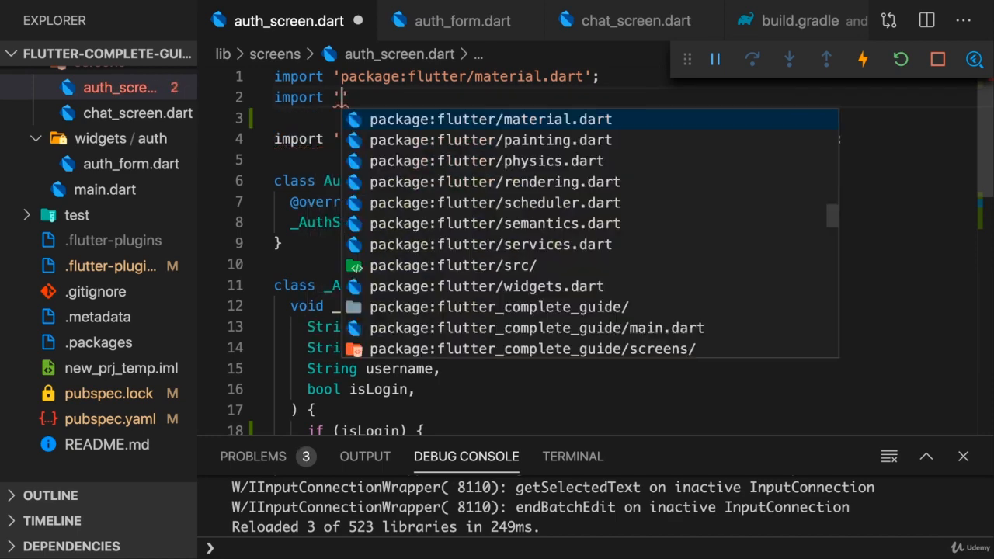
text(fi)
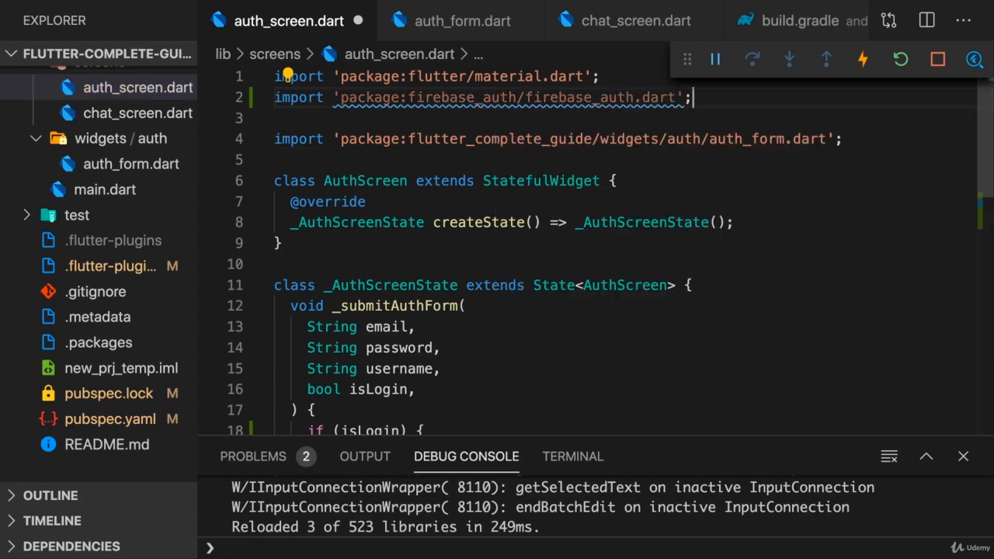
scroll(down, 3)
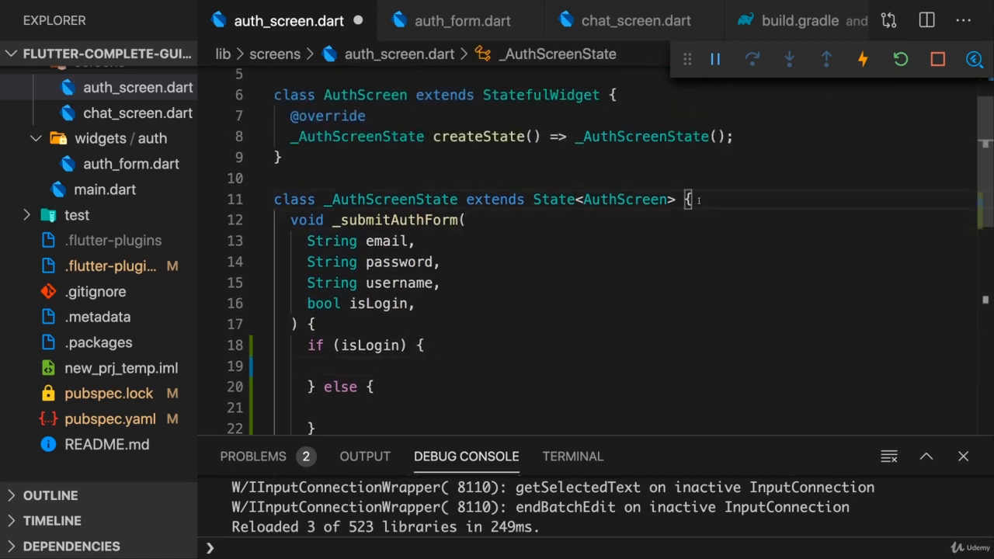
Declare 'final _auth = FirebaseAuth.instance;' in _AuthScreenState and highlight _auth and instance.
text(final)
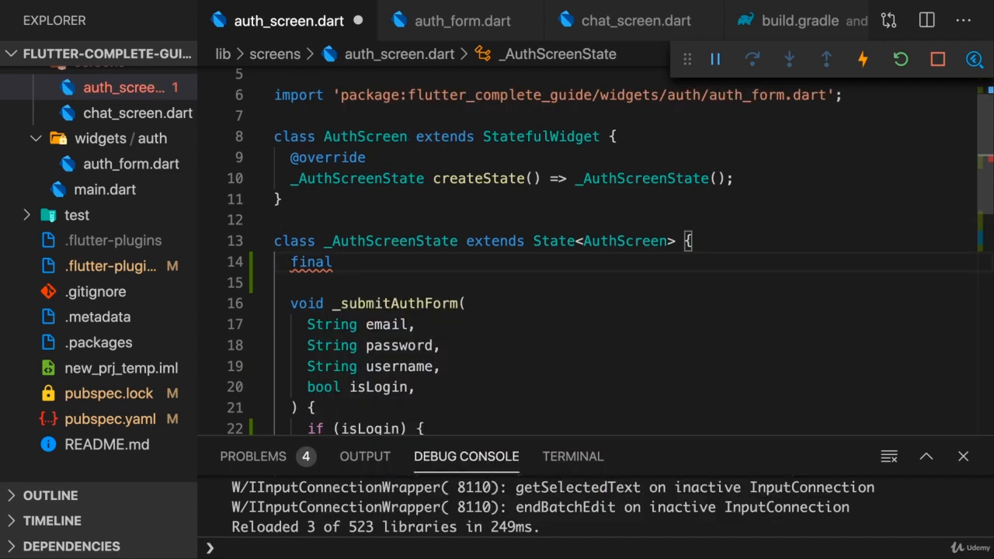
text(_auth)
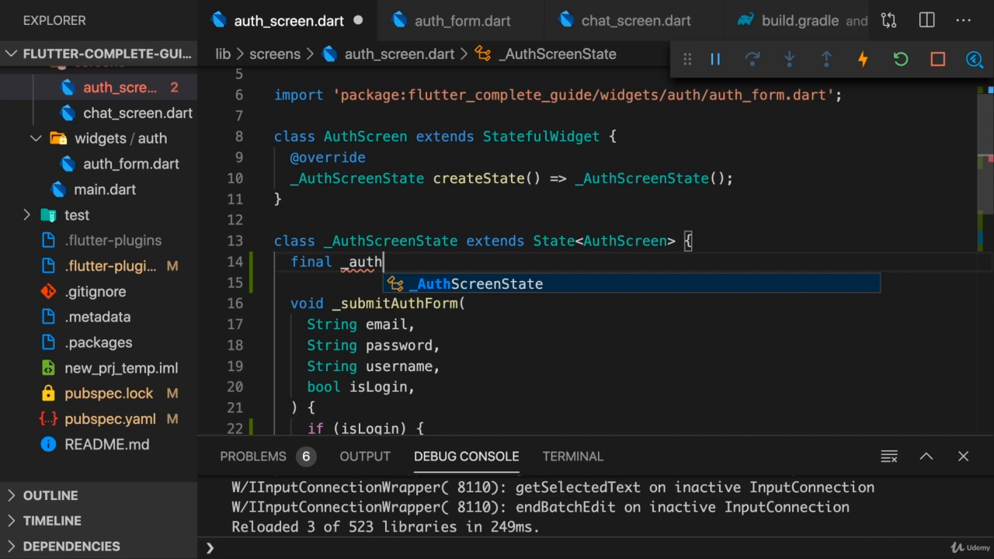
text(= F)
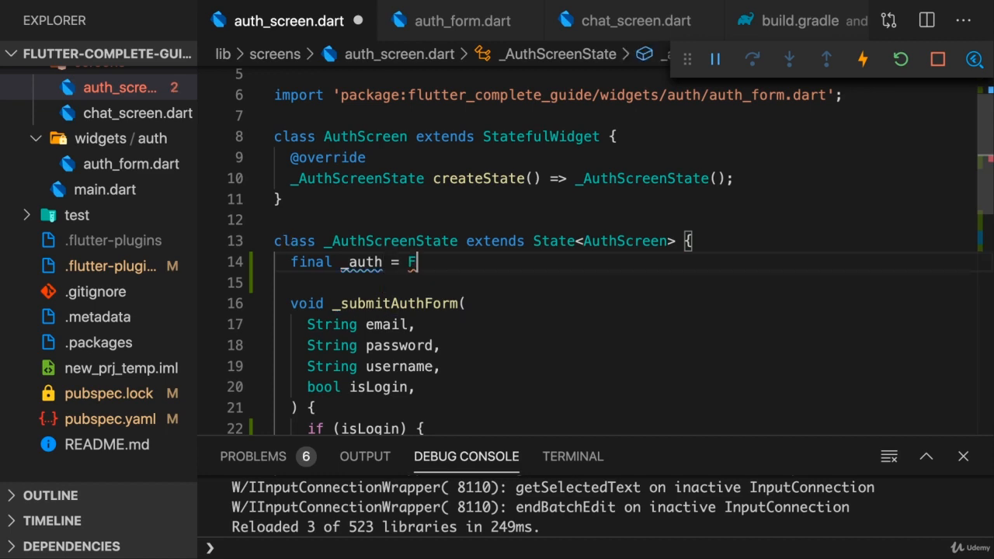
text(irebaseAuth)
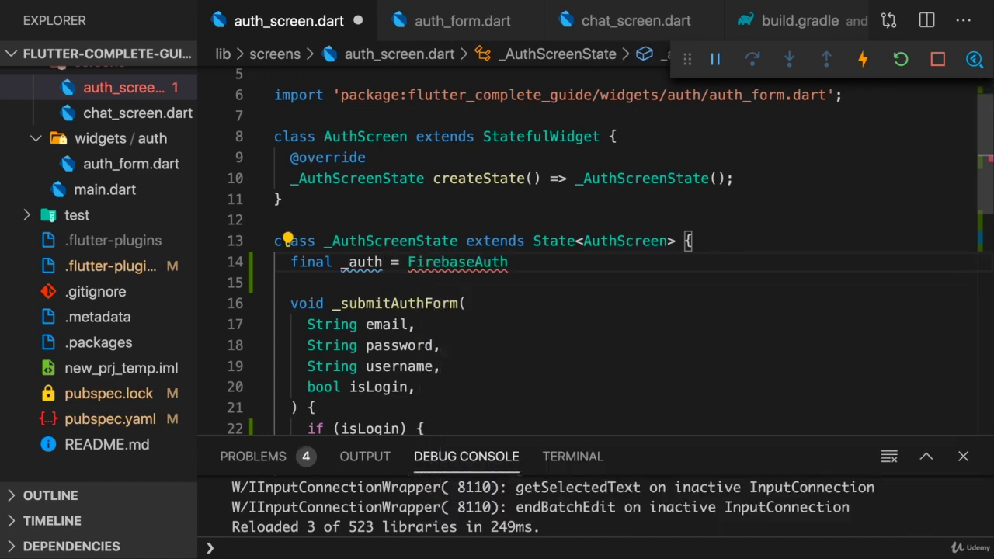
text(.instance;)
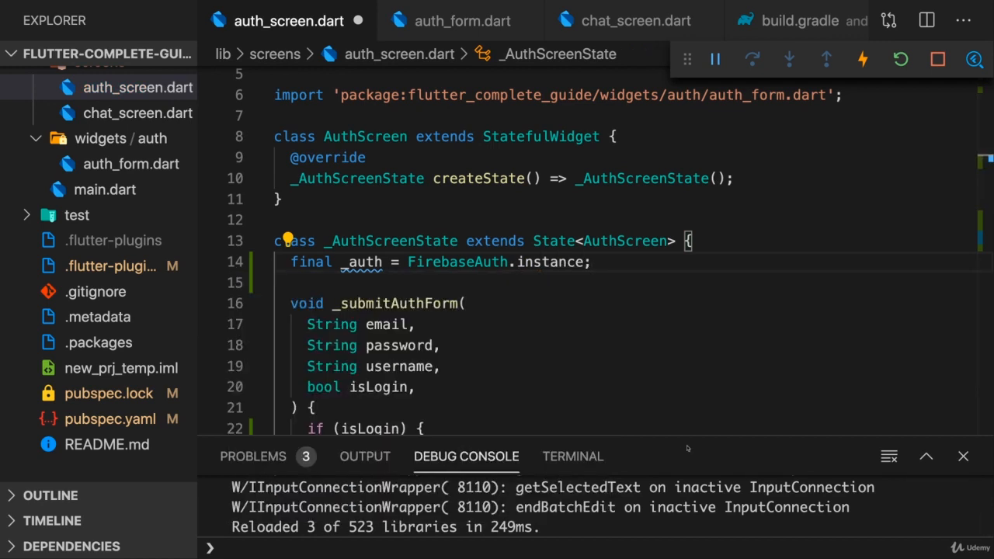
double_click(550, 262)
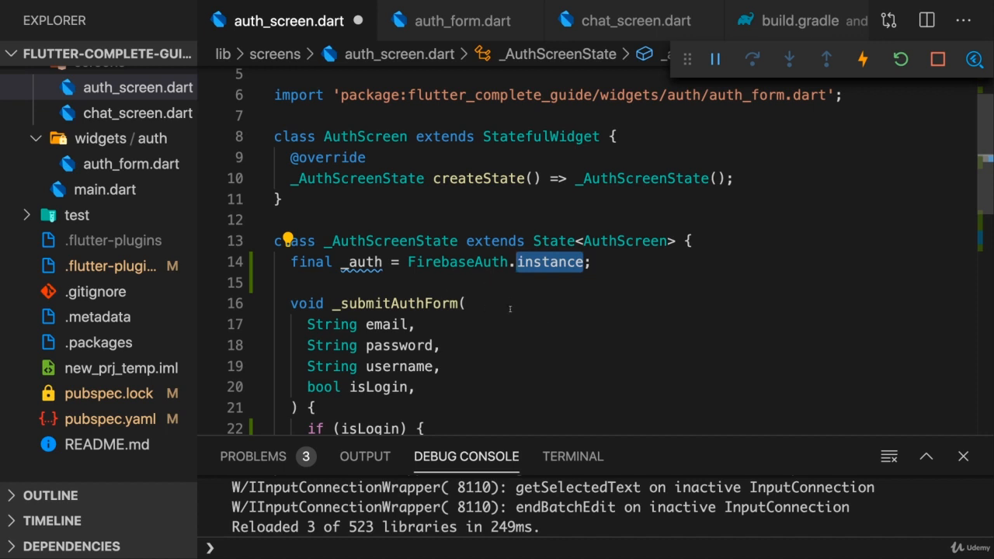
mouse_move(501, 301)
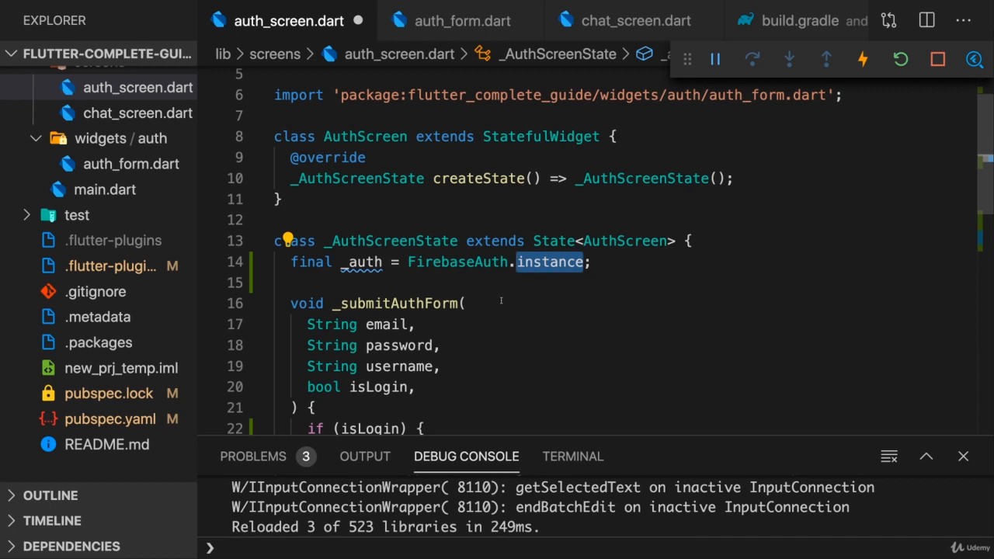
double_click(362, 262)
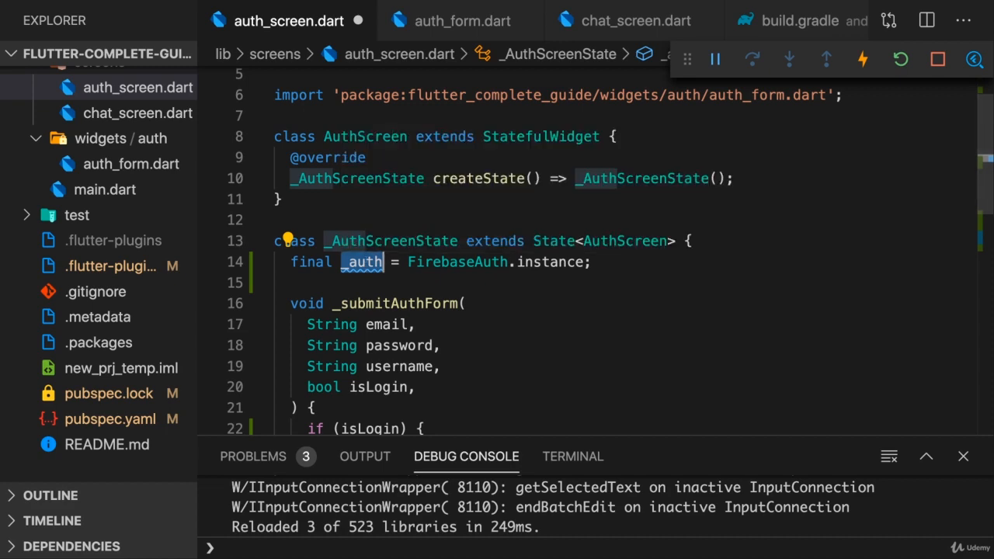
Call _auth.signInWithEmailAndPassword(email, password) inside the isLogin branch and review the call.
scroll(down, 3)
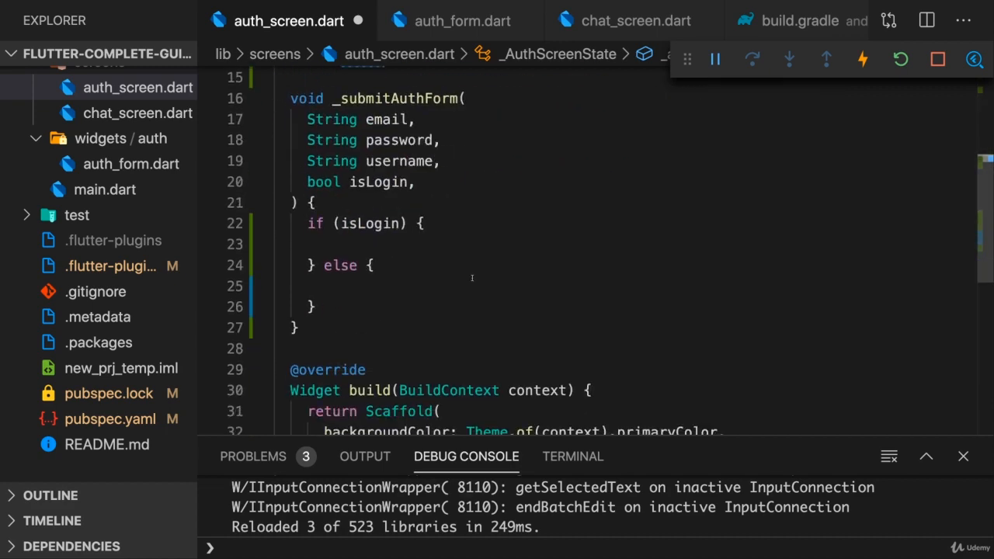
text(_auth)
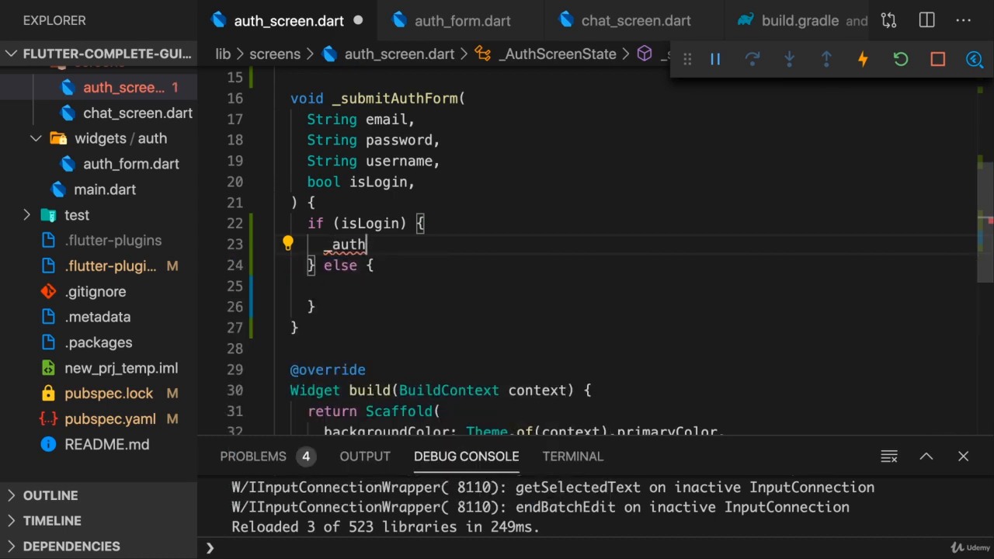
text(.signinwi)
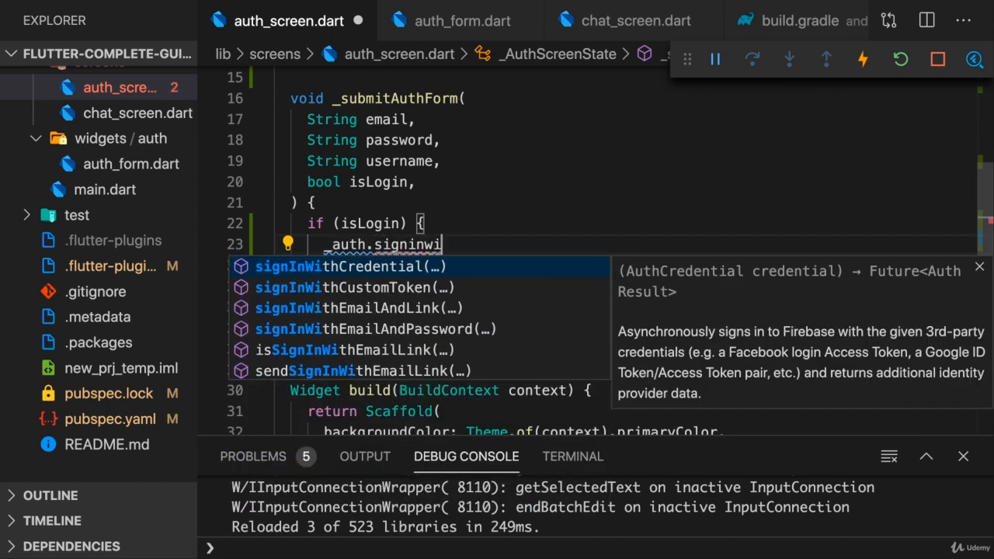
click(377, 328)
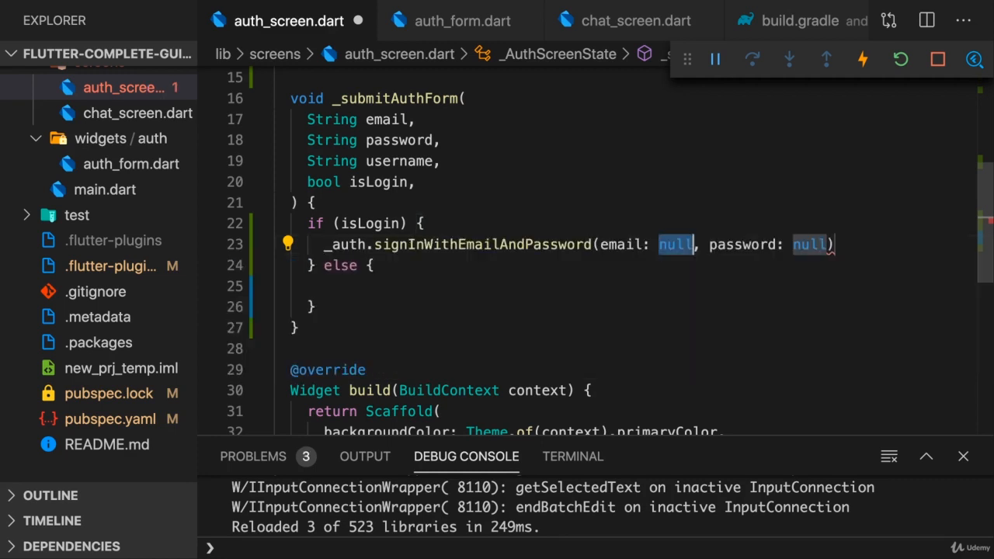
text(emai)
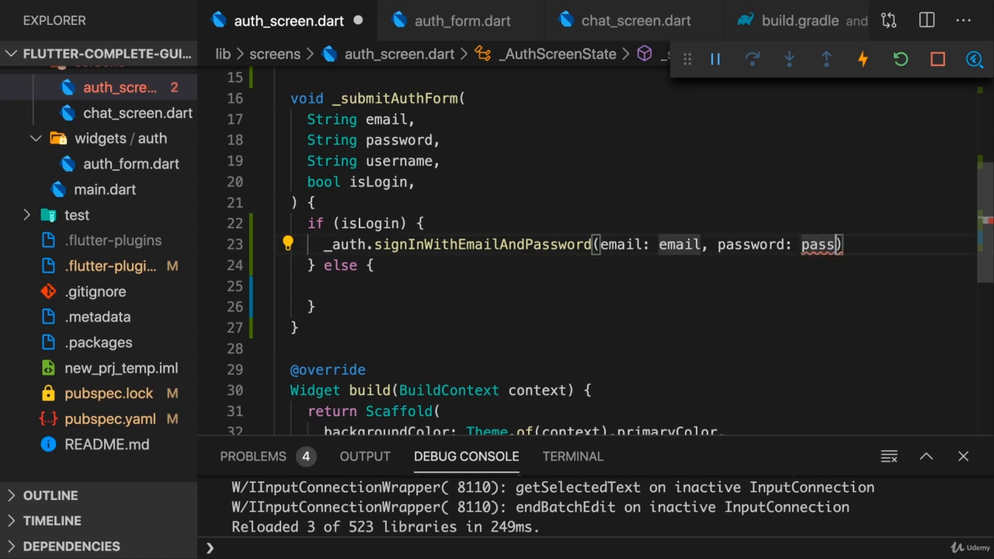
text(word);)
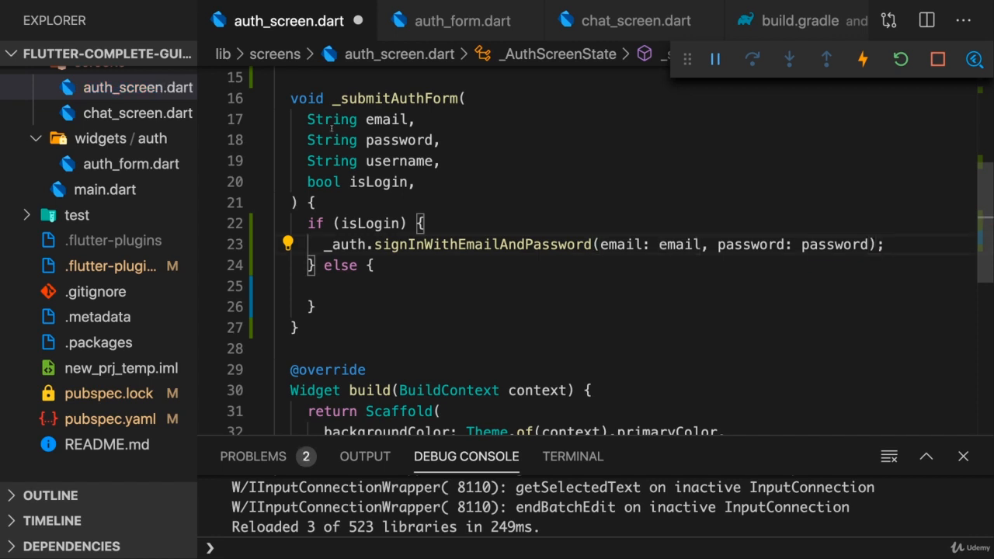
double_click(402, 243)
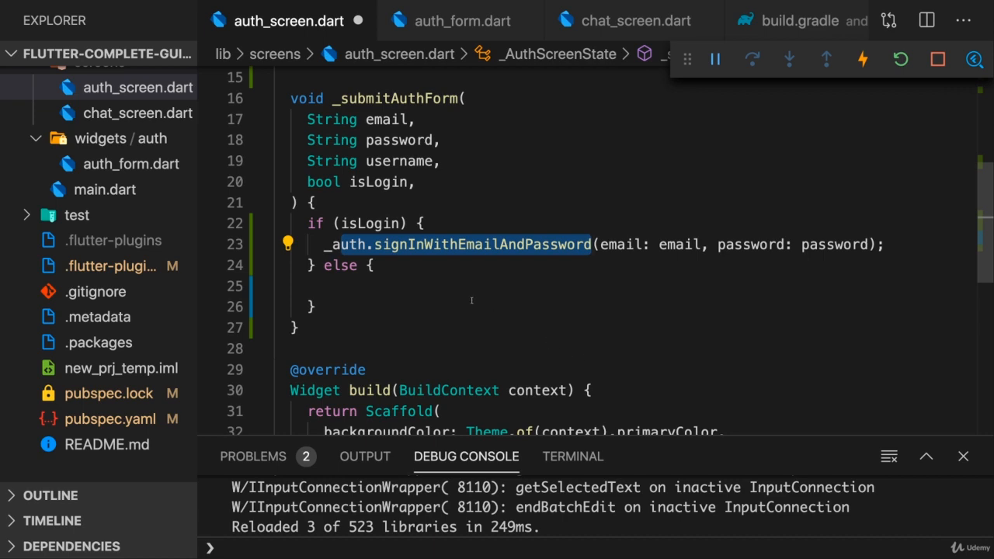
mouse_move(462, 244)
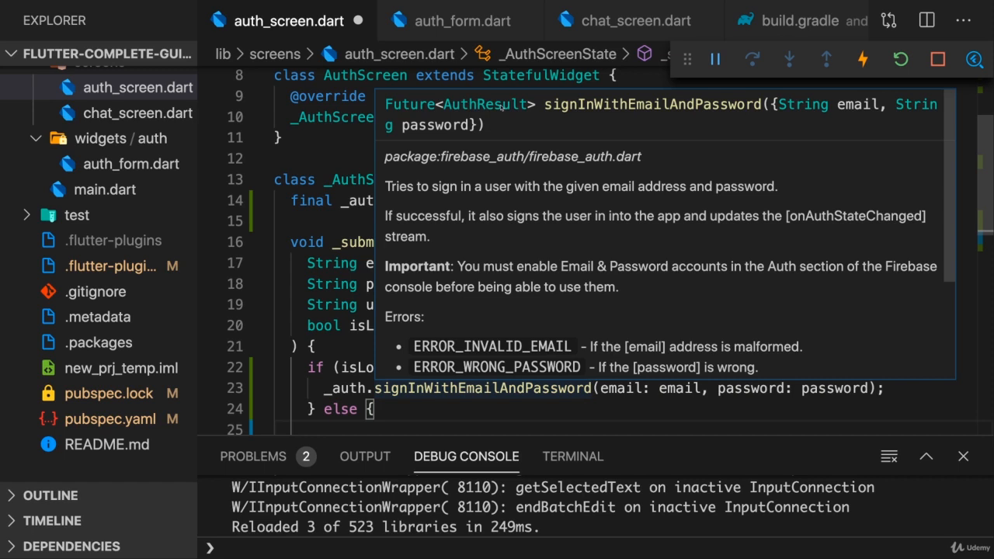
double_click(484, 104)
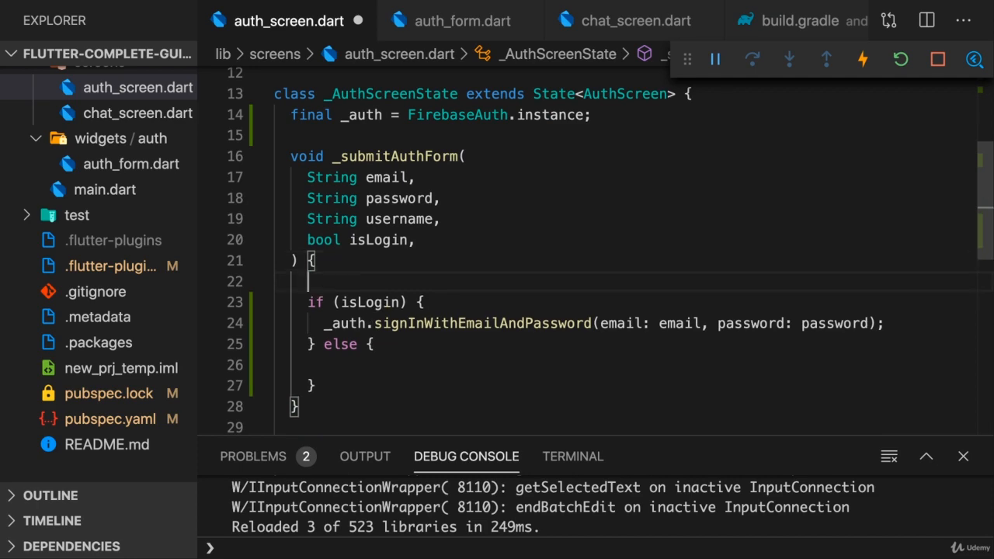
Declare 'AuthResult authResult', mark _submitAuthForm async and await the sign-in result into it.
text(AuthResult authResult;)
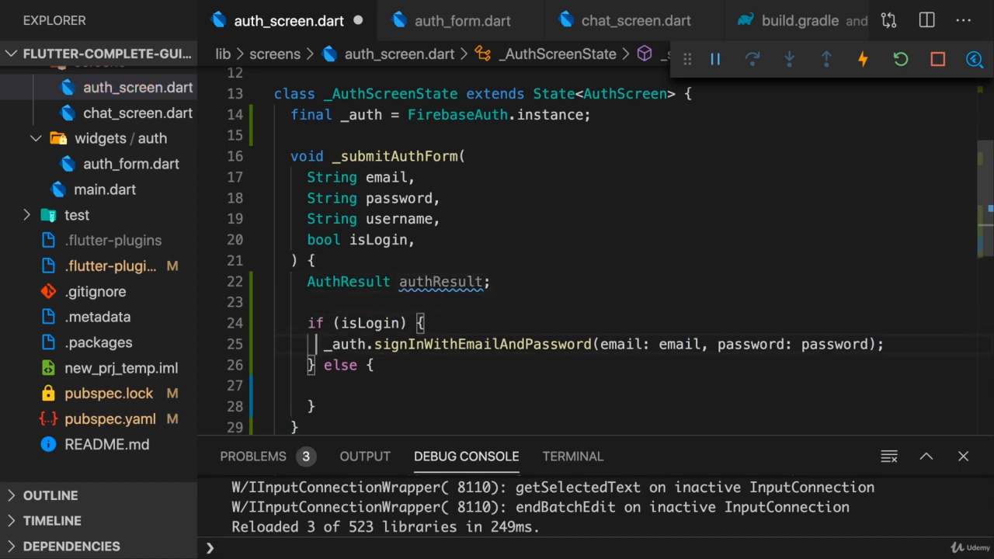
text(authResult =)
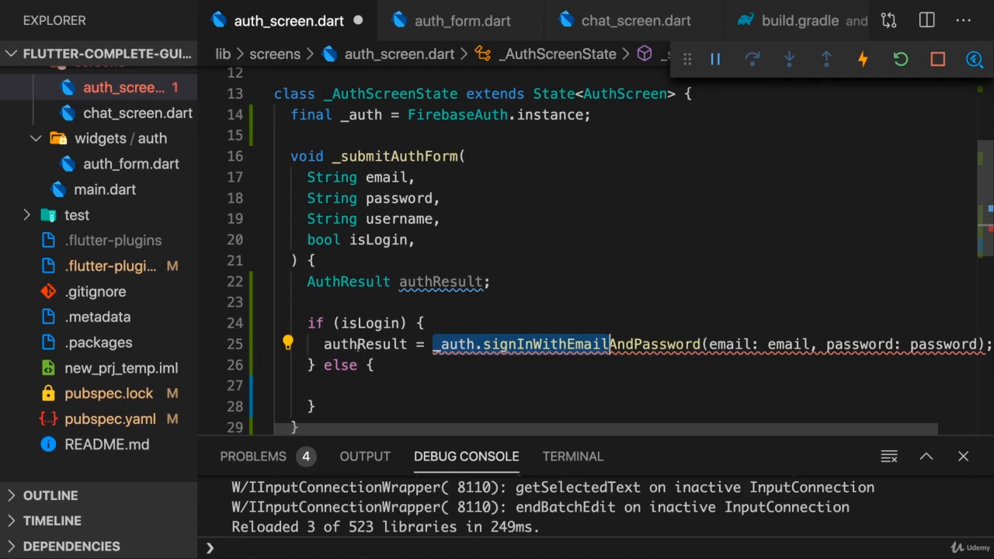
text(async)
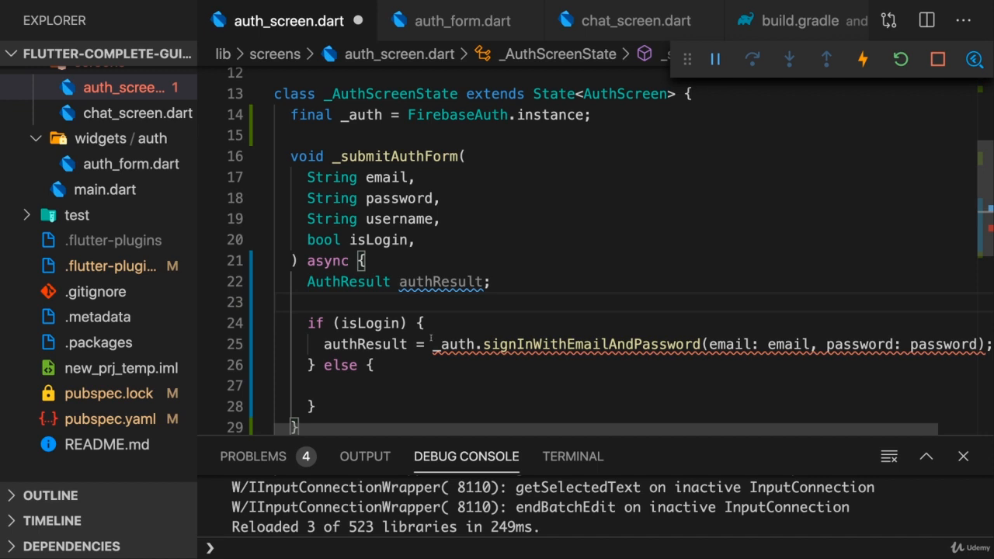
text(await)
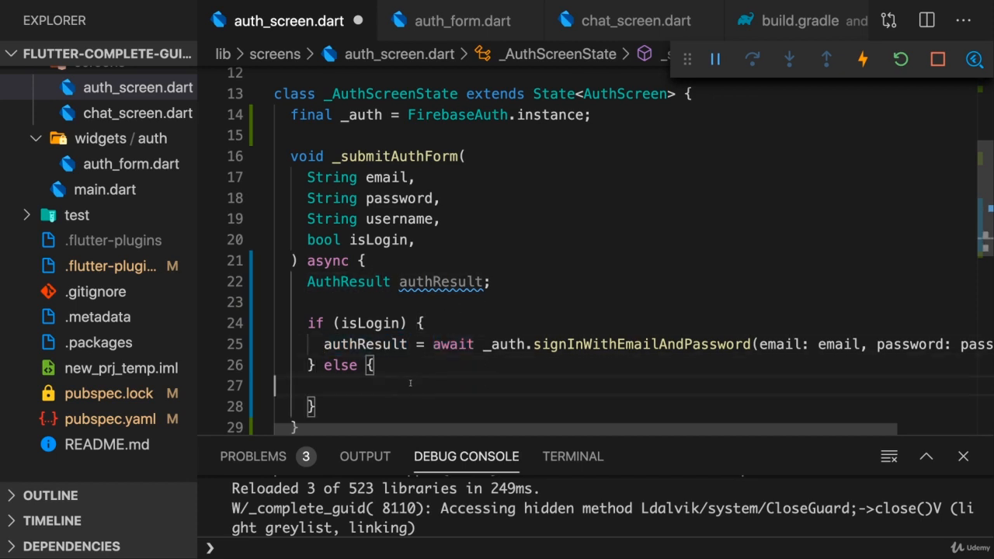
Assign 'authResult = await _auth.createUserWithEmailAndPassword(email, password)' in the else branch.
text(authresult)
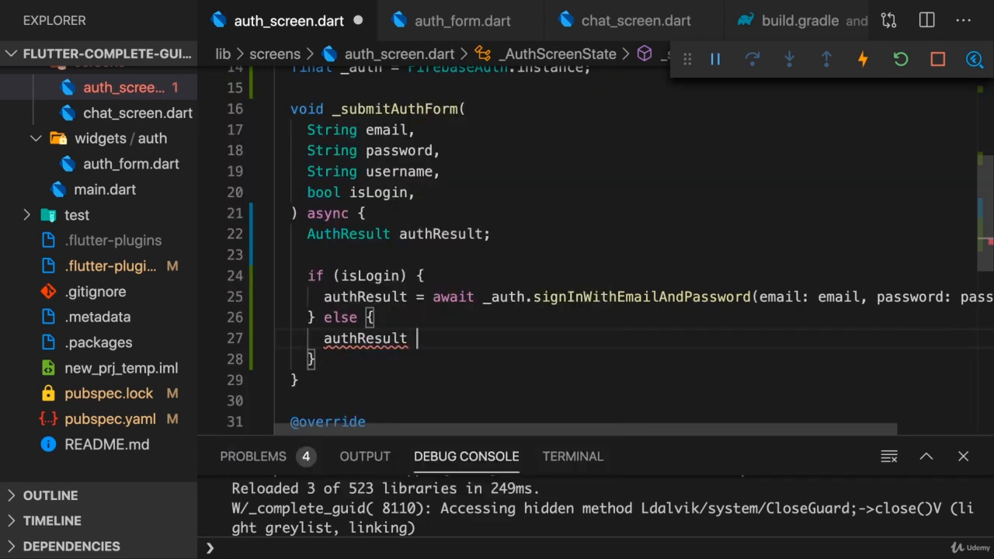
text(= await _auth.createUserWithEmailAndPassword(email: email,)
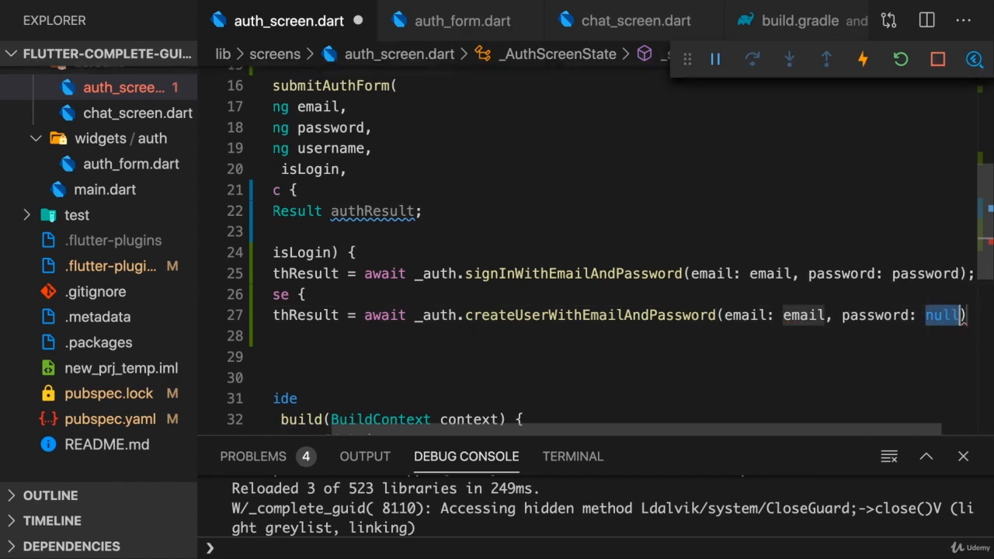
text(password: password,)
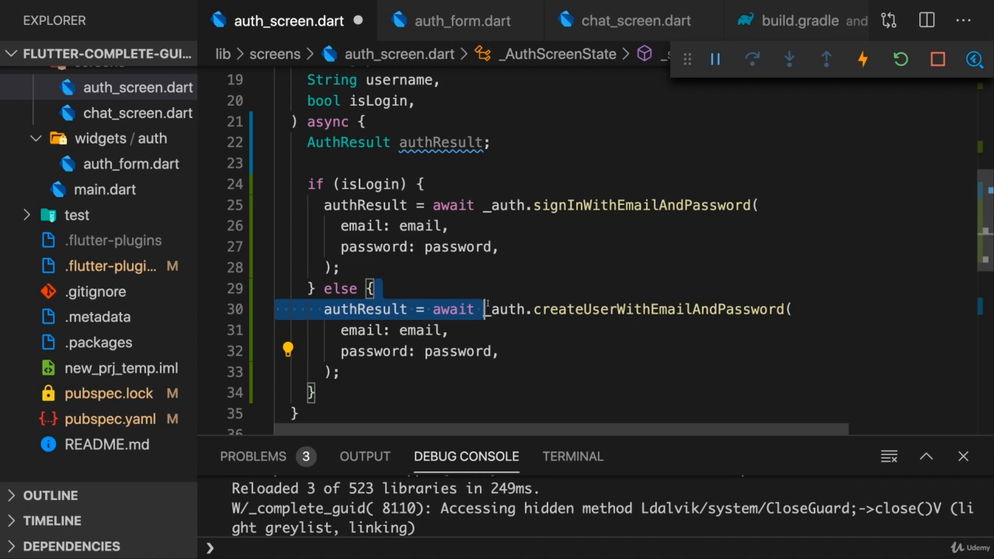
drag(485, 309, 486, 363)
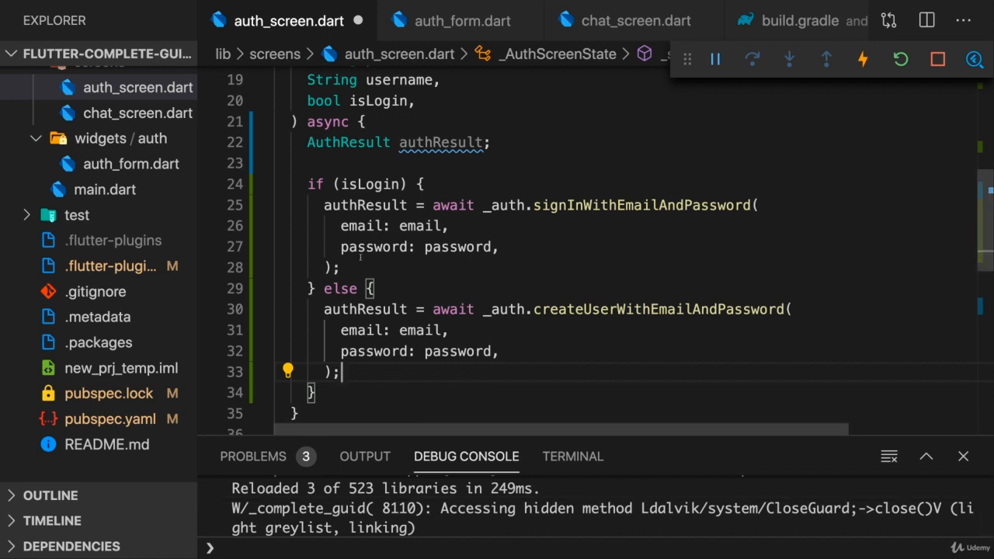
scroll(up, 3)
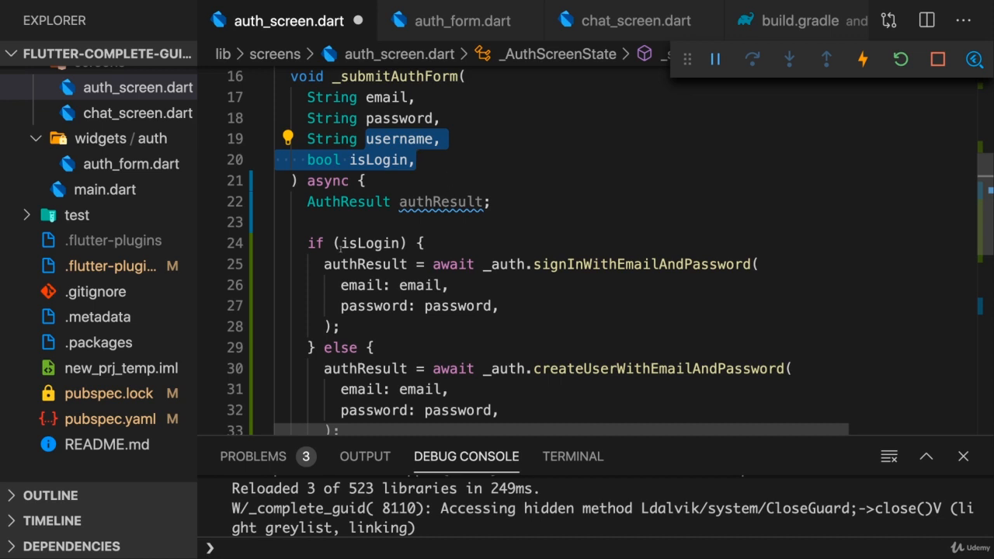
scroll(down, 3)
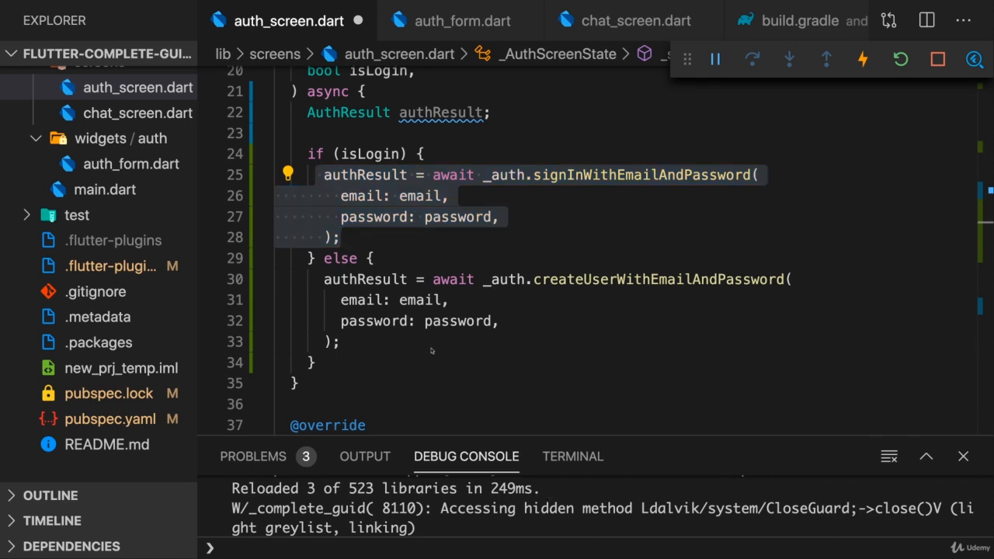
mouse_move(394, 272)
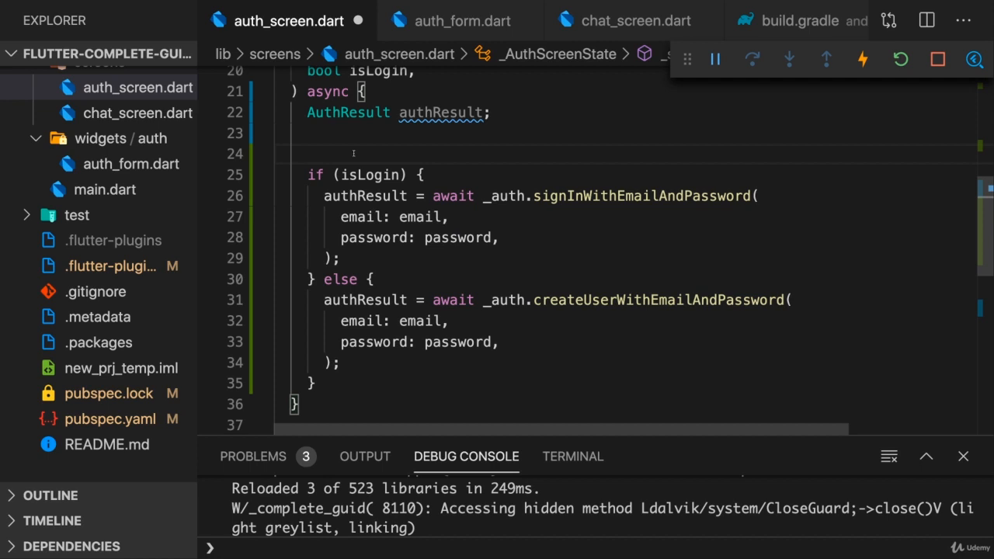
Wrap the isLogin if/else in 'try { }' followed by 'on PlatformException catch (err) { }'.
text(try {)
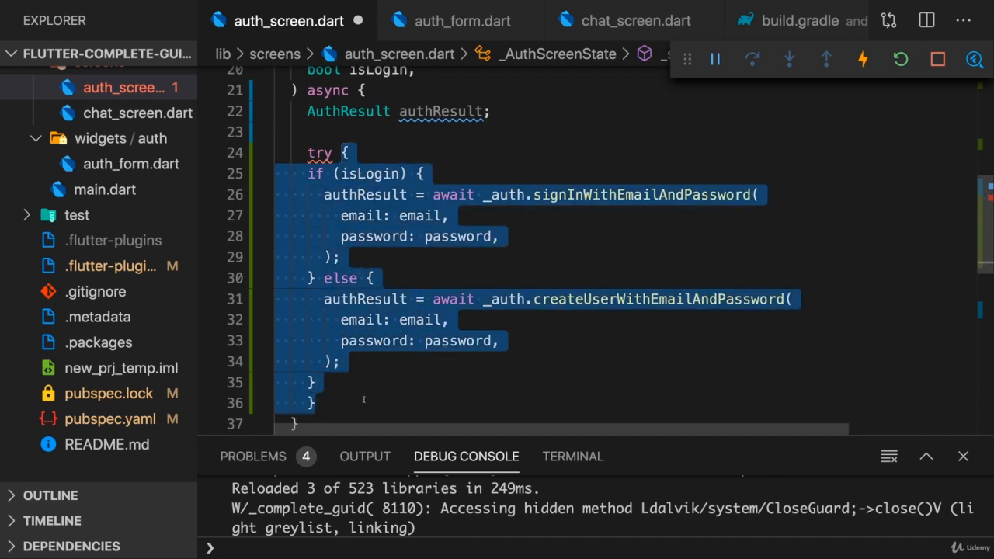
click(353, 395)
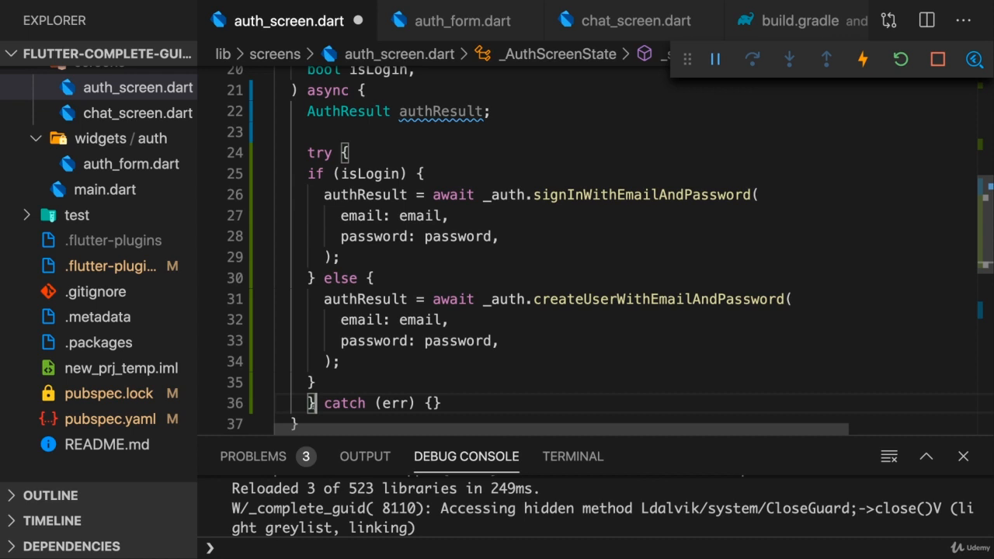
text(on)
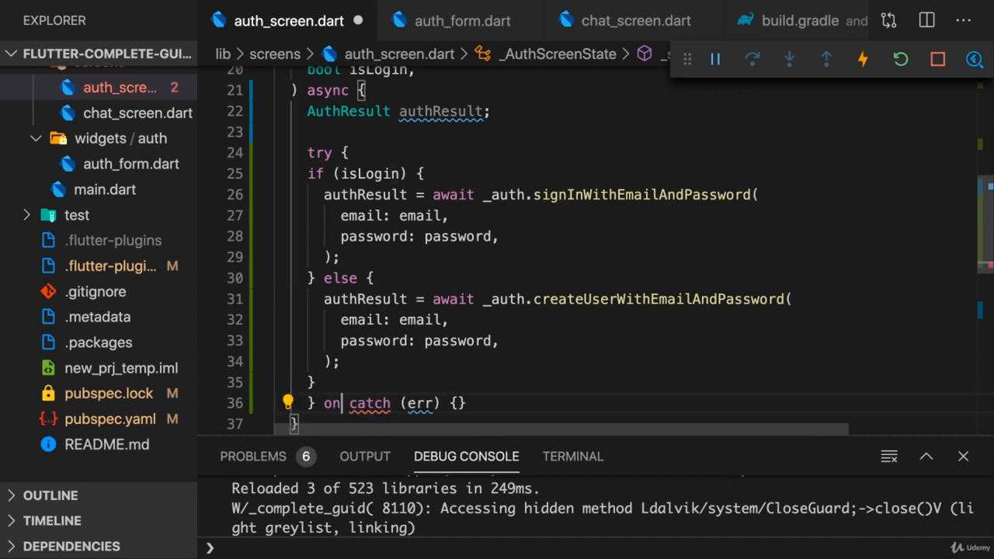
text(PlatformExcepti)
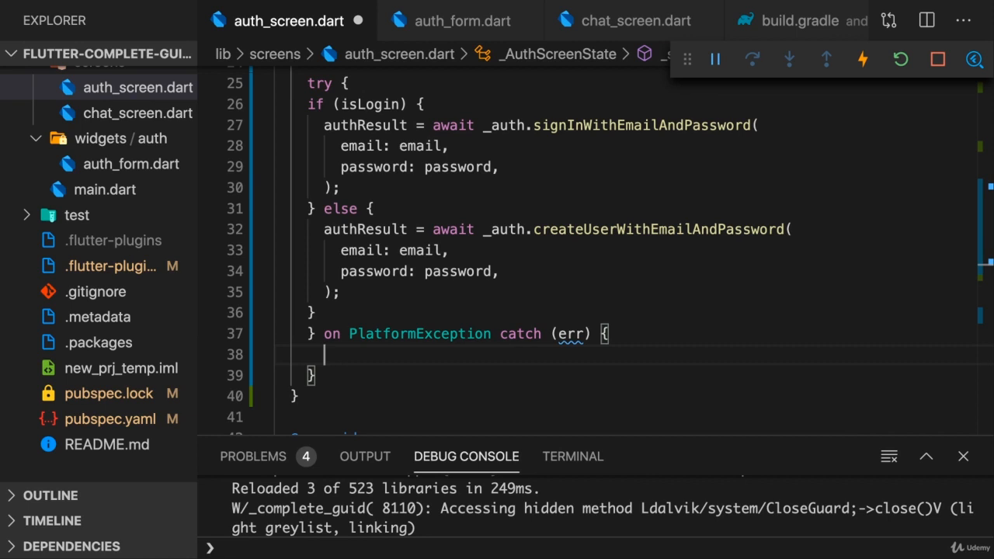
Set 'var message = 'An error occurred, please check your credentials';' as the default in the catch.
text(var message = 'An error occu)
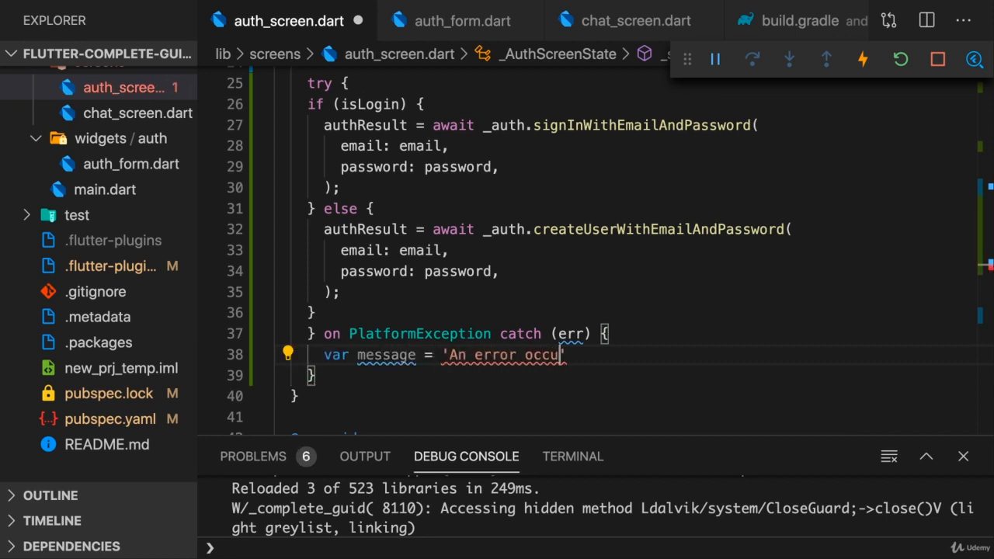
text(red, pelase ch)
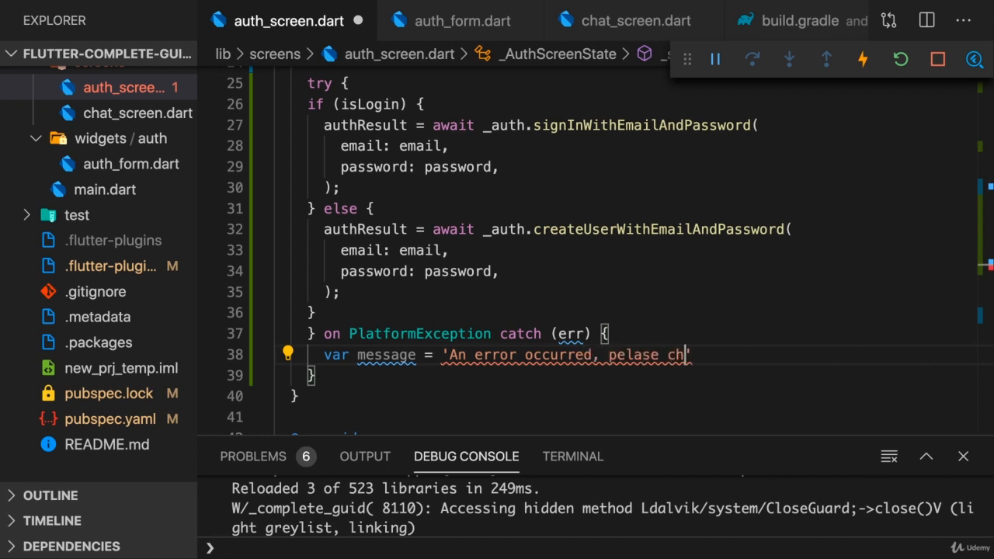
text(eck your credentials)
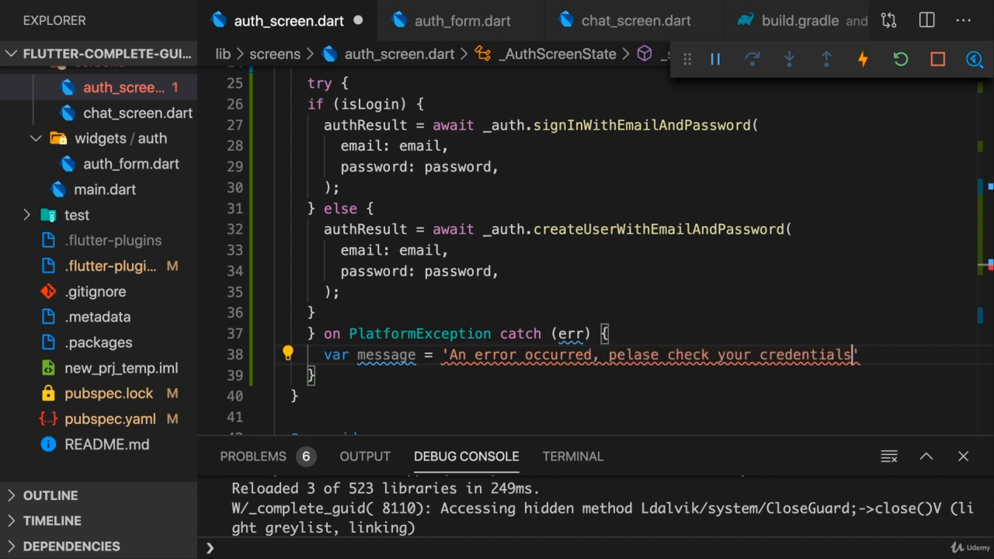
text(';)
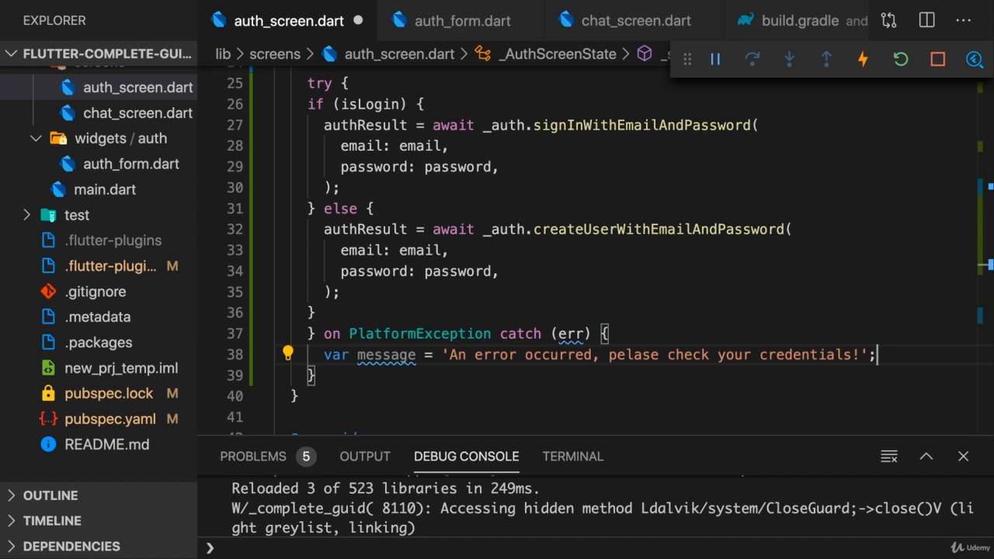
key(Enter)
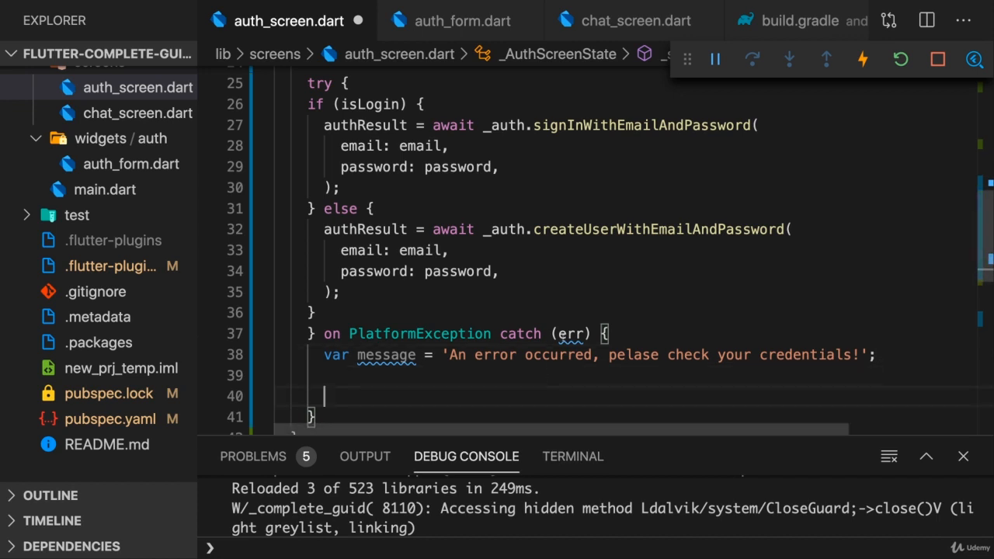
scroll(down, 3)
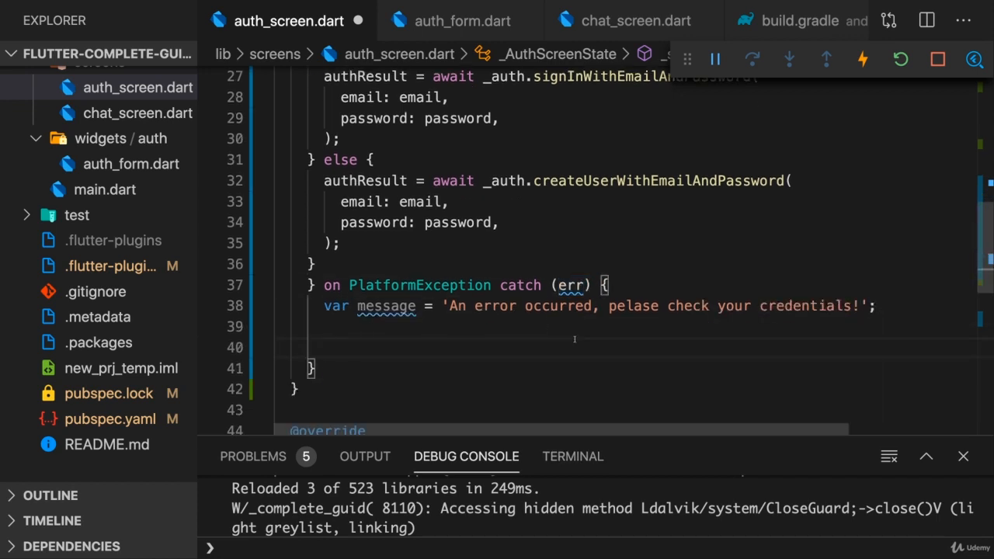
Replace message with err.message when 'err.message != null'.
text(if (err)
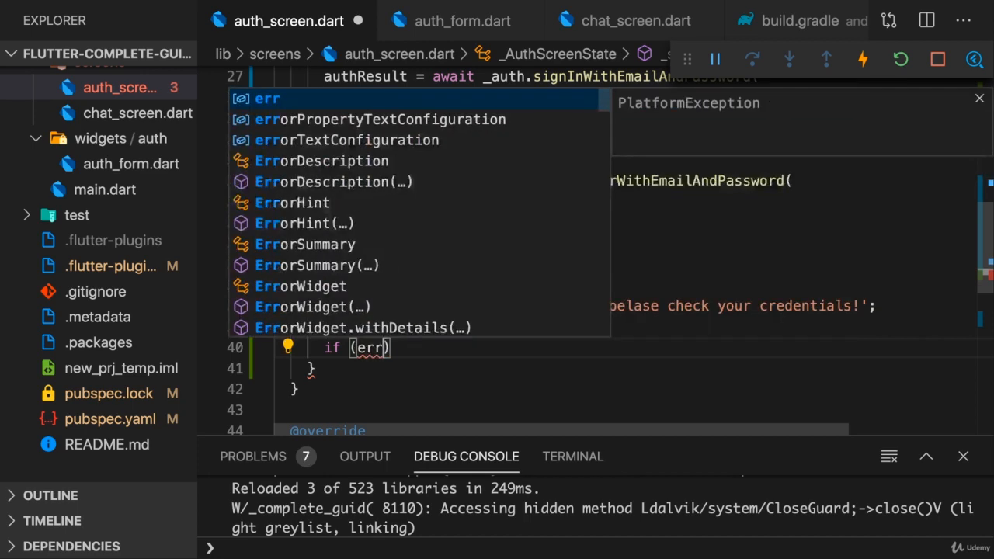
text(.message != n)
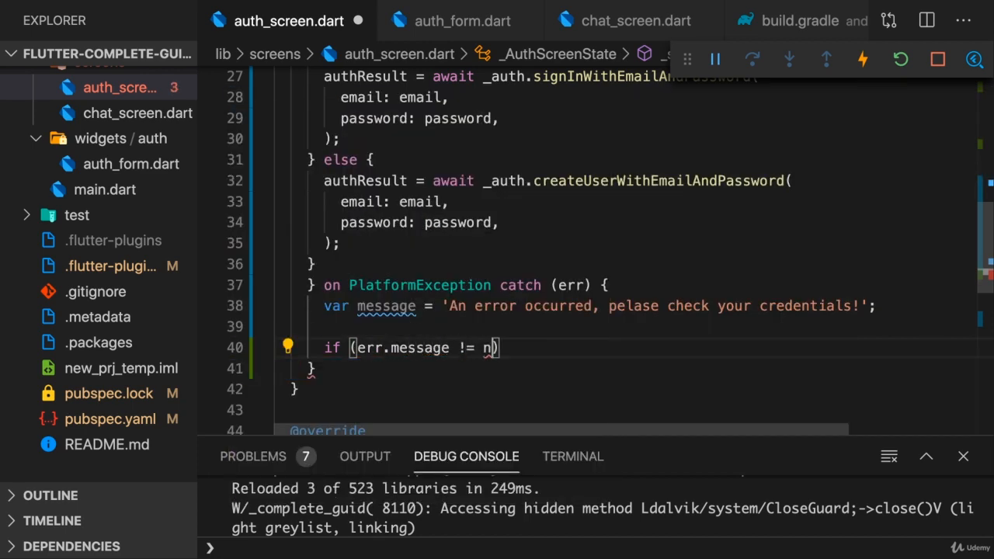
text(ull) {)
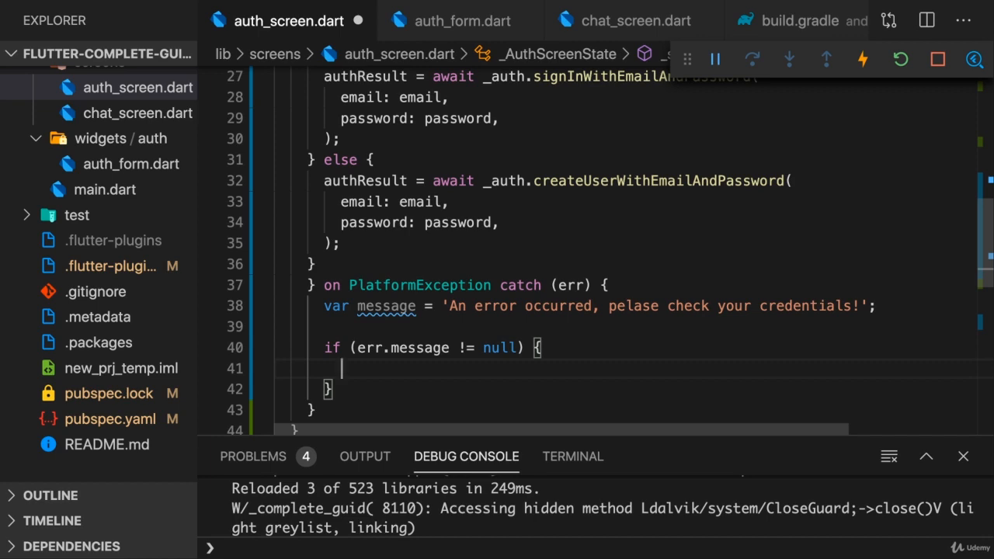
text(message =)
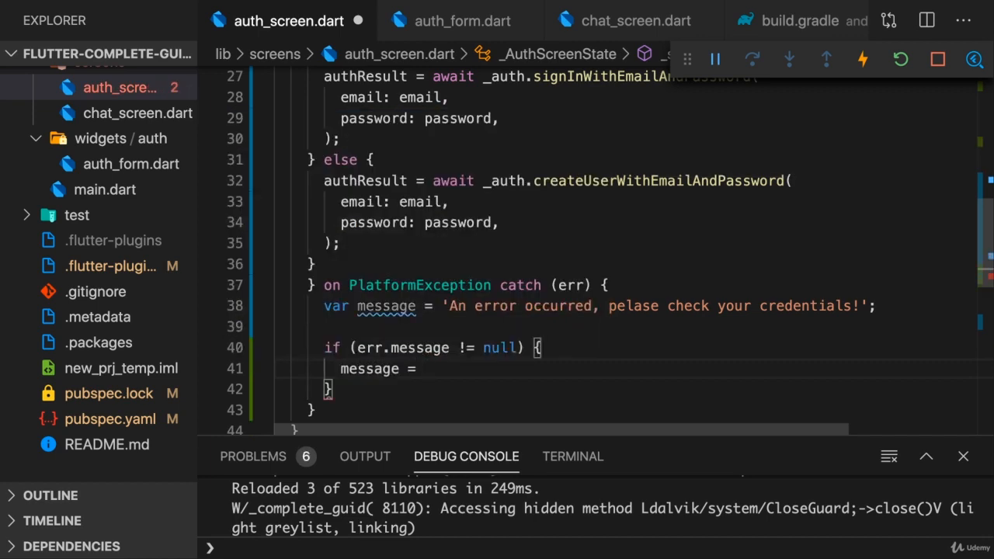
text(err.message;)
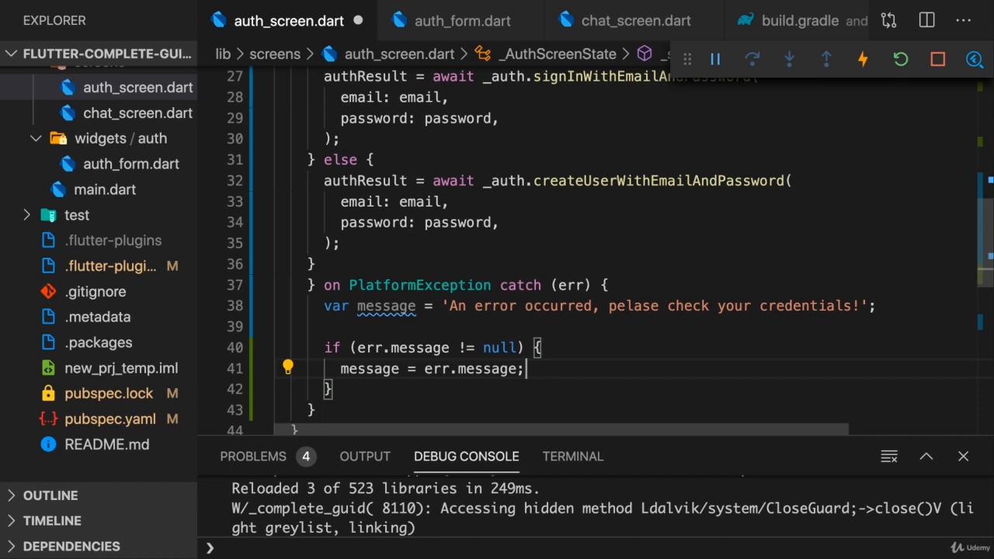
scroll(down, 3)
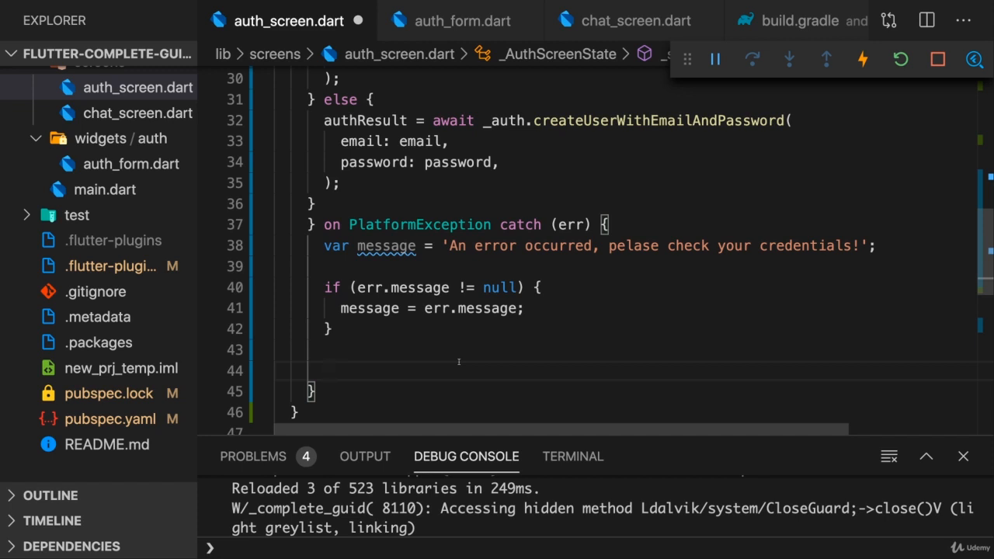
Show a SnackBar via Scaffold.of(context) with Text(message) content and Theme.of(context).errorColor background.
text(Scaffold.of(context)
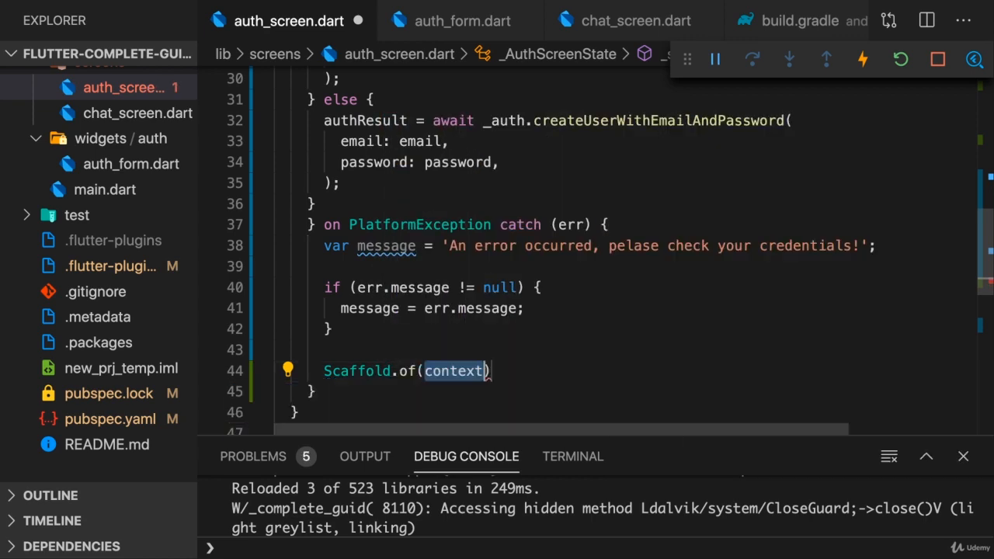
text(.showSnackBar(snackbar)
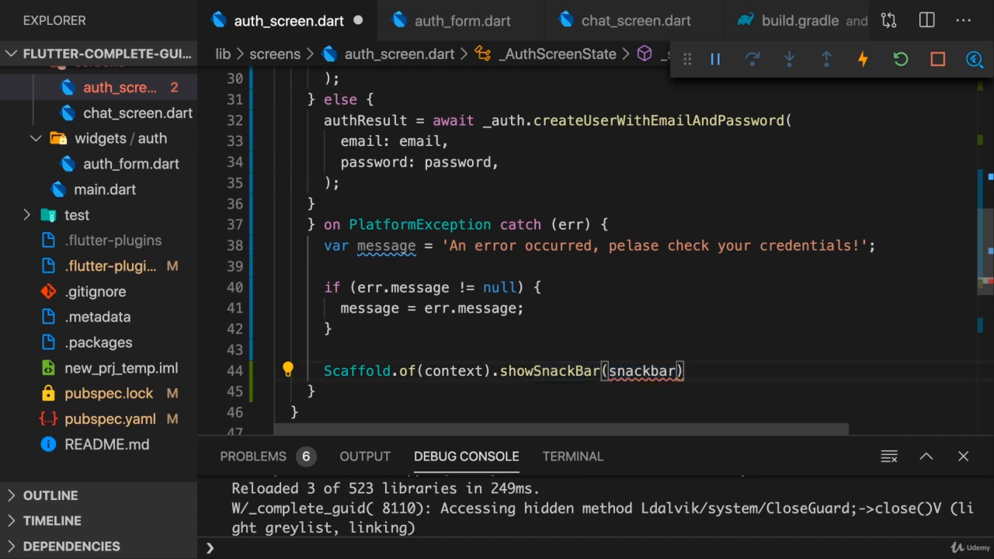
text(;)
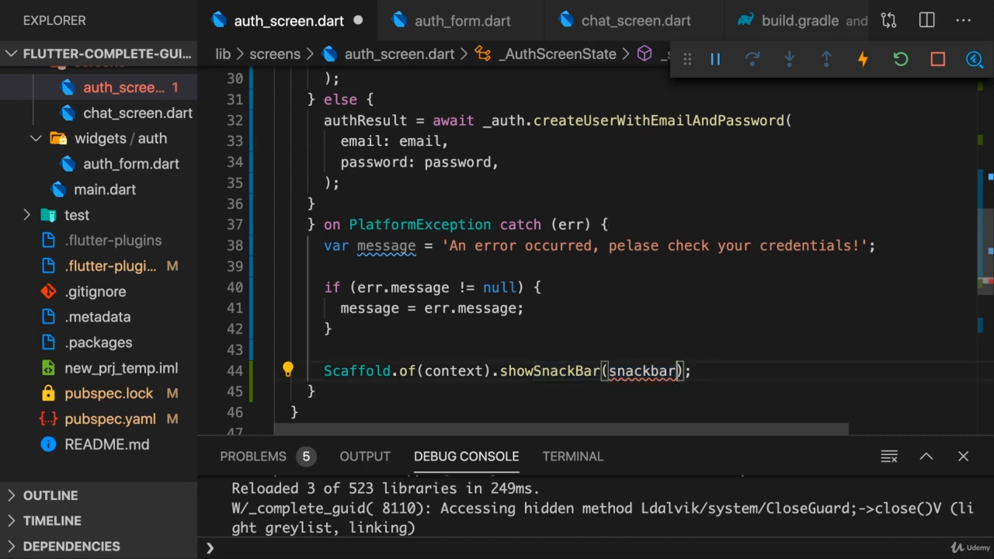
key(Backspace)
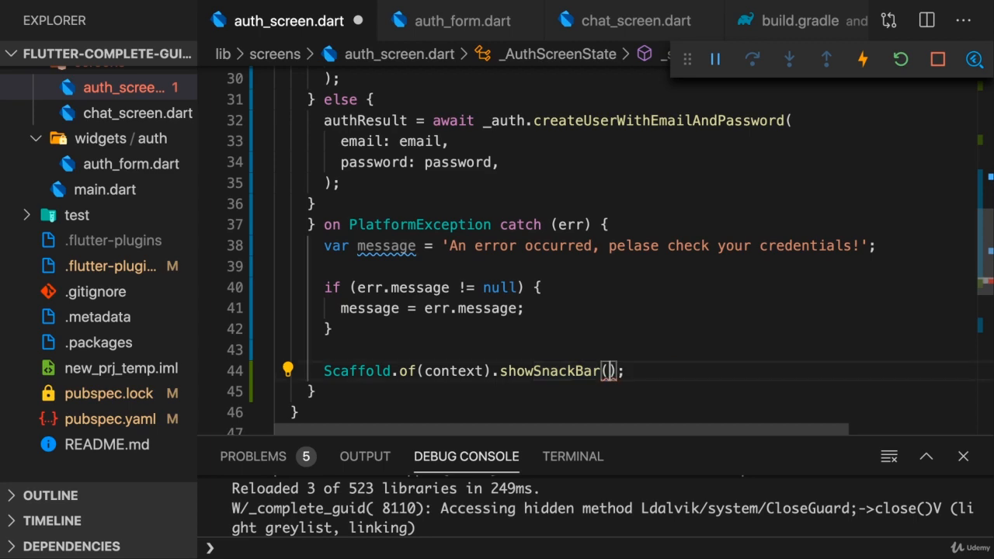
text(SnackBar()
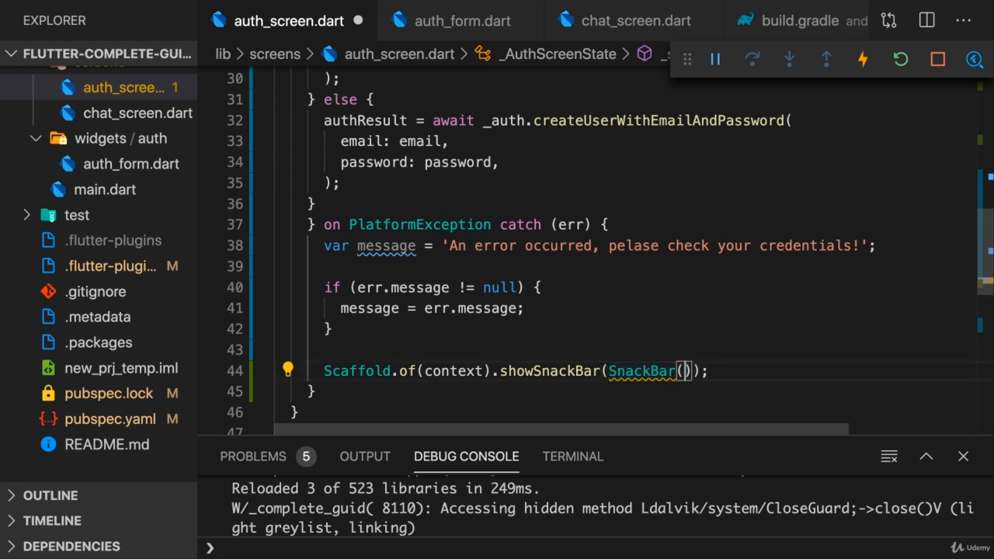
text(,)
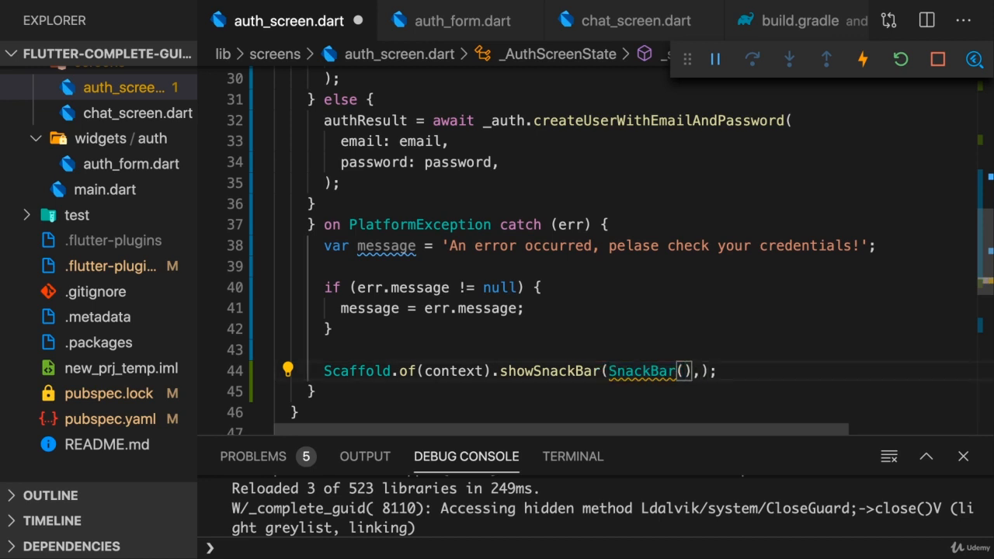
text(content: Text()
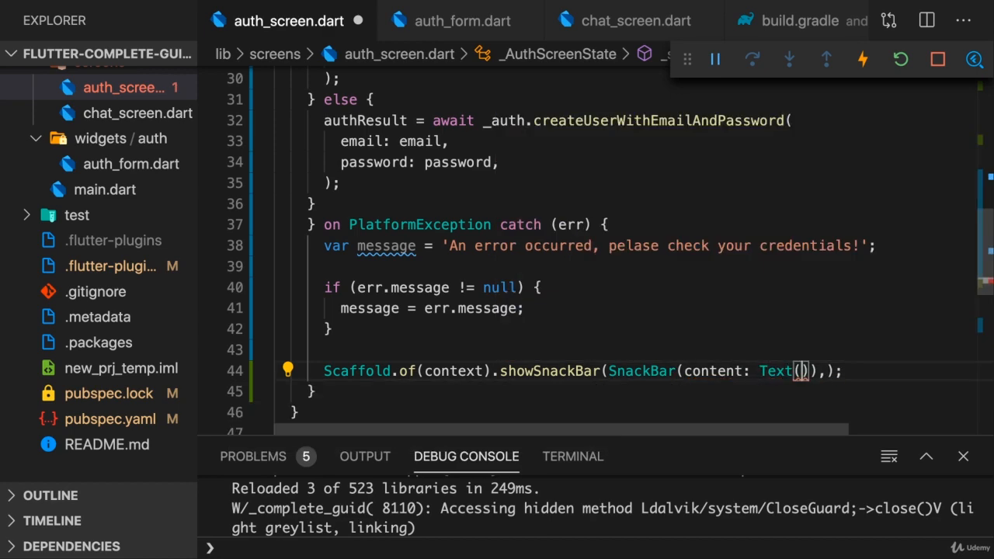
text(message)
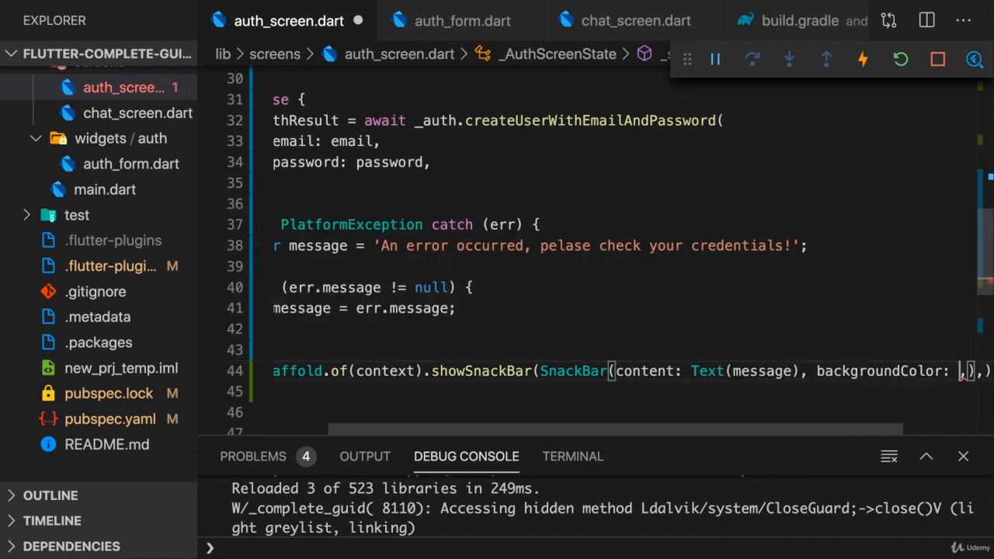
text(Theme.of(context).errorColor,)
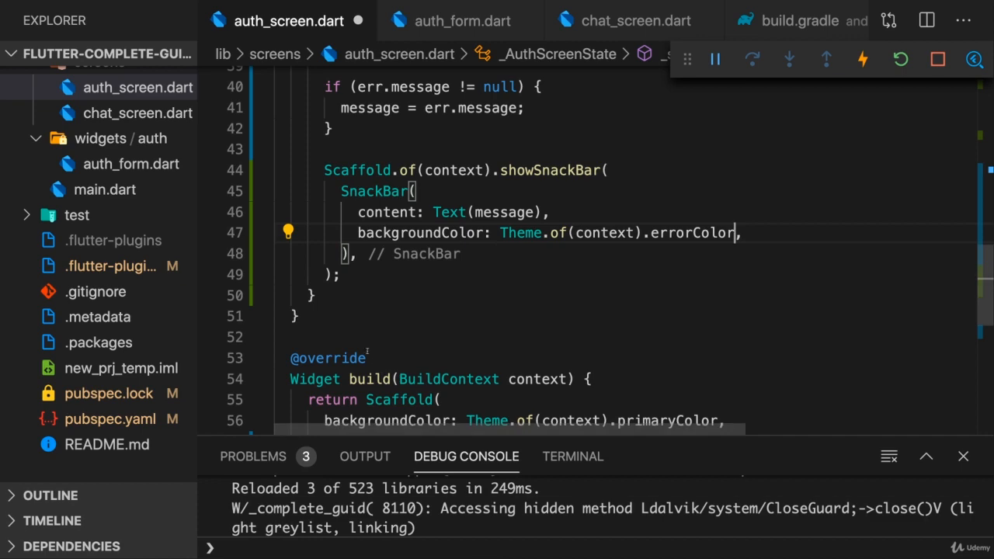
Add a general catch (err) { print(err); } clause after the on PlatformException handler.
scroll(up, 3)
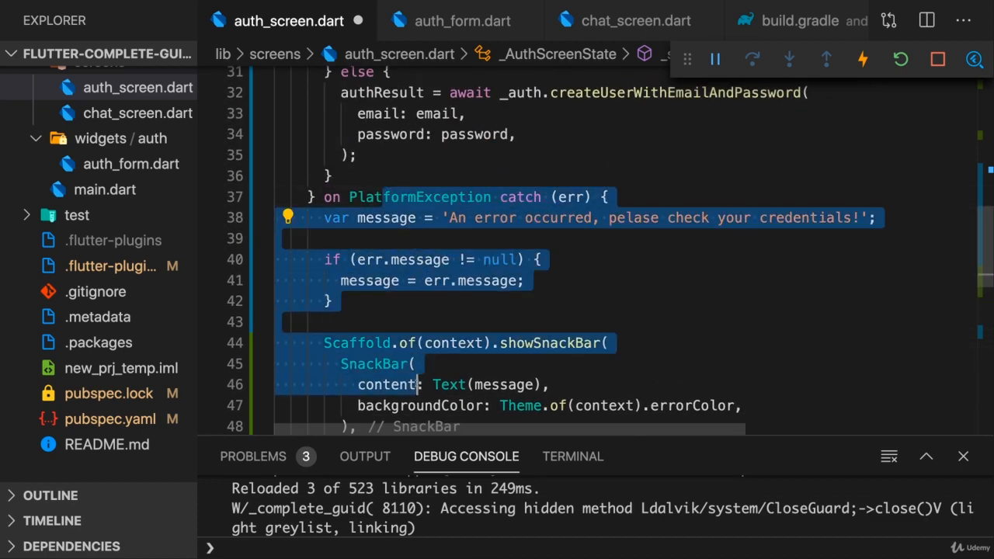
text(catch (err) {)
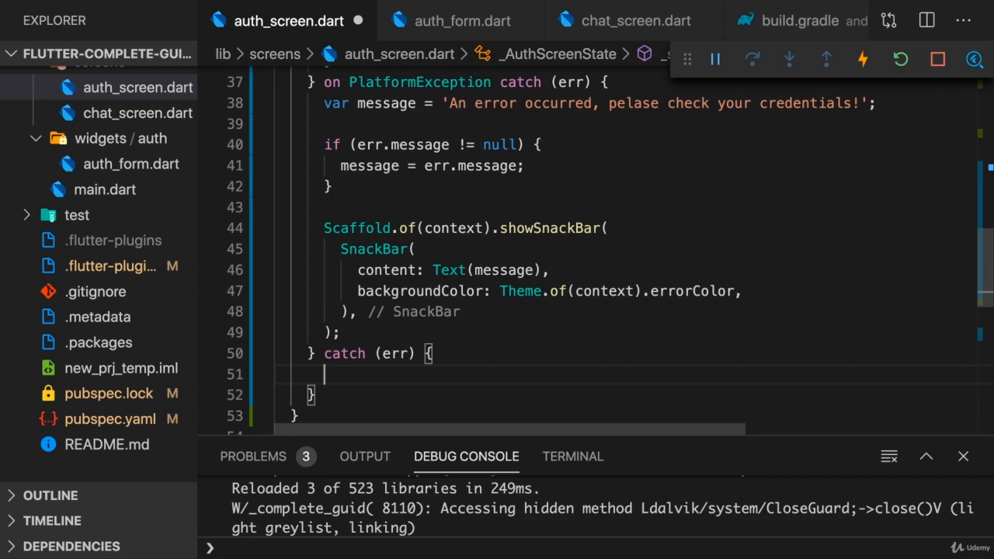
text(print(err);)
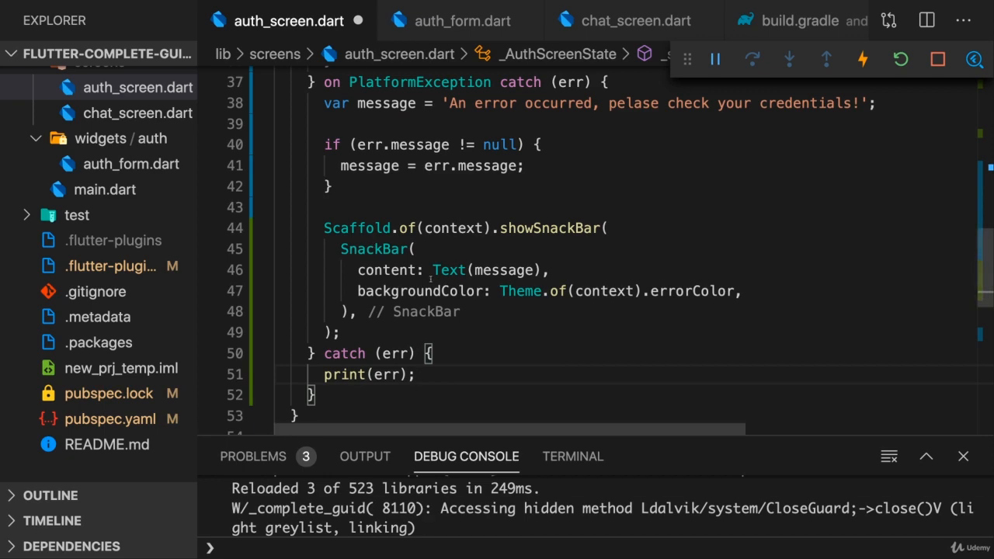
scroll(up, 3)
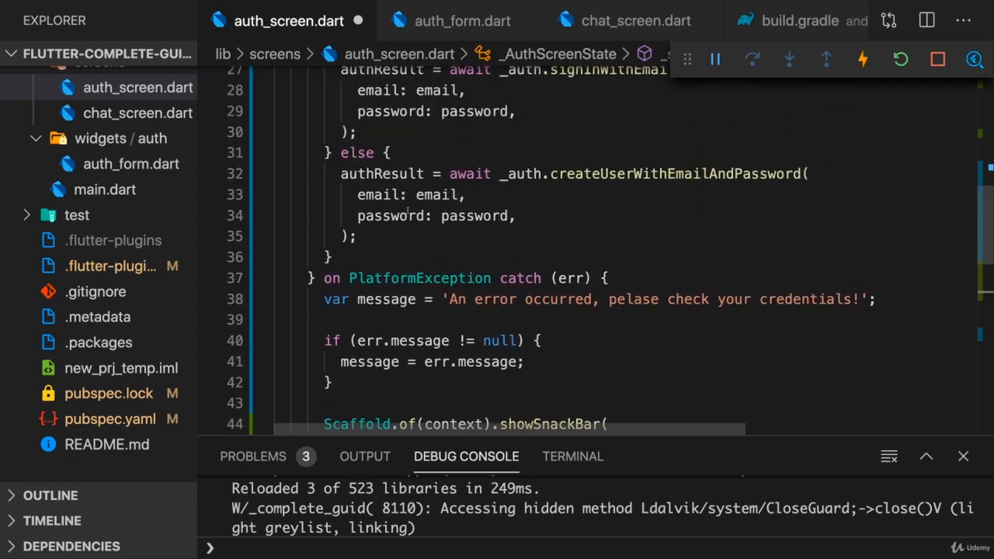
scroll(up, 3)
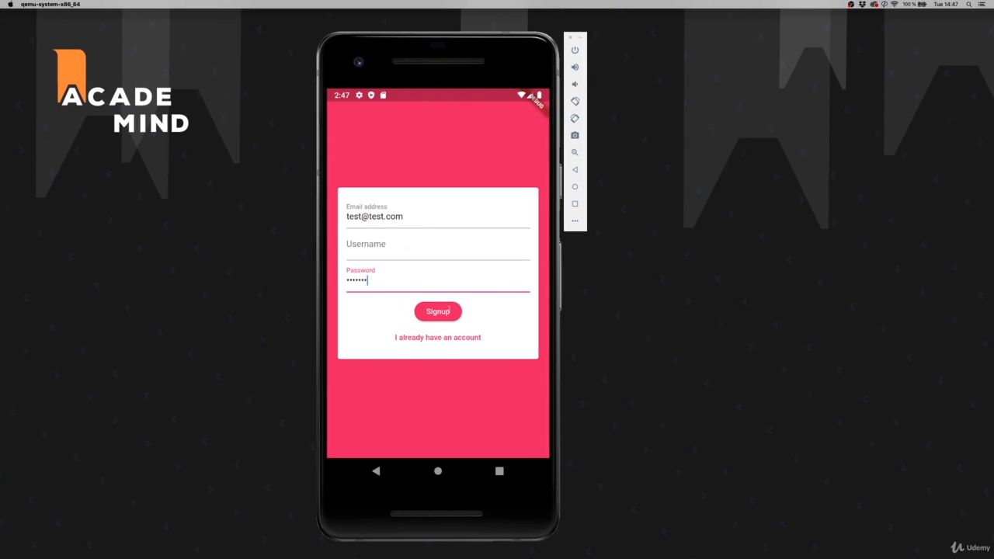
click(437, 280)
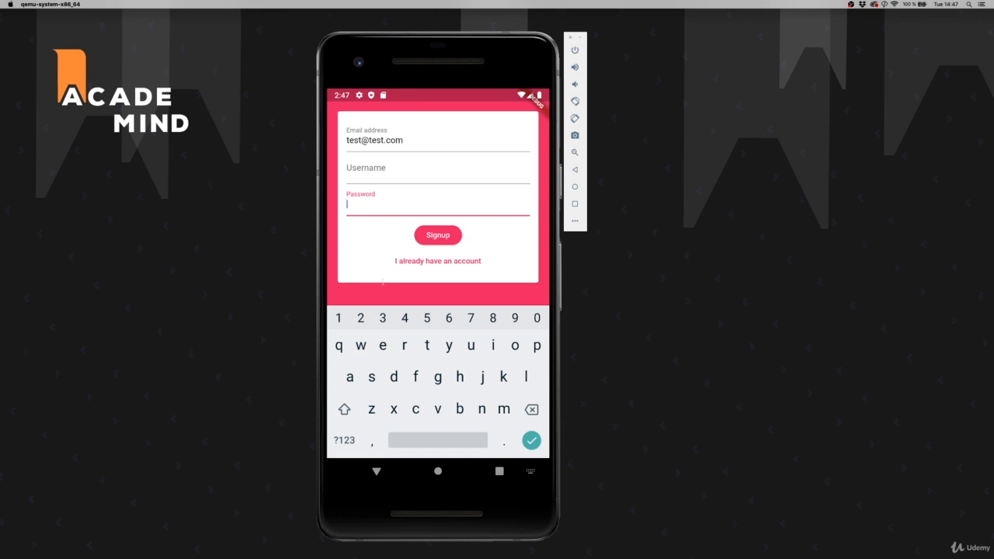
text(password)
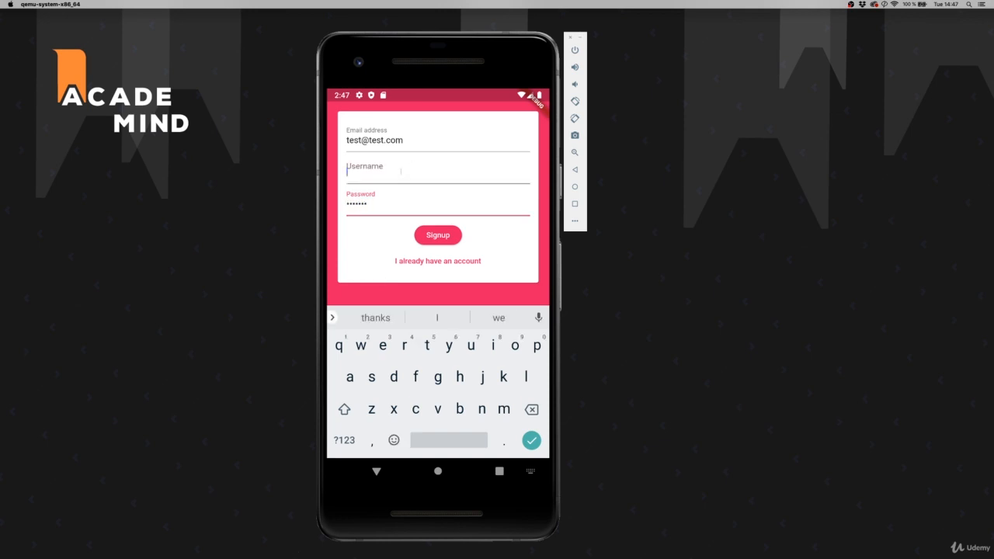
text(Maximli)
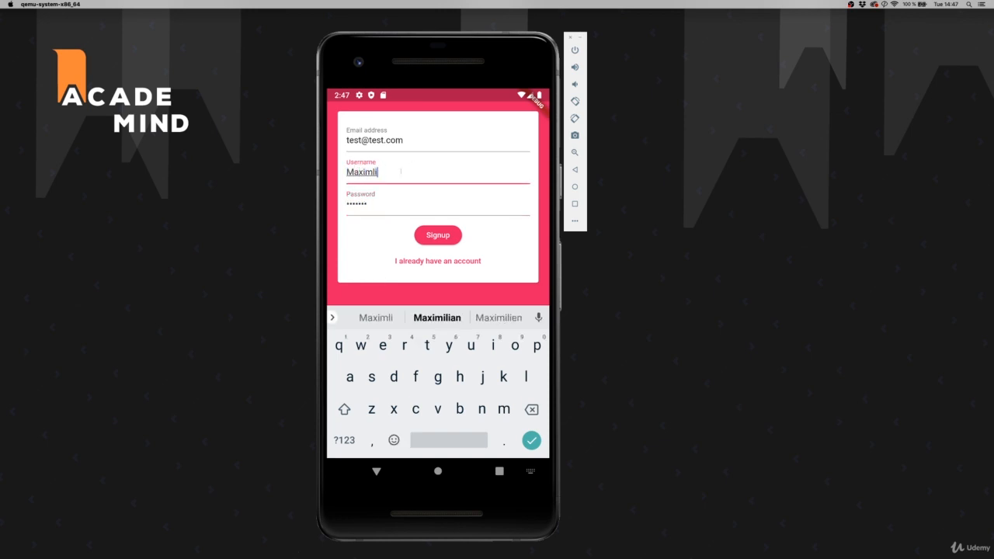
click(436, 318)
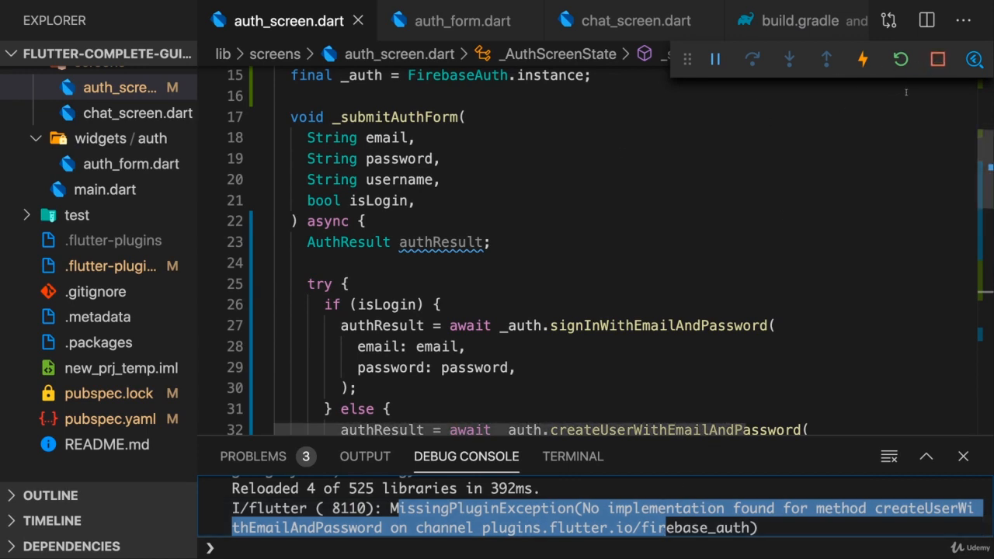
Stop the running app and relaunch main.dart via Run > Start Debugging on the emulator.
click(937, 59)
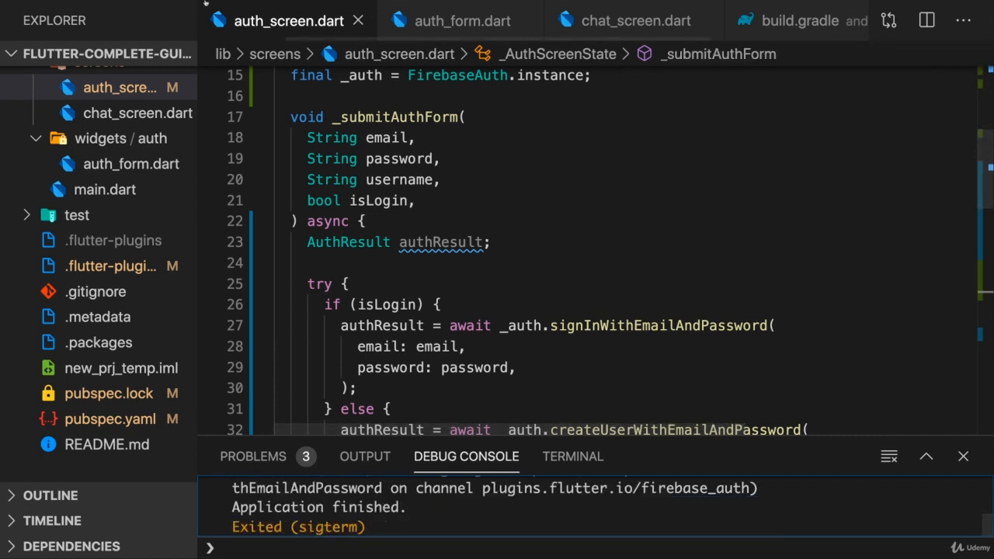
click(144, 4)
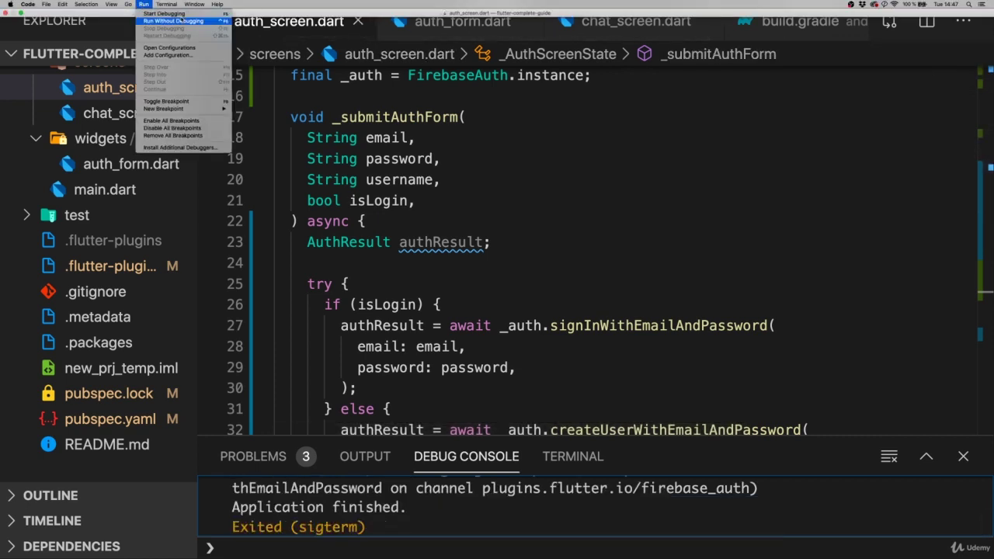
click(169, 21)
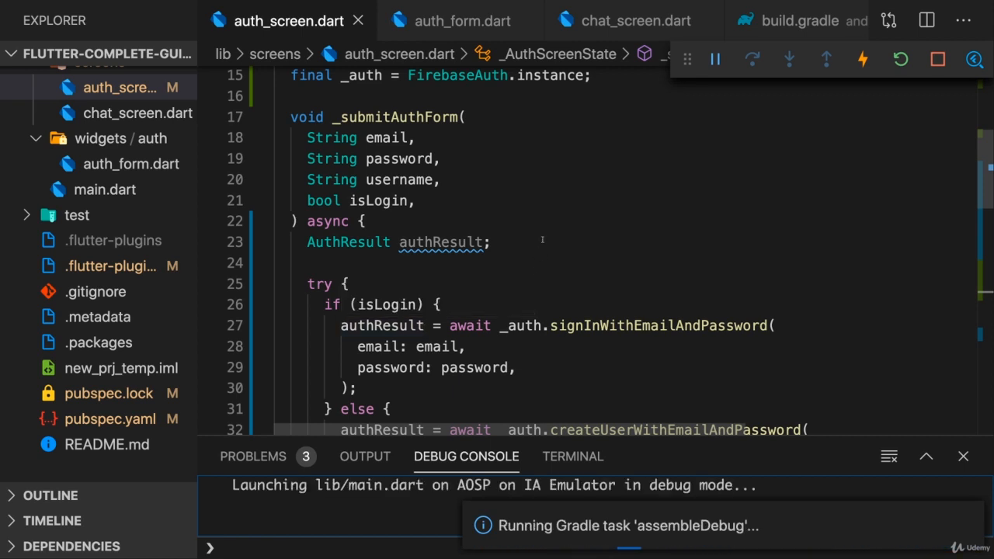
mouse_move(541, 337)
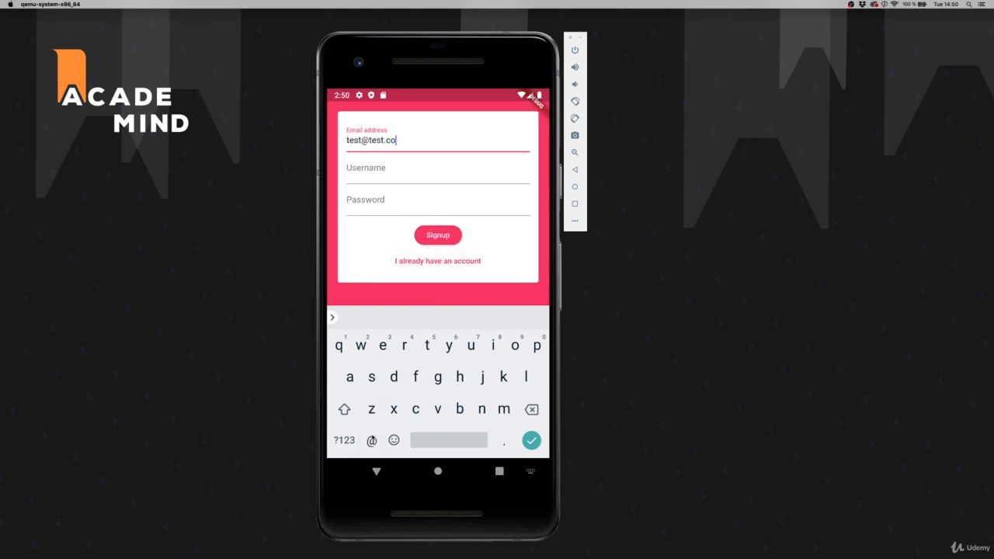
Submit signup with username 'Maximilian' and read the No Scaffold ancestor error in the Debug Console.
click(437, 168)
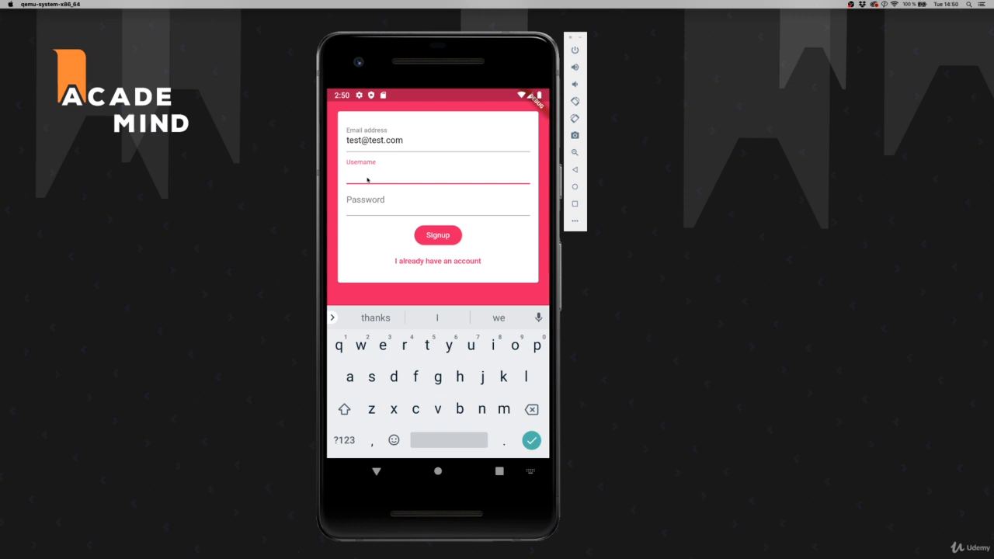
text(Maximilian)
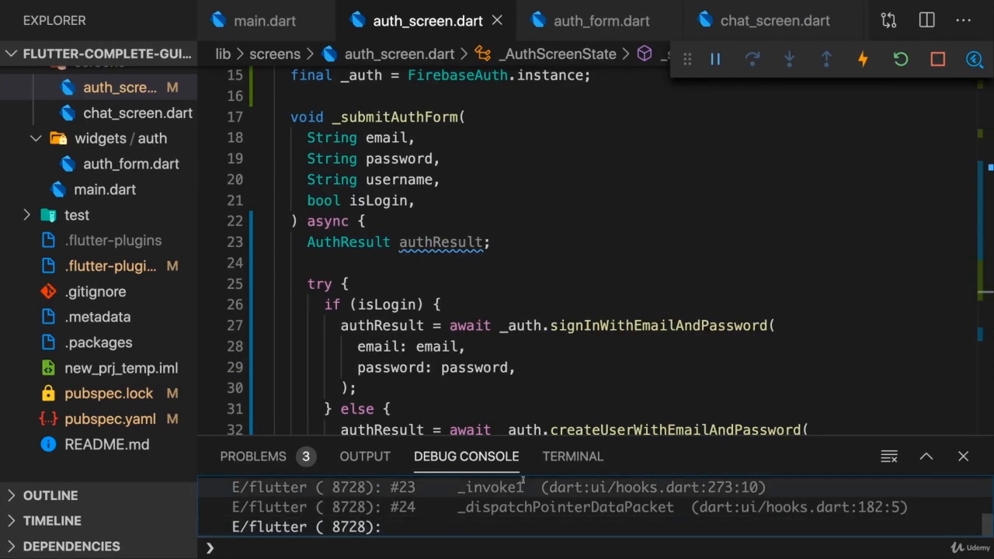
drag(520, 456, 520, 224)
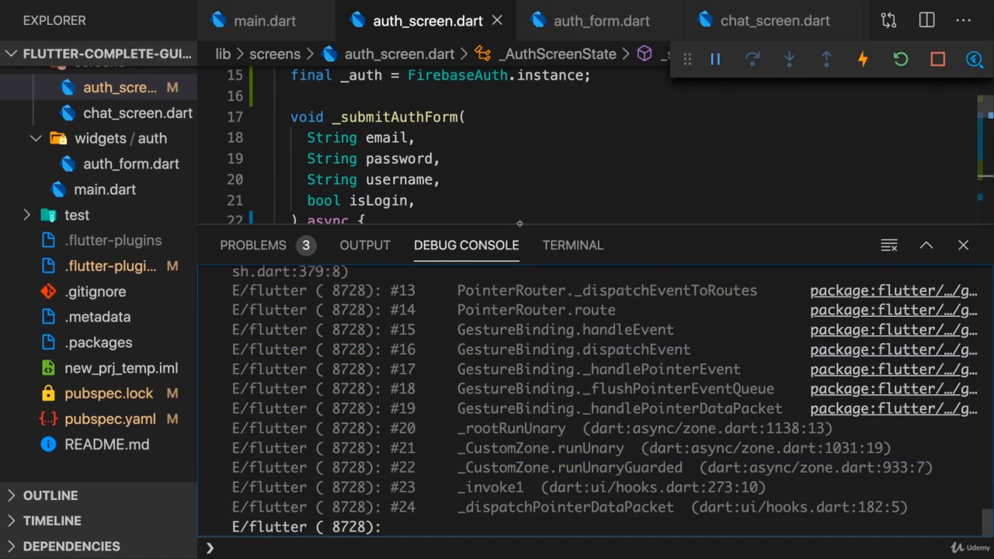
scroll(up, 3)
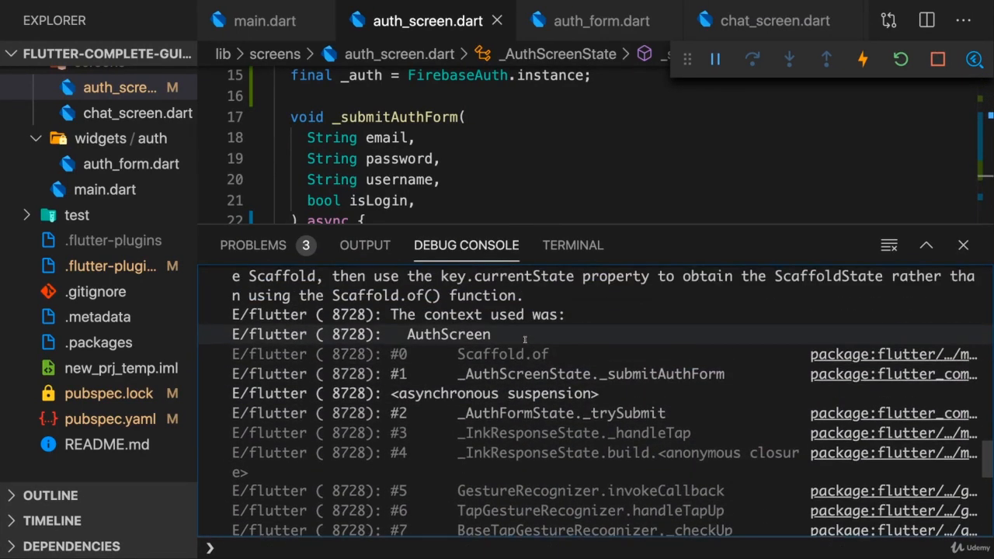
scroll(up, 3)
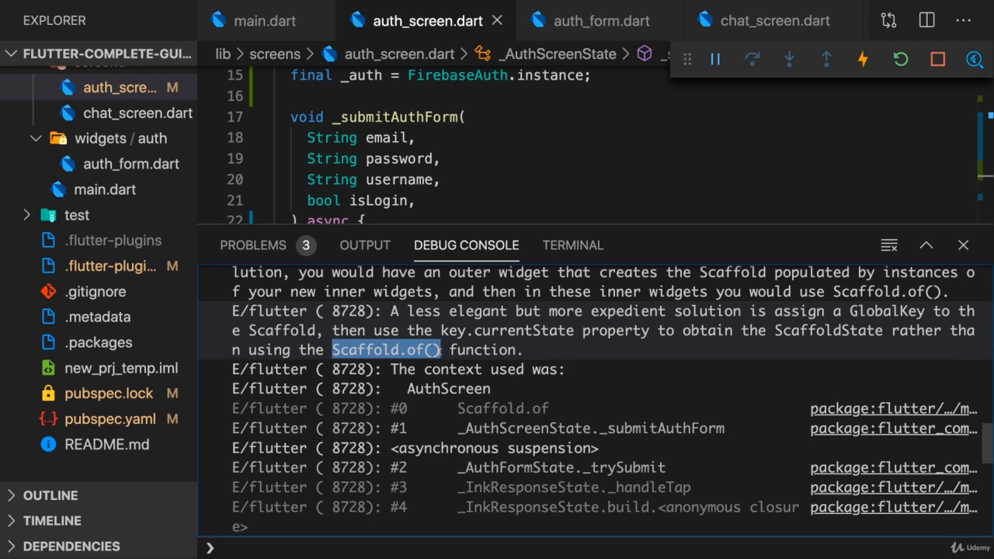
scroll(up, 3)
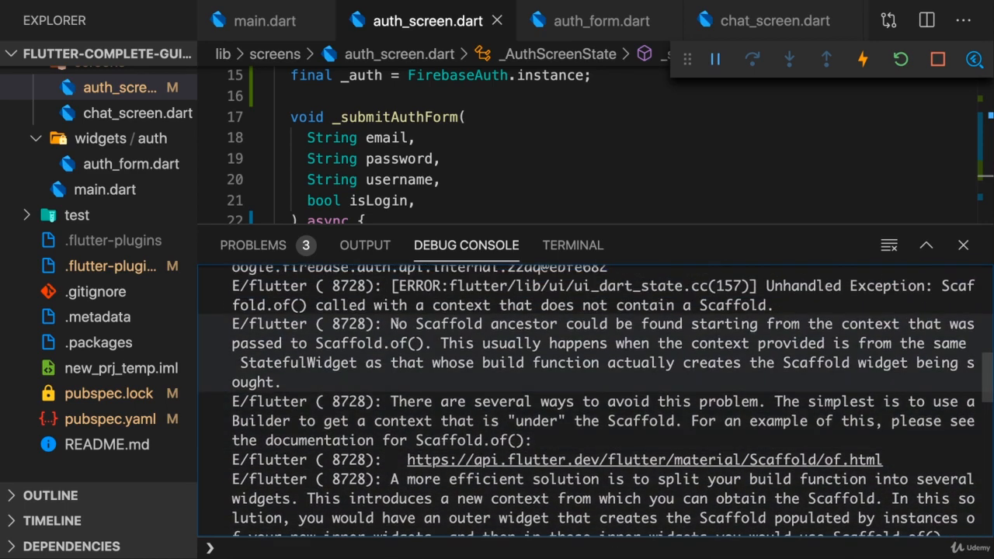
double_click(473, 324)
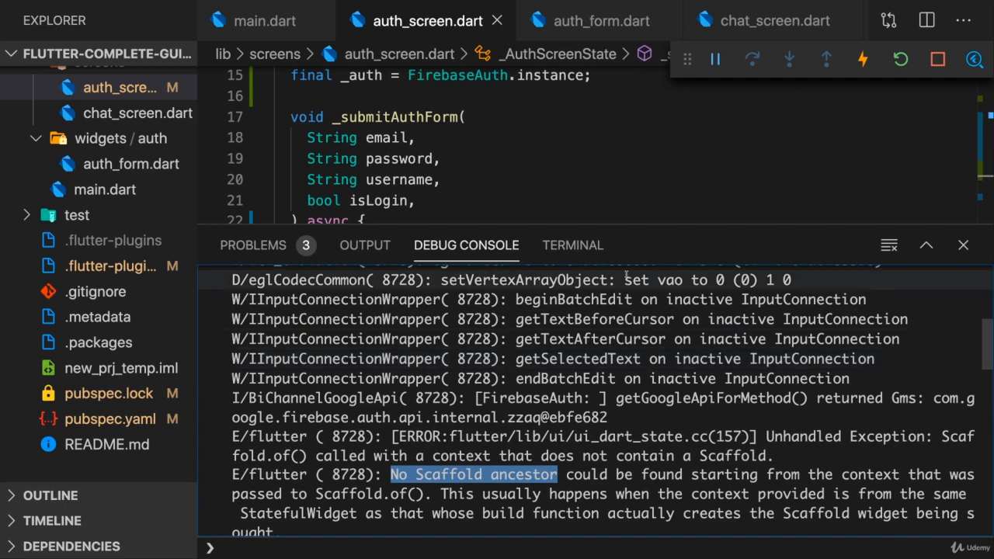
drag(613, 233, 613, 391)
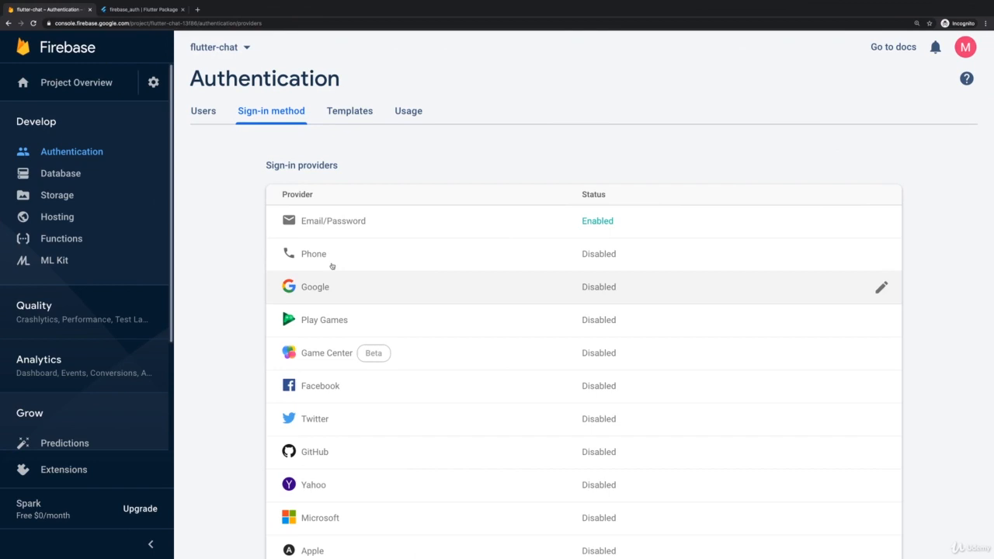
Check Firebase Authentication > Users, still empty, then return to the editor.
click(202, 111)
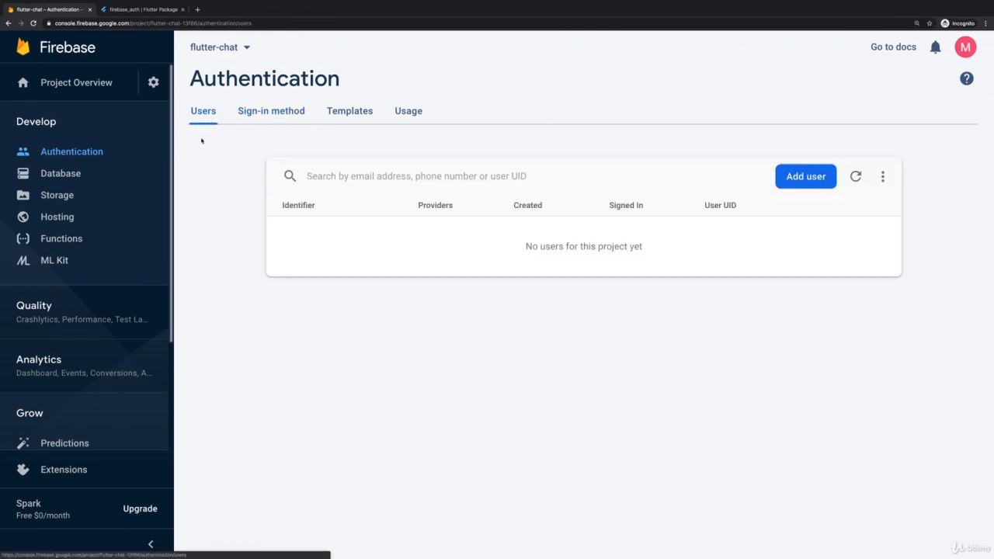
click(720, 205)
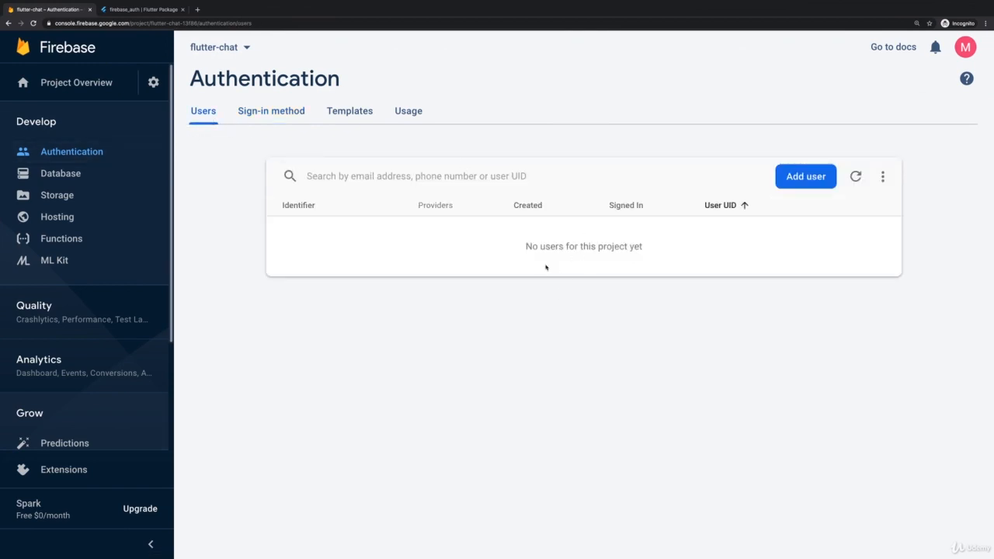
key(alt+tab)
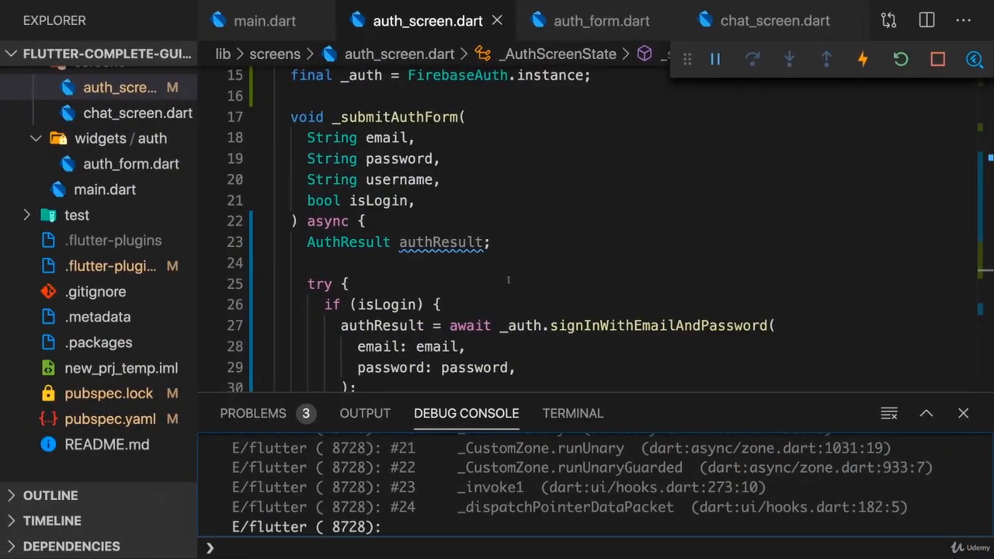
Add a 'BuildContext ctx,' parameter to _submitAuthForm in auth_screen.dart.
scroll(down, 3)
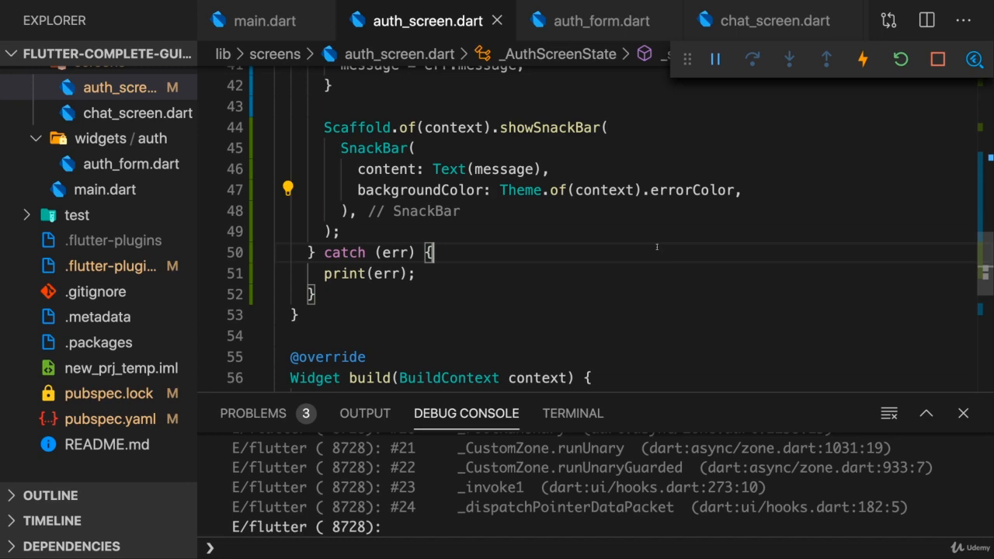
mouse_move(448, 128)
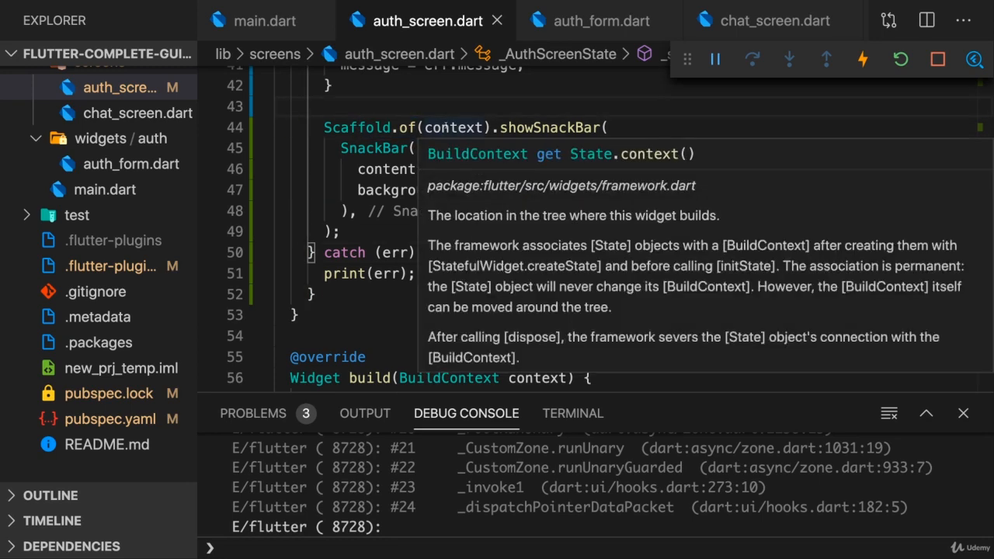
mouse_move(536, 127)
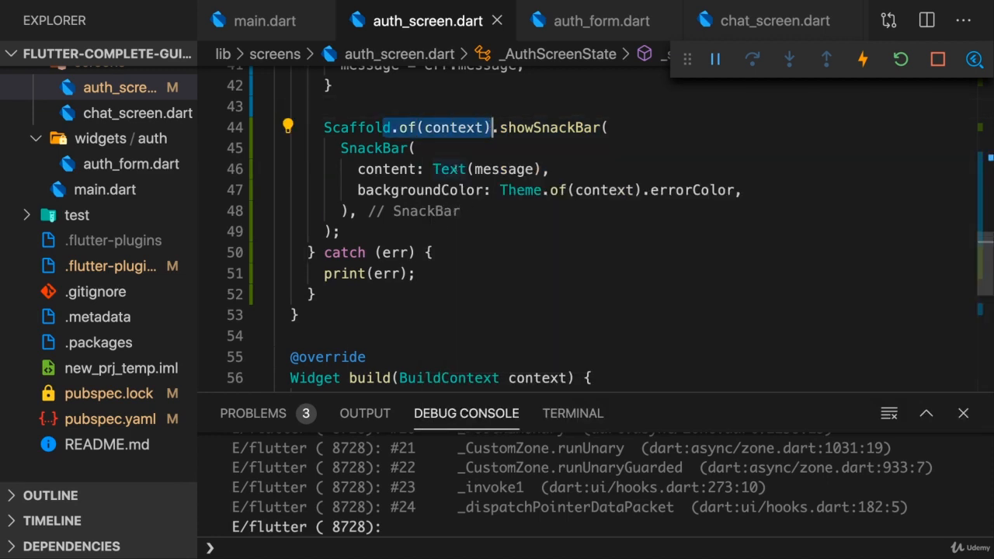
scroll(up, 3)
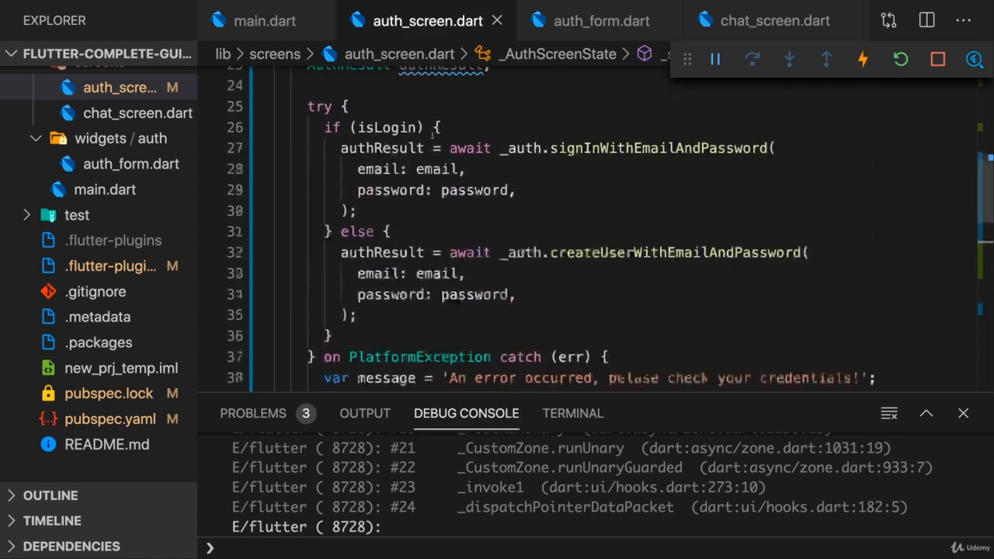
scroll(up, 3)
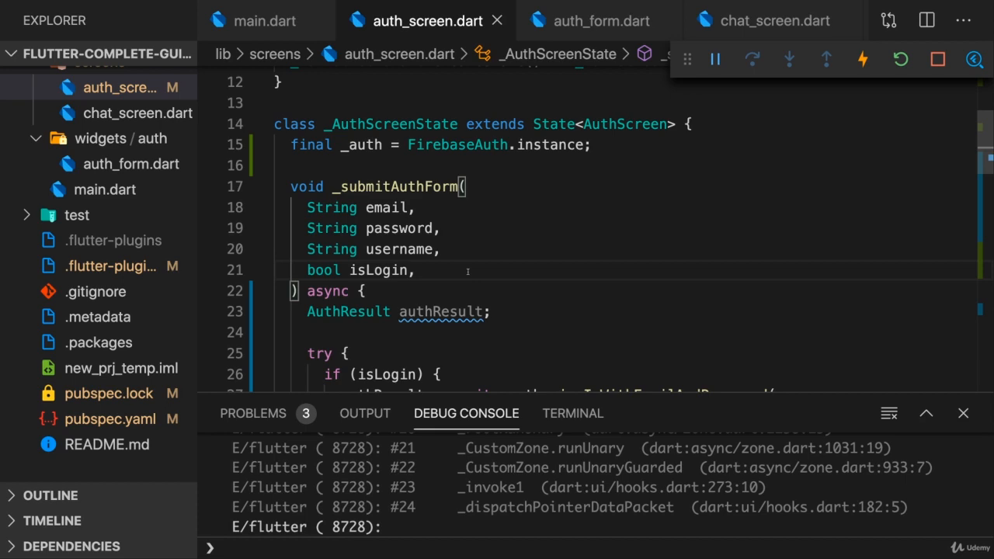
text(B)
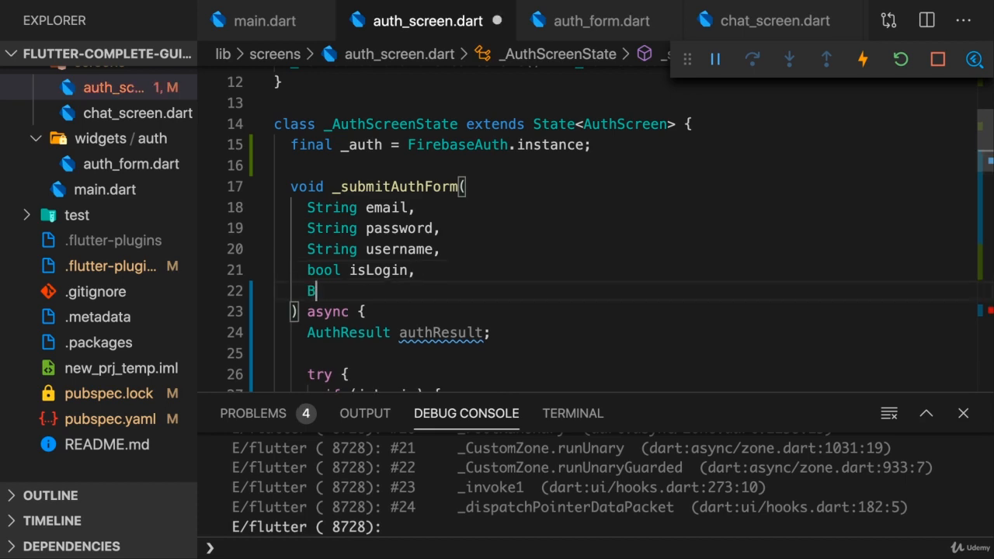
text(uildContext c)
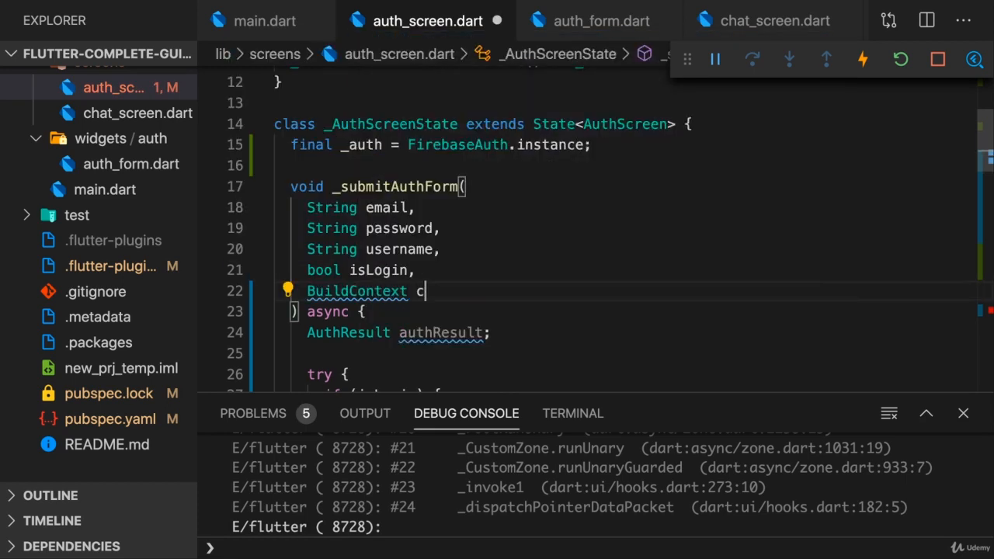
text(tx,)
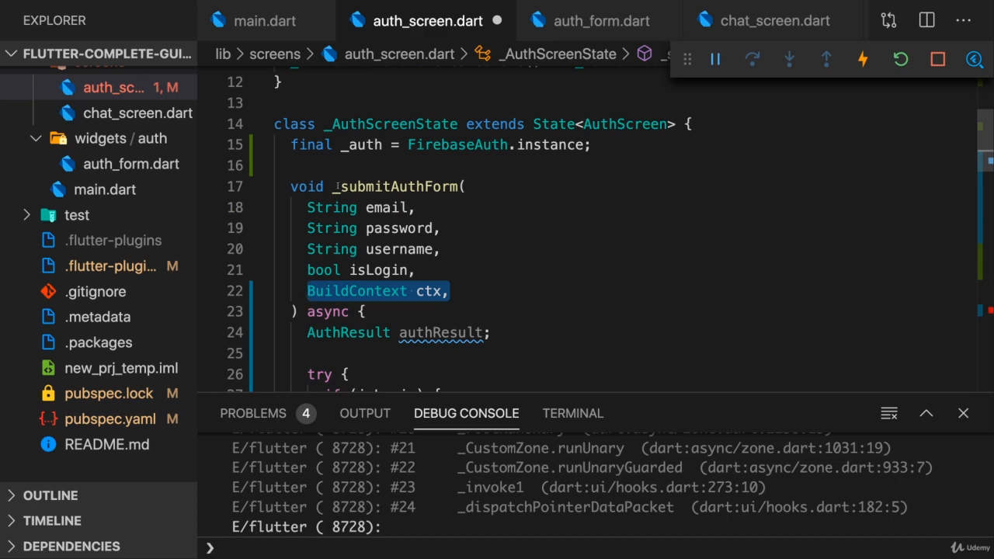
Use ctx in Scaffold.of and Theme.of for the error SnackBar, then switch to auth_form.dart.
scroll(down, 3)
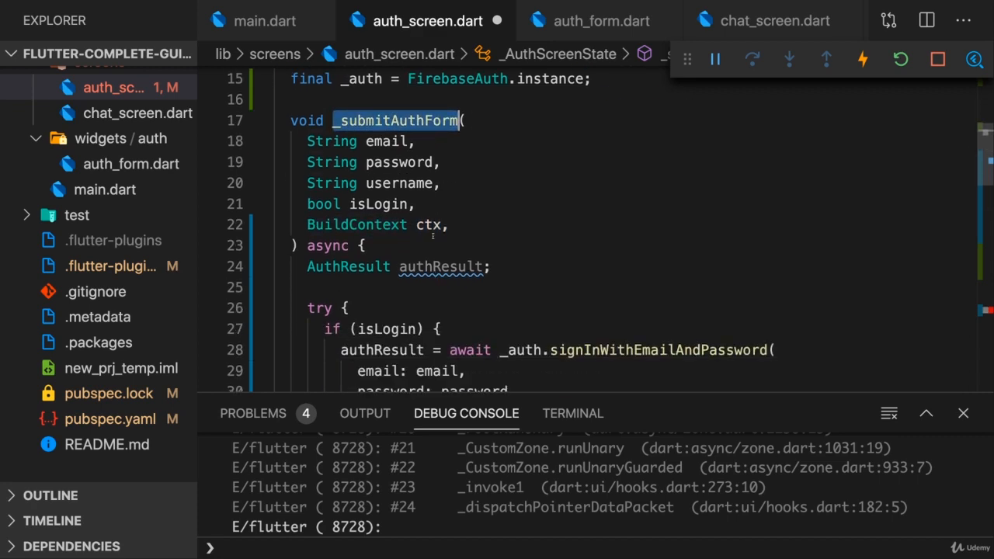
scroll(down, 3)
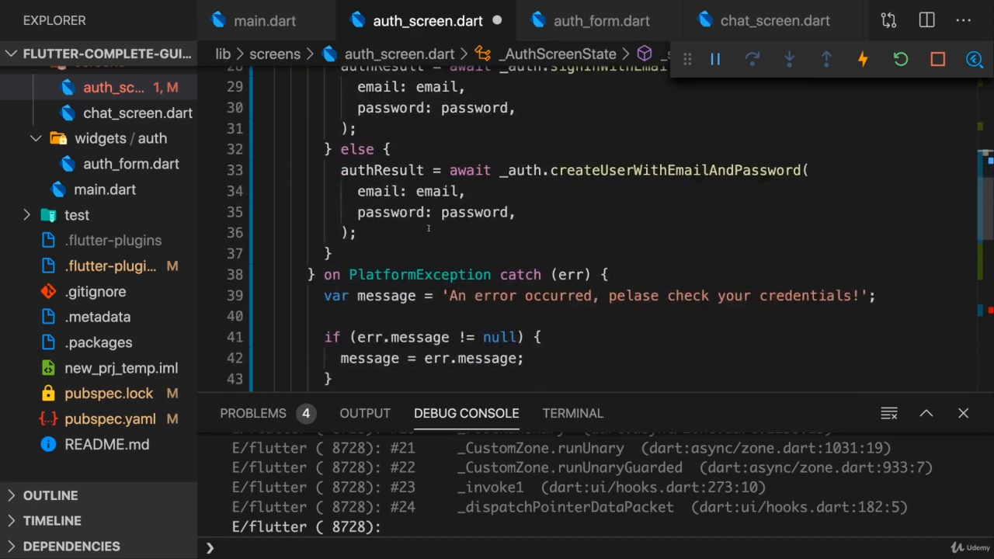
scroll(down, 3)
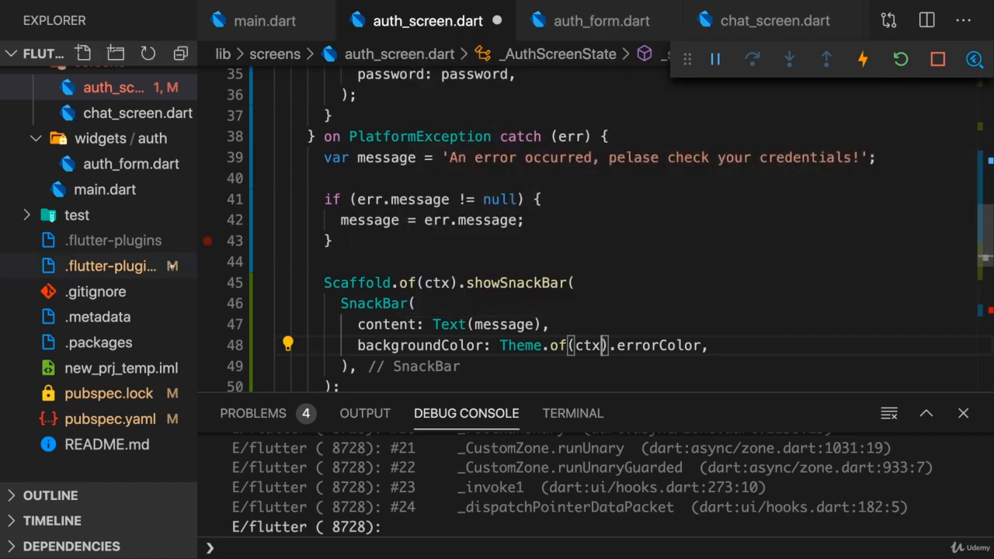
click(601, 20)
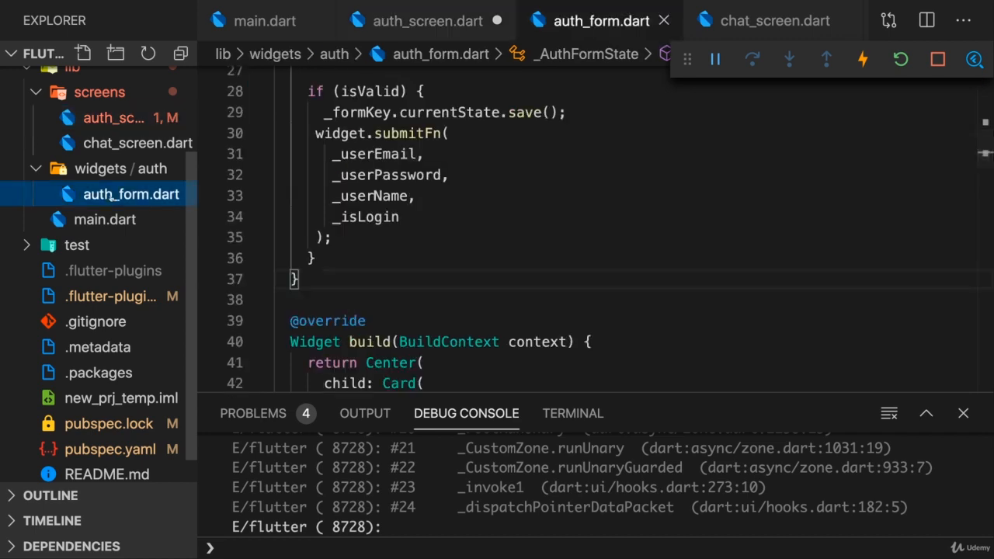
Add 'BuildContext ctx' to the submitFn callback signature in AuthForm.
scroll(up, 3)
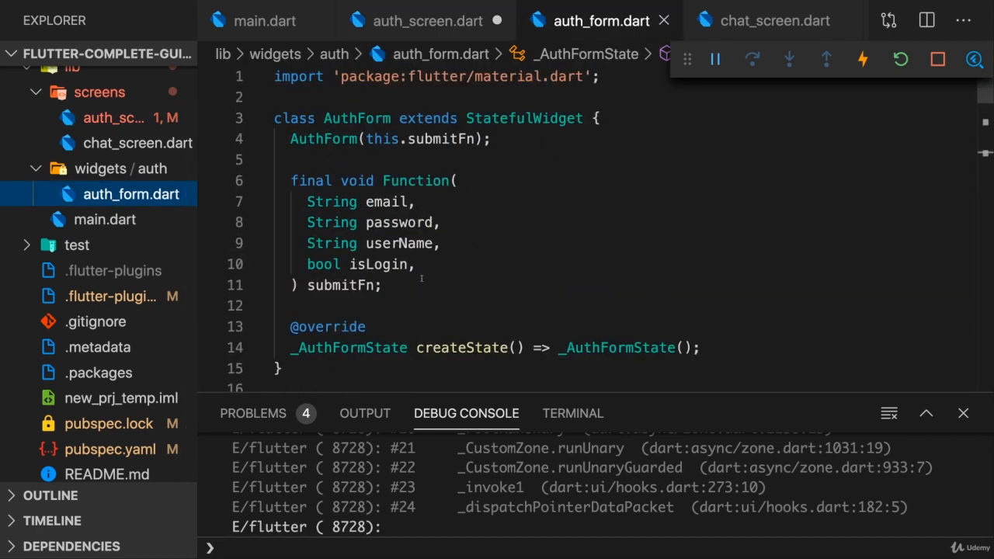
click(310, 285)
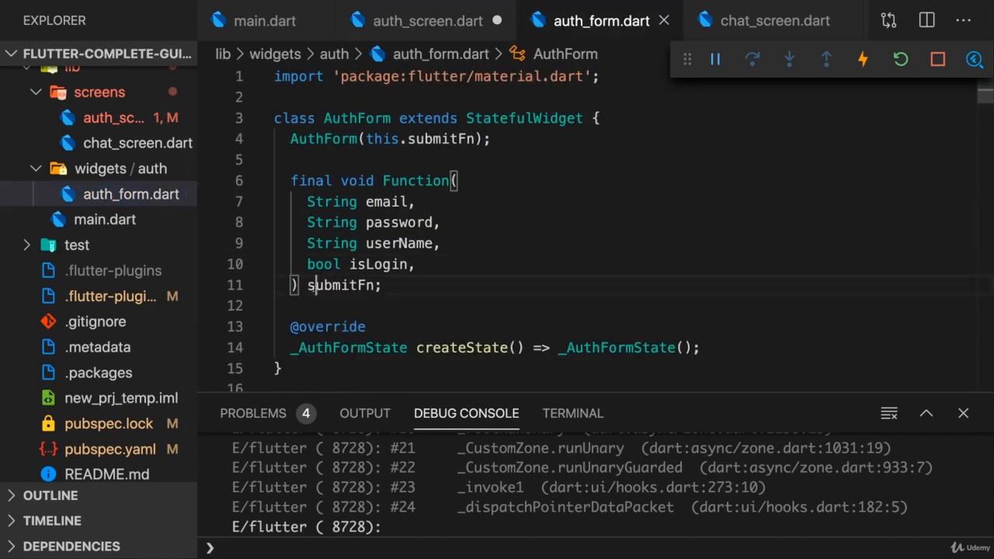
key(Enter)
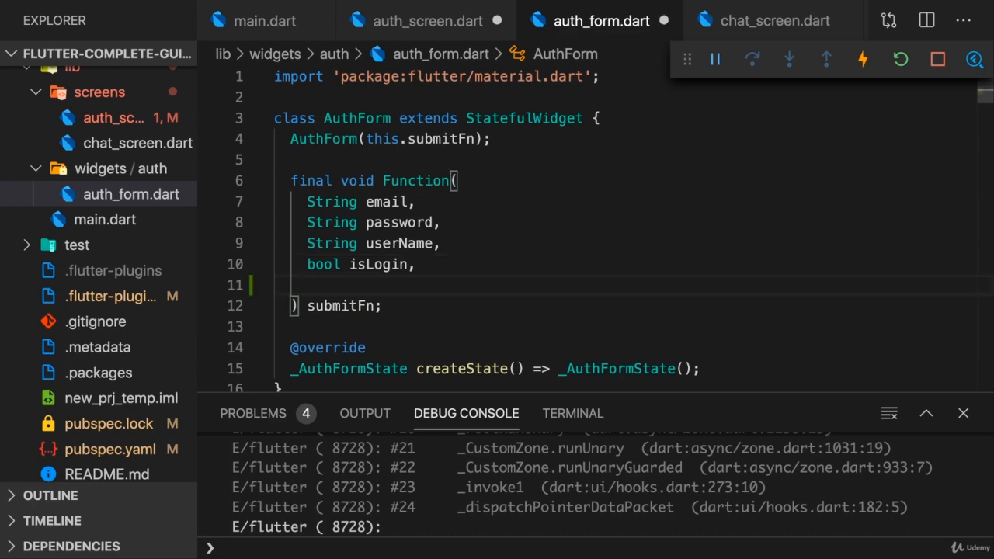
text(BuildContext ctx,)
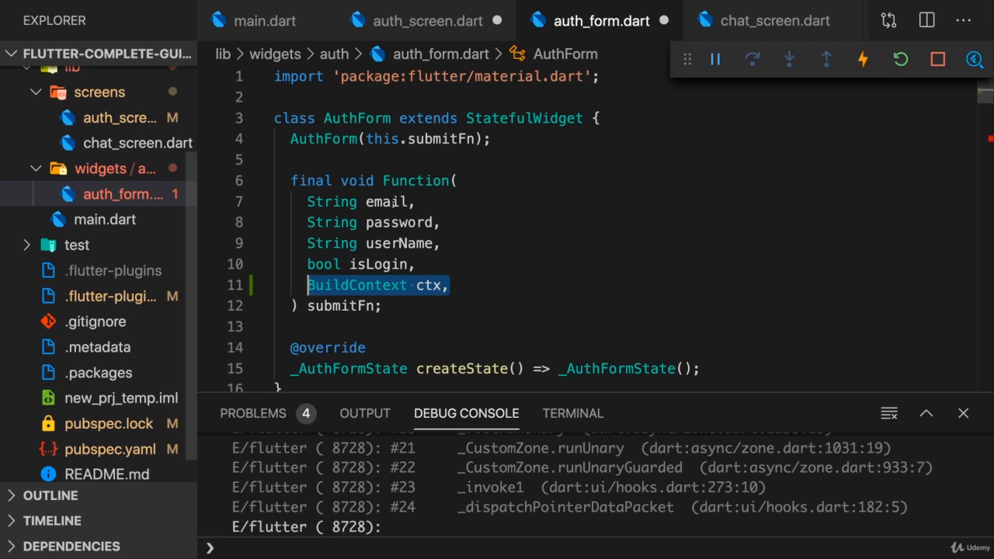
Pass context as the last argument in widget.submitFn(...) inside _trySubmit.
scroll(down, 3)
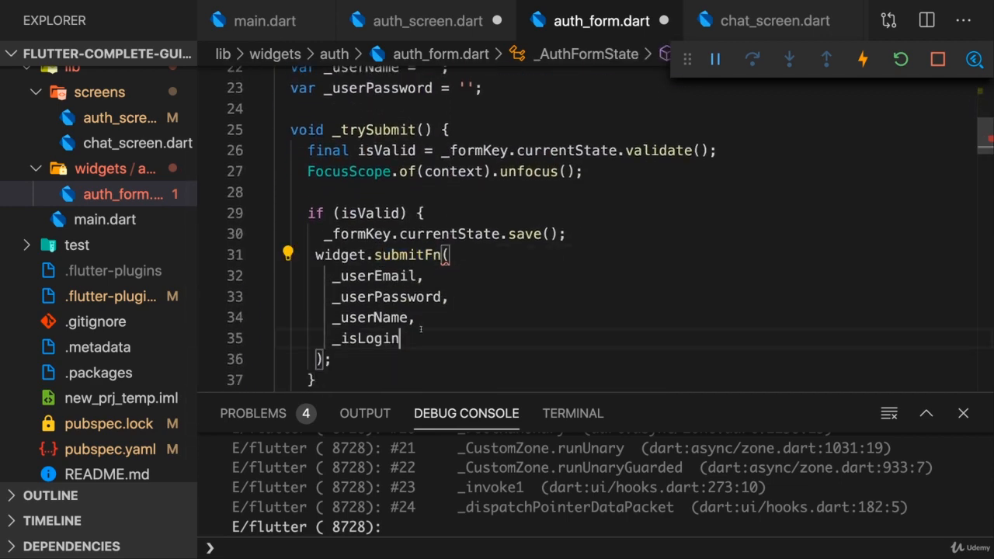
text(context)
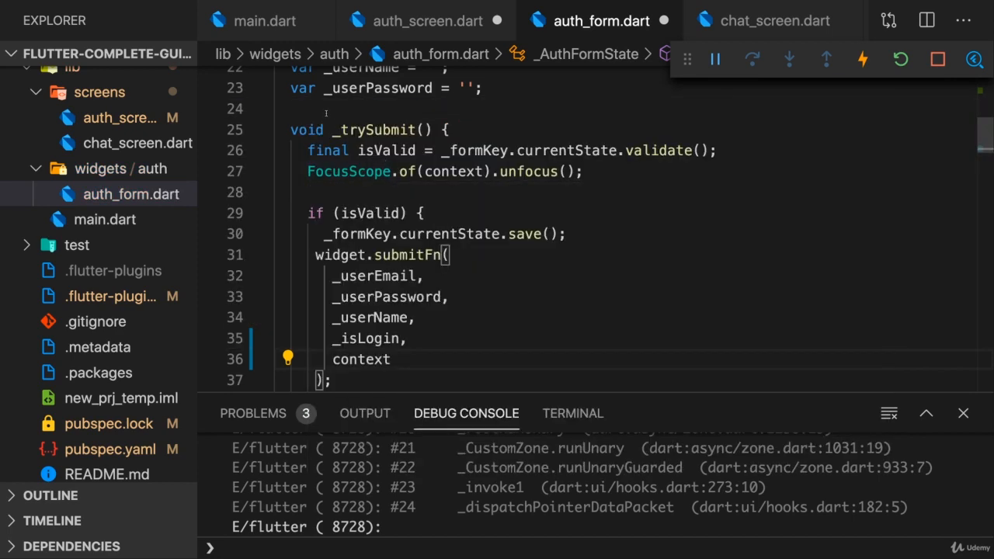
scroll(up, 3)
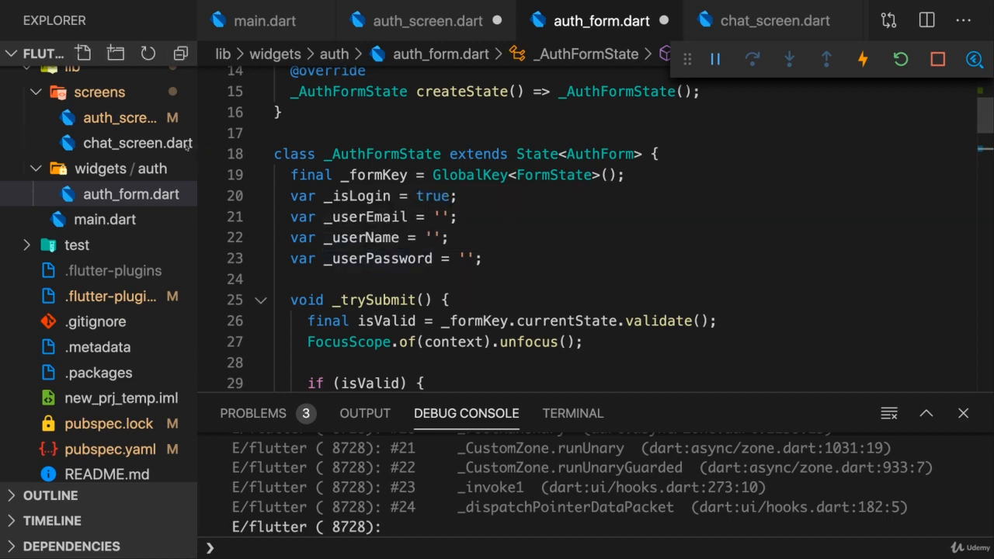
click(427, 21)
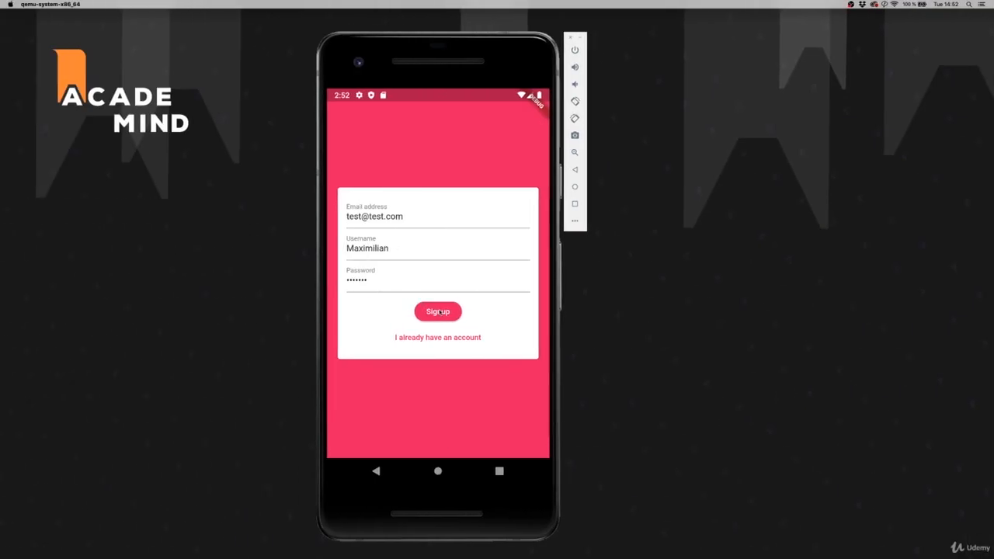
Submit Signup and see the red SnackBar reporting a badly formatted email address.
click(437, 311)
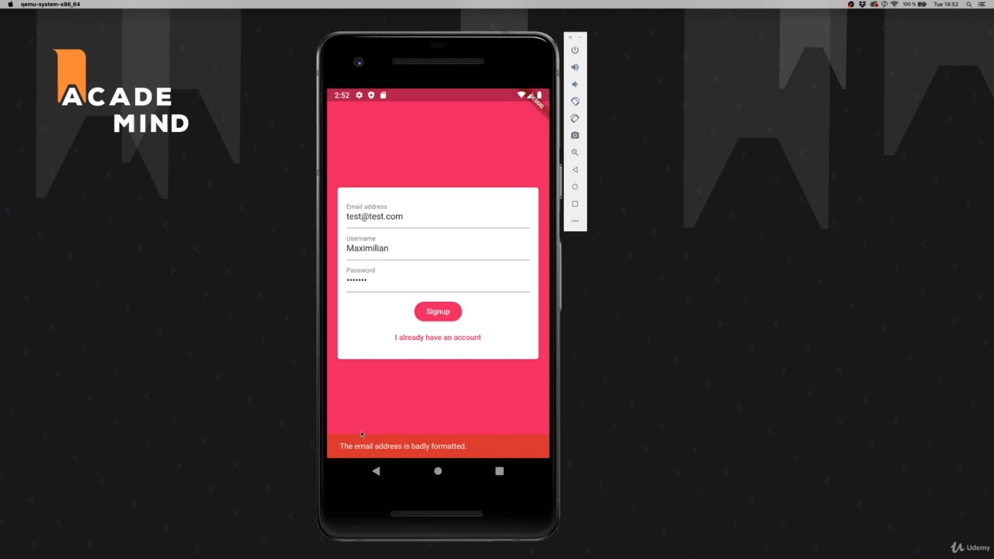
mouse_move(469, 447)
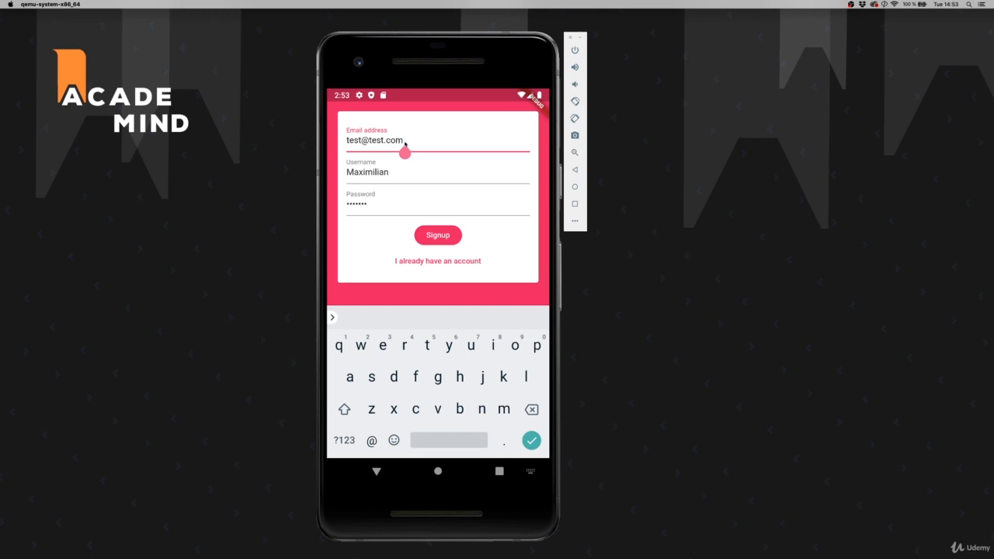
mouse_move(416, 189)
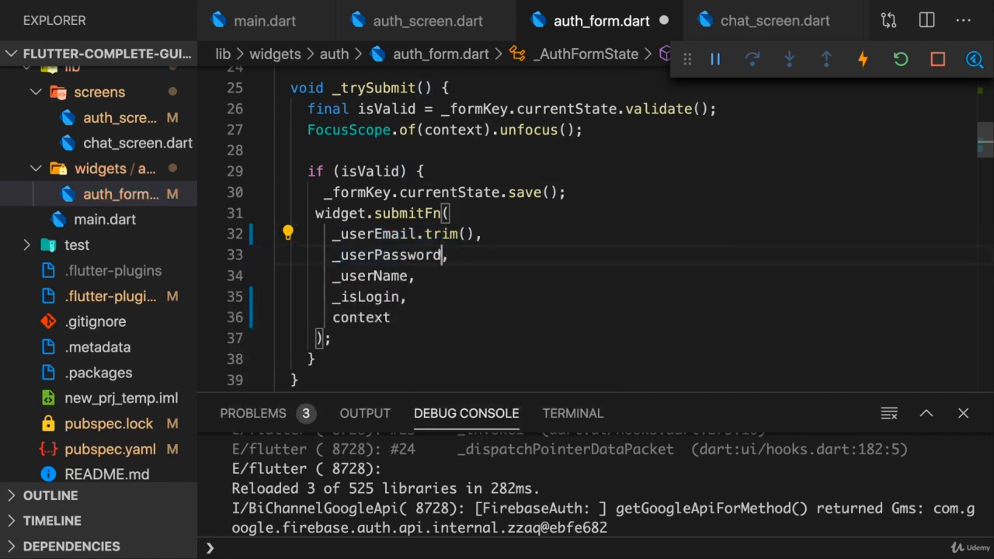
Append .trim() to _userEmail, _userPassword and _userName in submitFn, then retry Signup.
text(.trim())
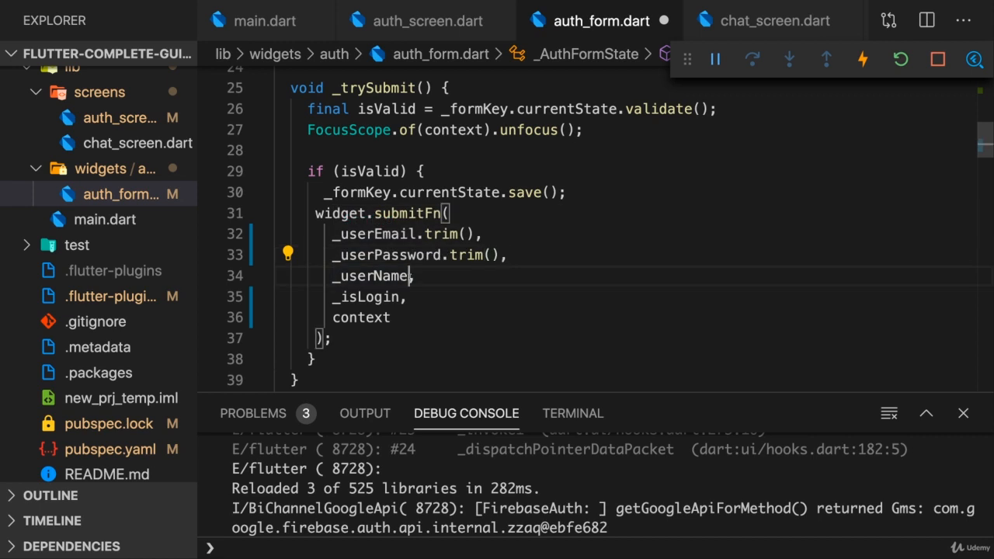
text(.trim())
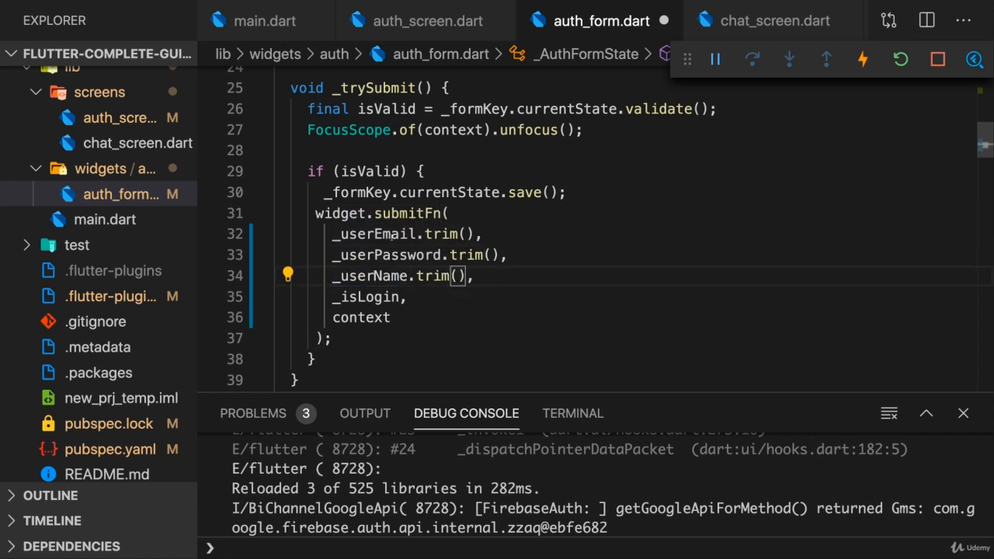
double_click(371, 276)
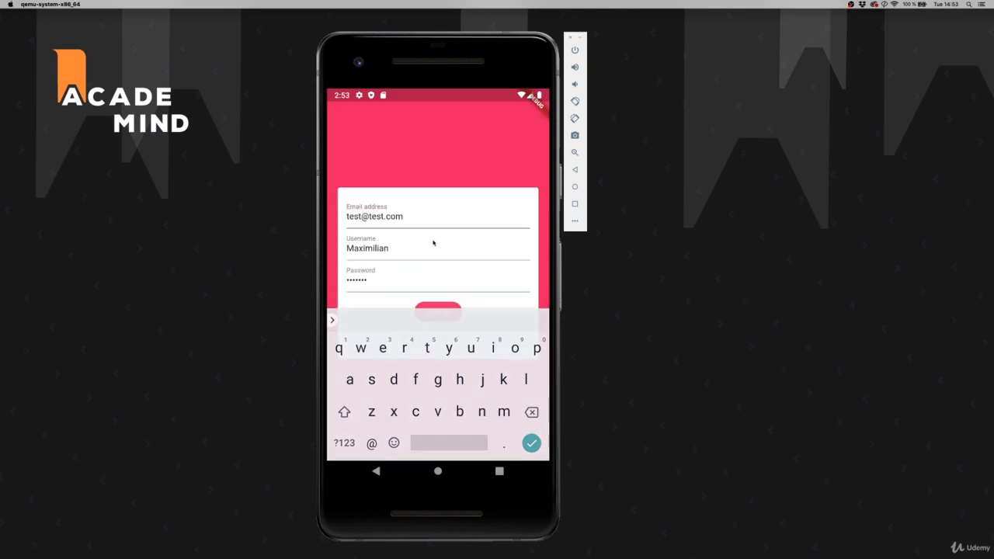
click(530, 442)
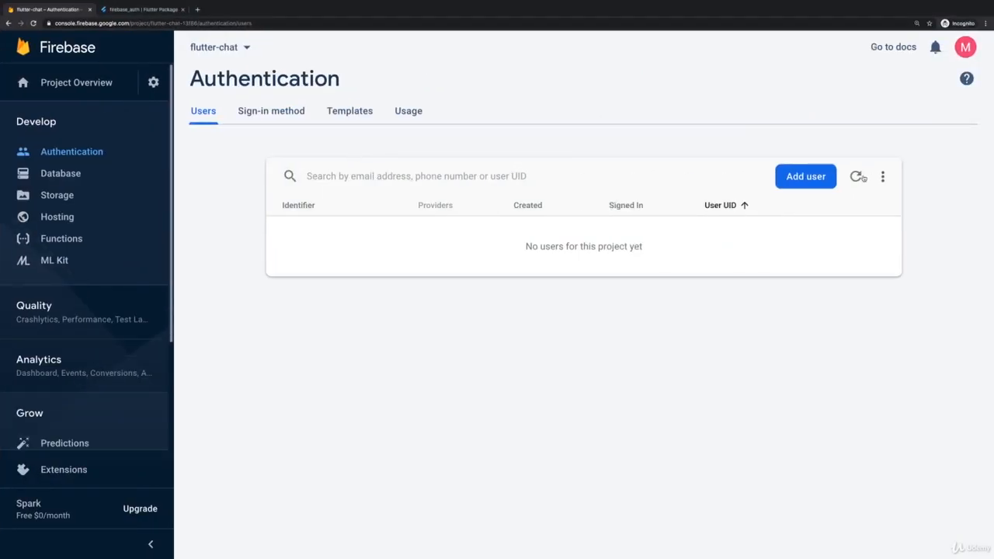
click(856, 176)
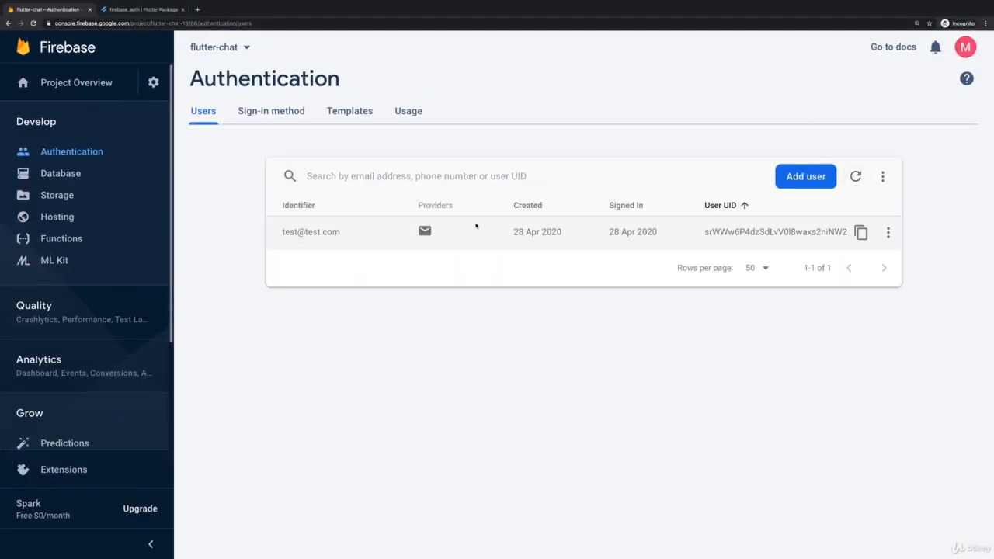
mouse_move(370, 253)
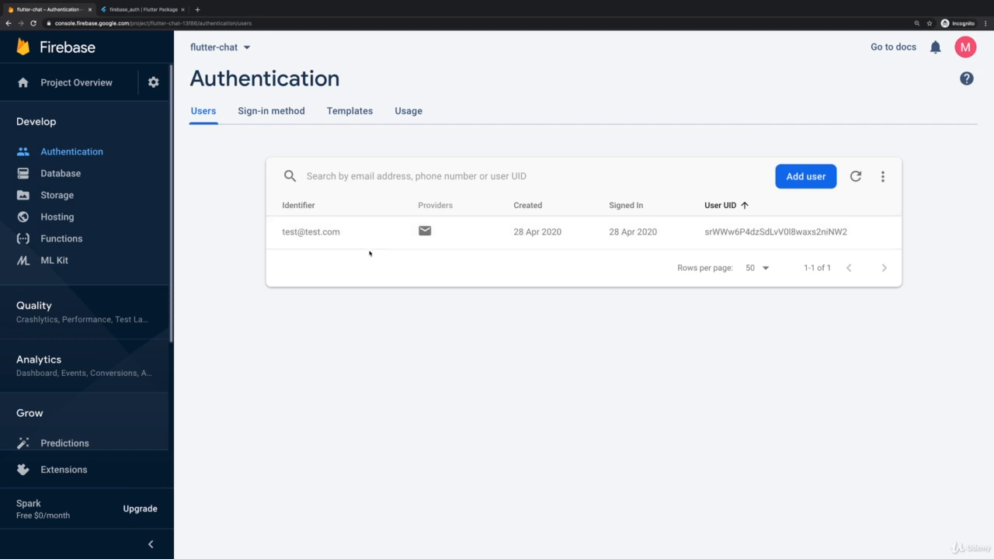
mouse_move(406, 356)
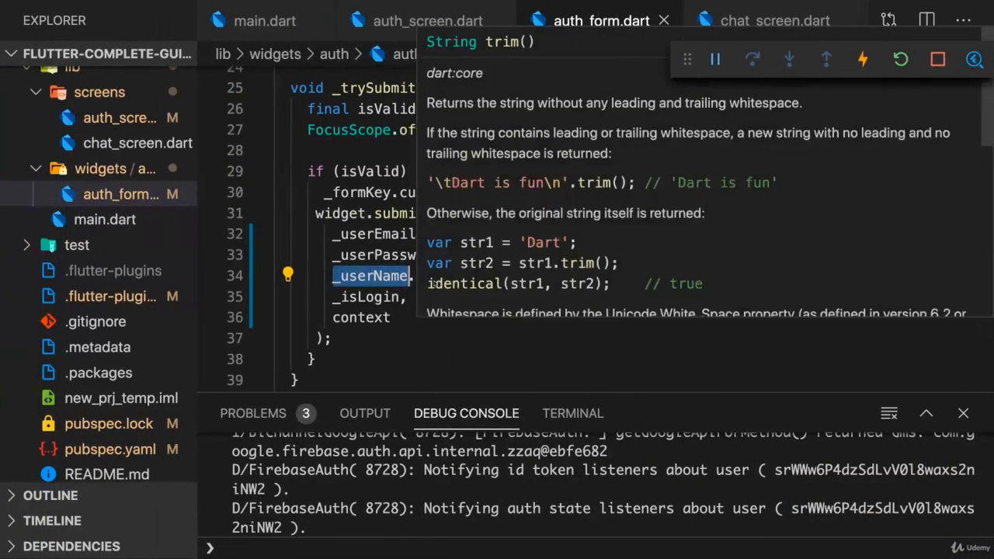
Review _submitAuthForm in auth_screen.dart with its BuildContext ctx parameter and error SnackBar.
click(427, 20)
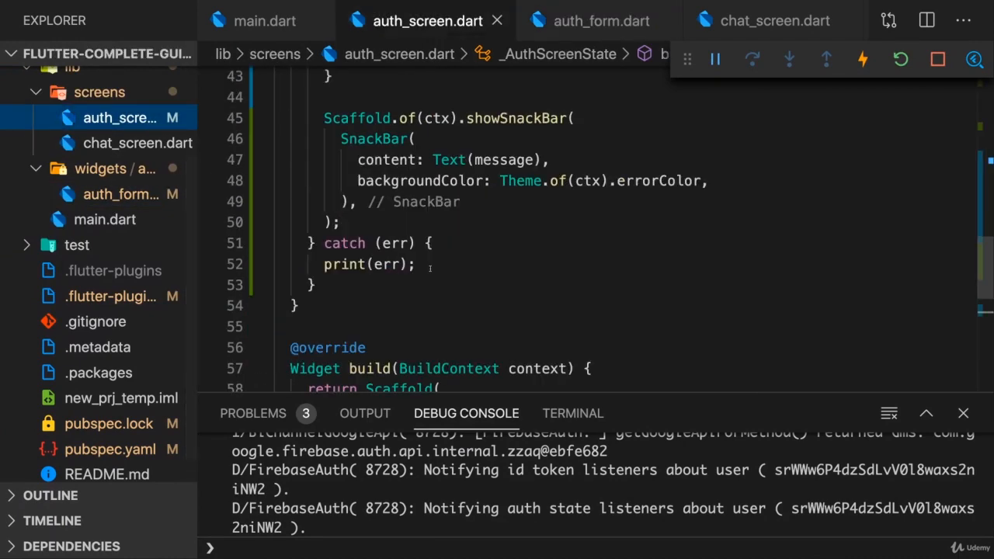
scroll(up, 3)
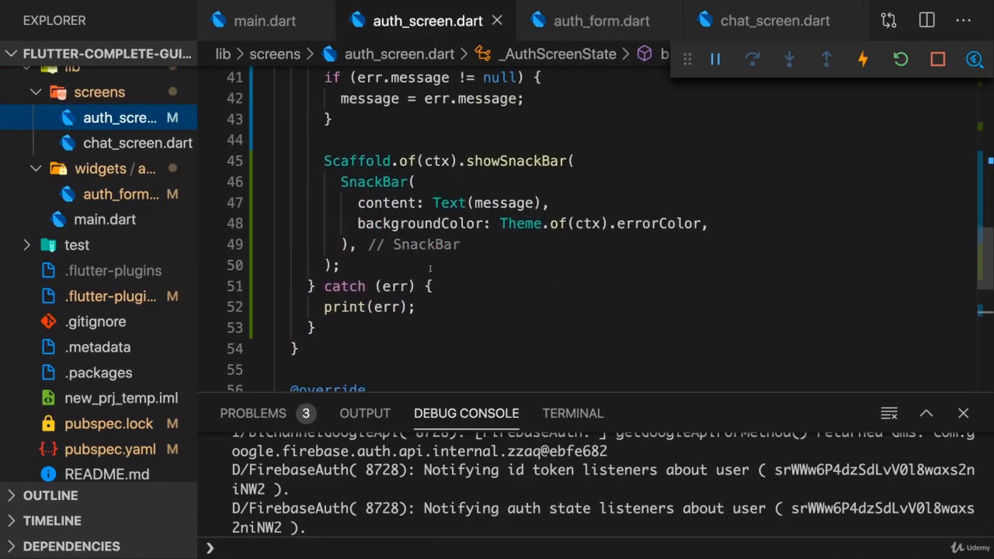
scroll(up, 3)
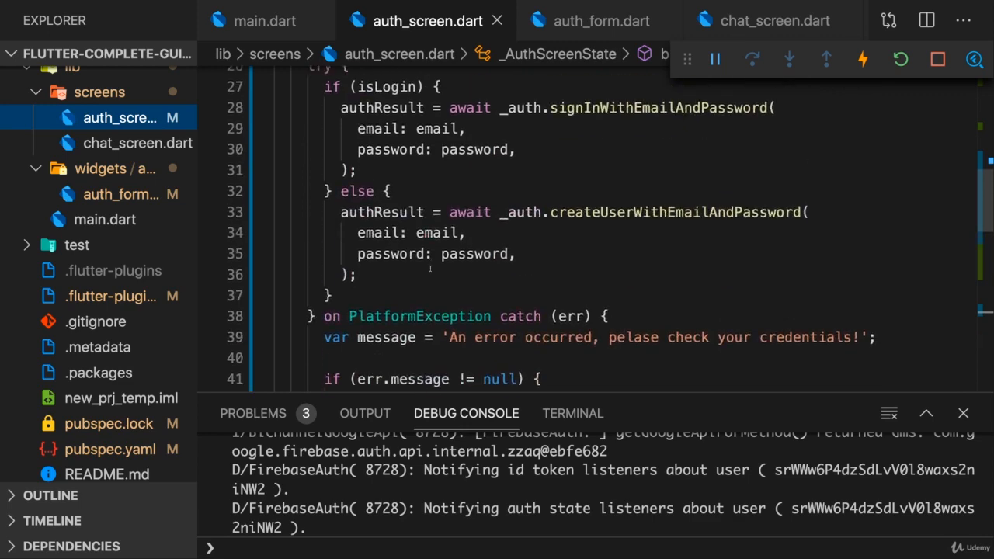
scroll(up, 3)
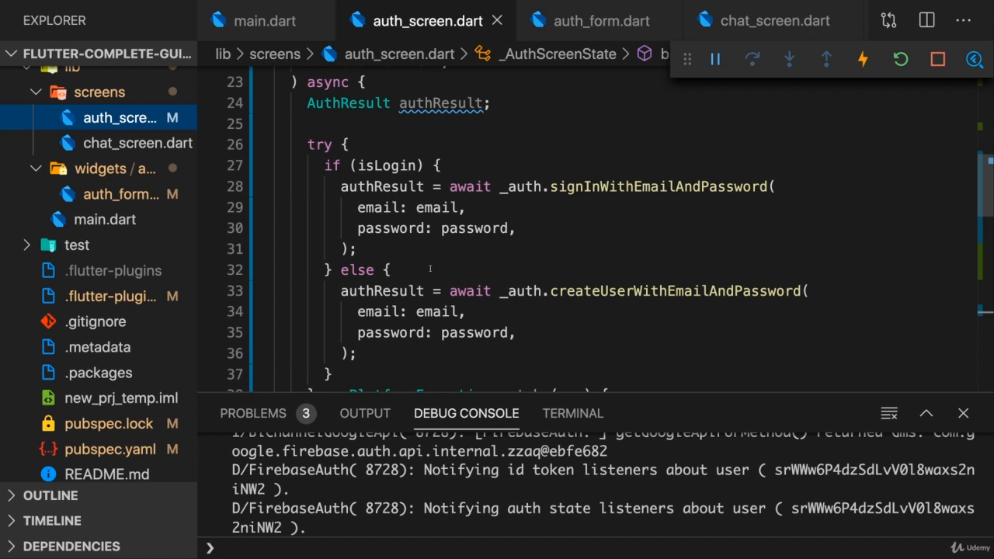
scroll(up, 3)
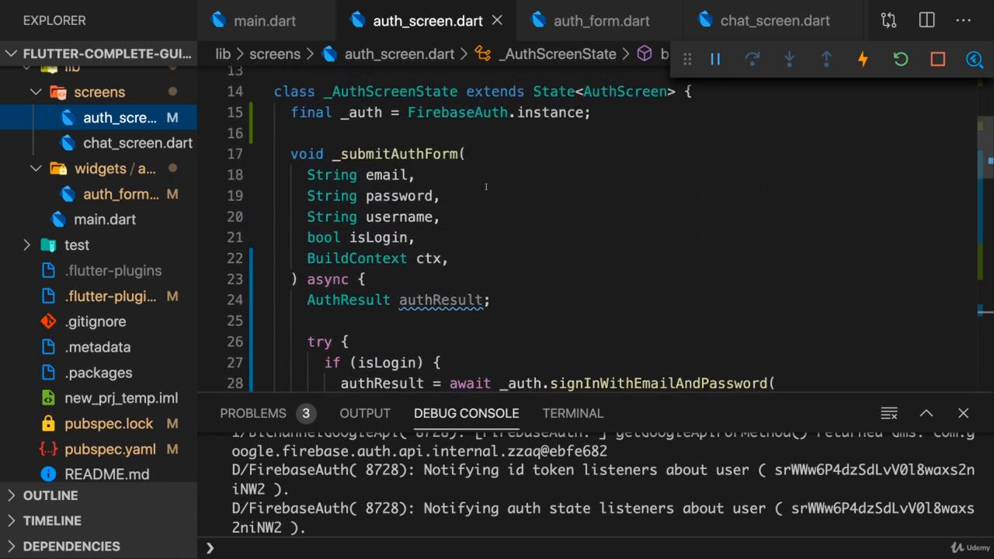
mouse_move(507, 226)
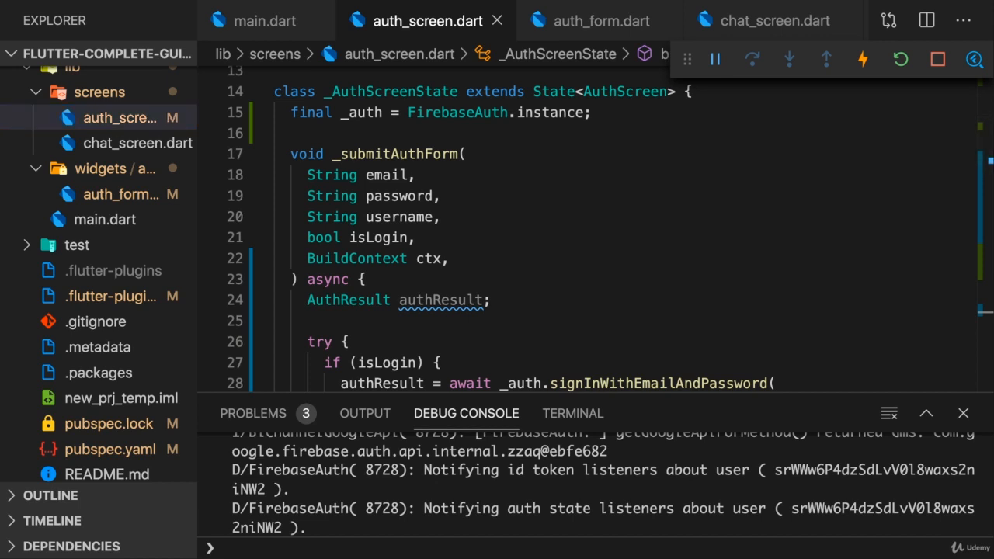
mouse_move(379, 333)
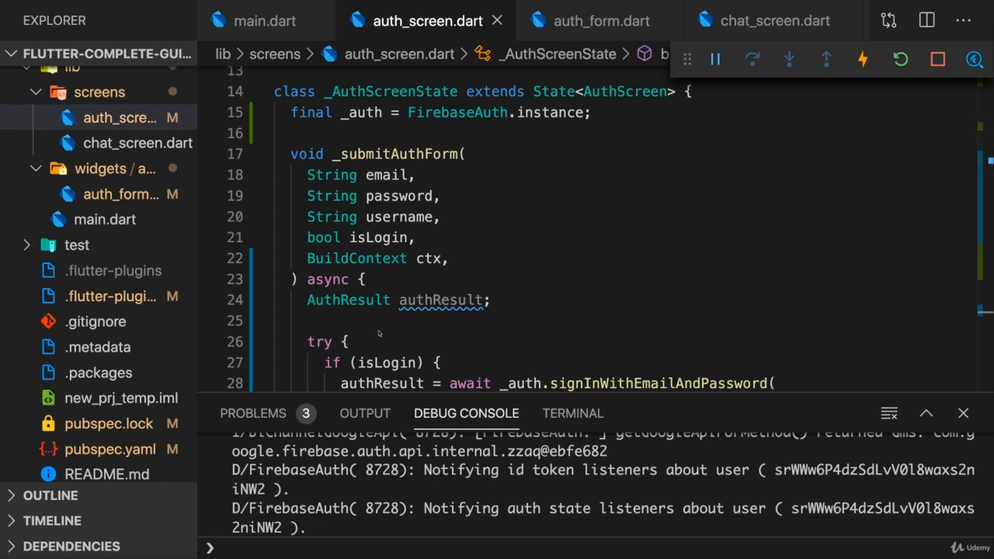
scroll(down, 3)
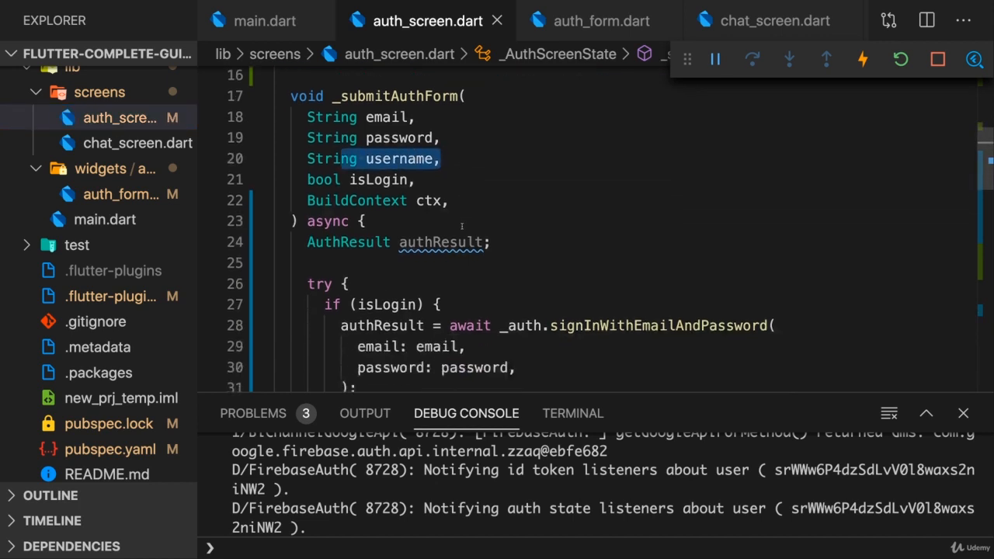